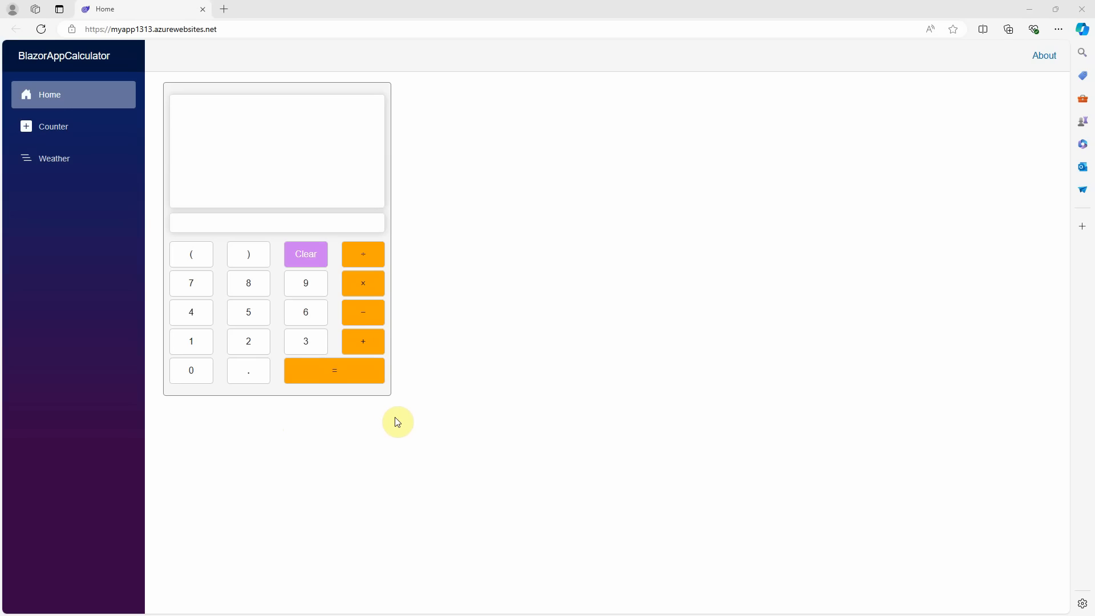
{"action": "mouse_move", "coordinate": [400, 413]}
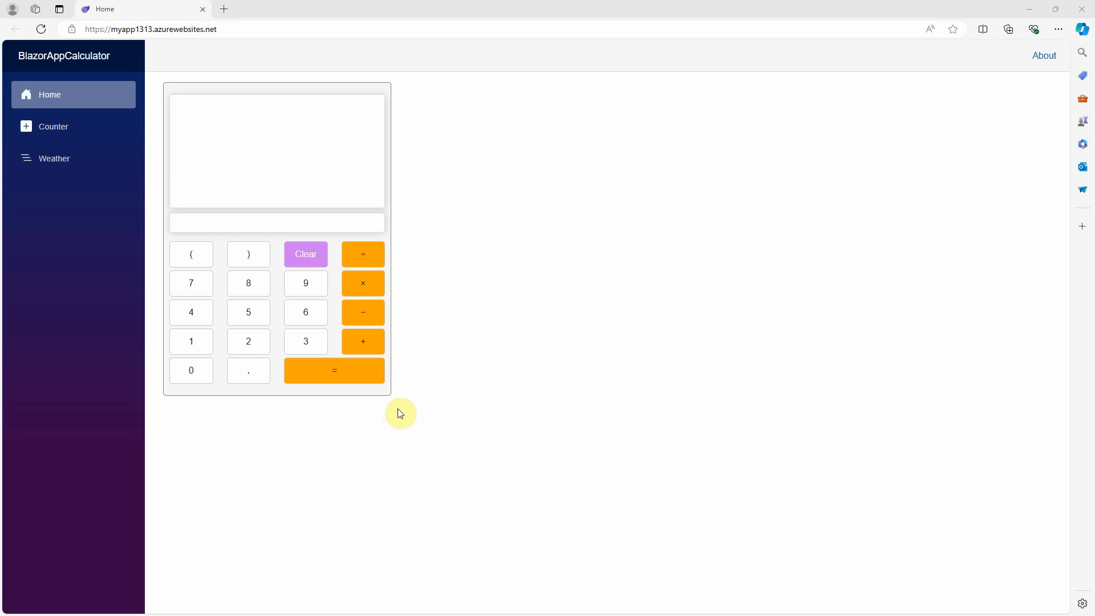
{"action": "mouse_move", "coordinate": [167, 232]}
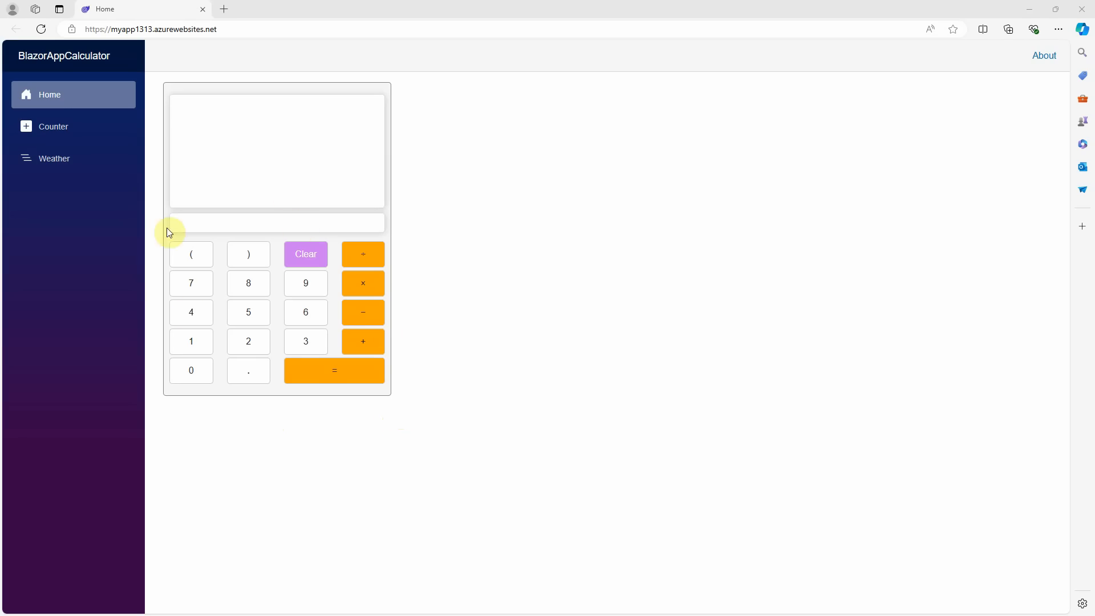
{"action": "mouse_move", "coordinate": [422, 381]}
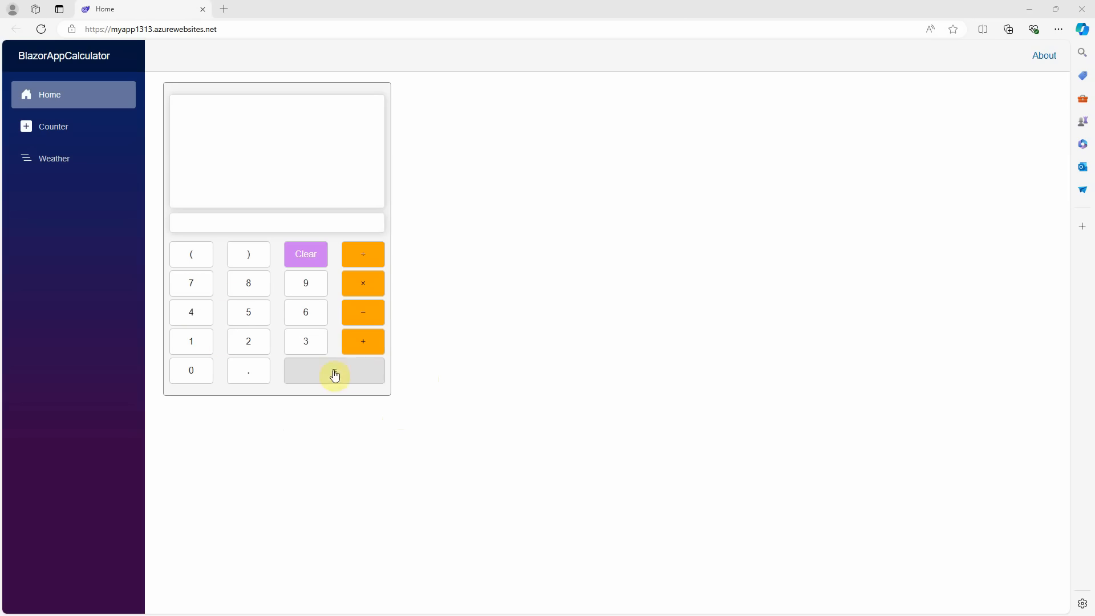
{"action": "mouse_move", "coordinate": [338, 372]}
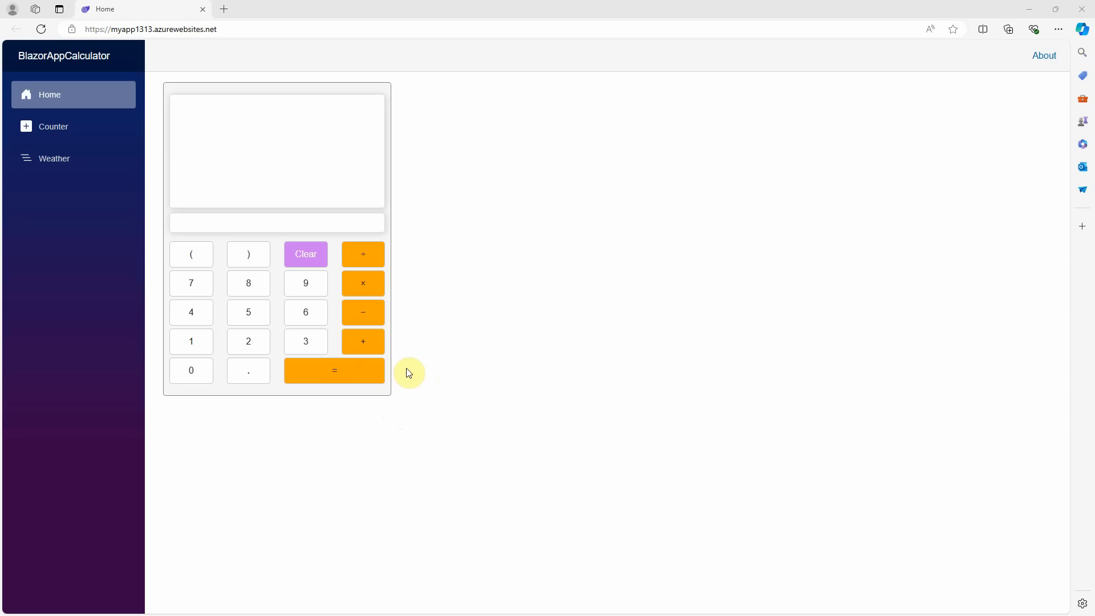
{"action": "mouse_move", "coordinate": [396, 255]}
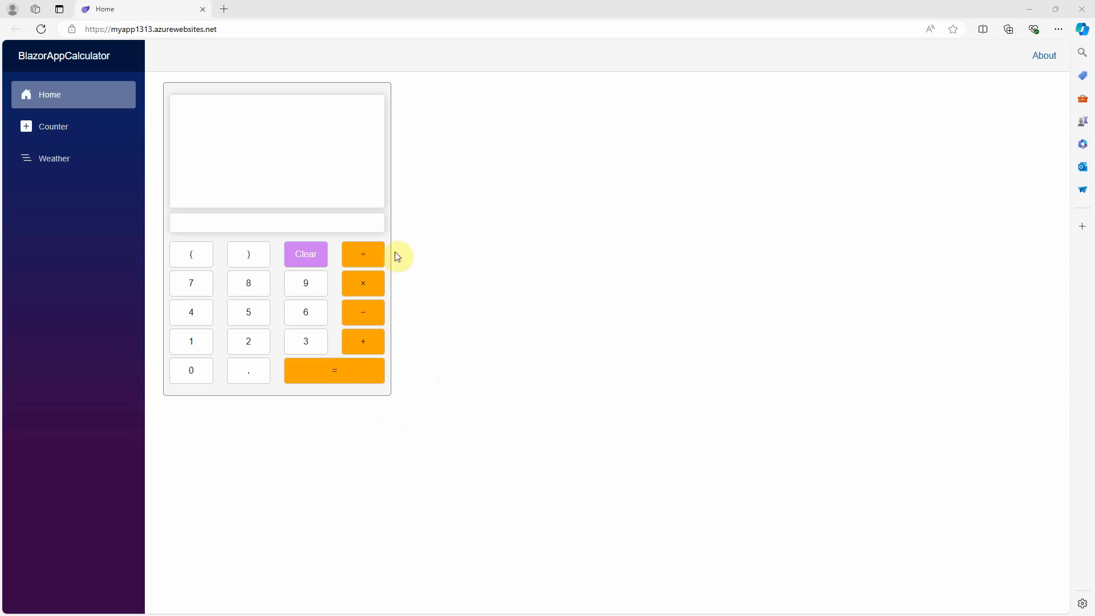
{"action": "mouse_move", "coordinate": [417, 331]}
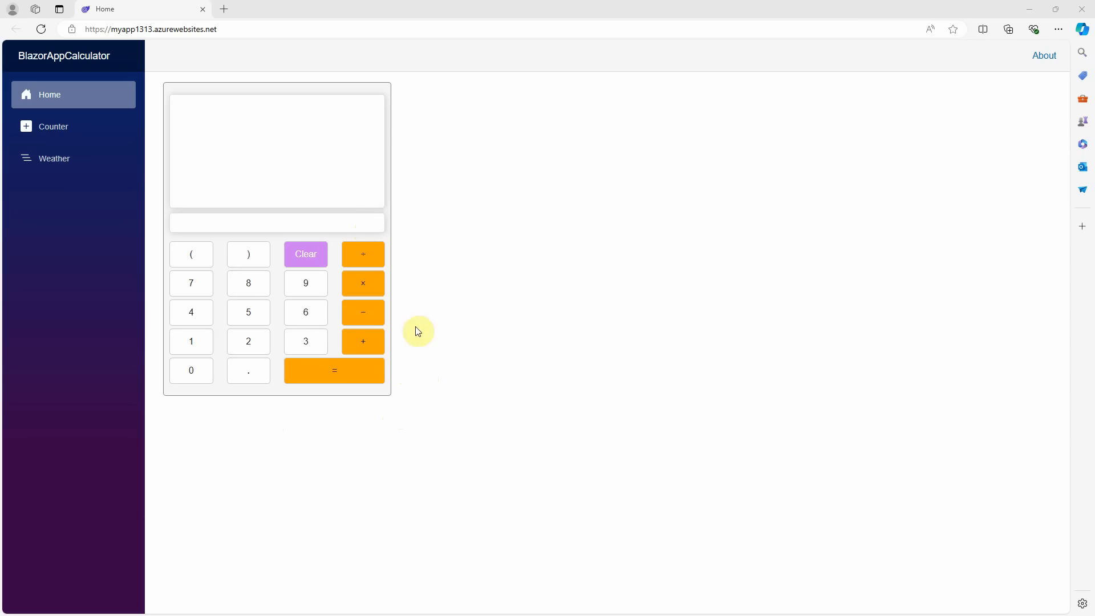
- Evaluate 2+9 on the calculator keypad to get 11, then clear the expression
{"action": "left_click", "coordinate": [362, 342]}
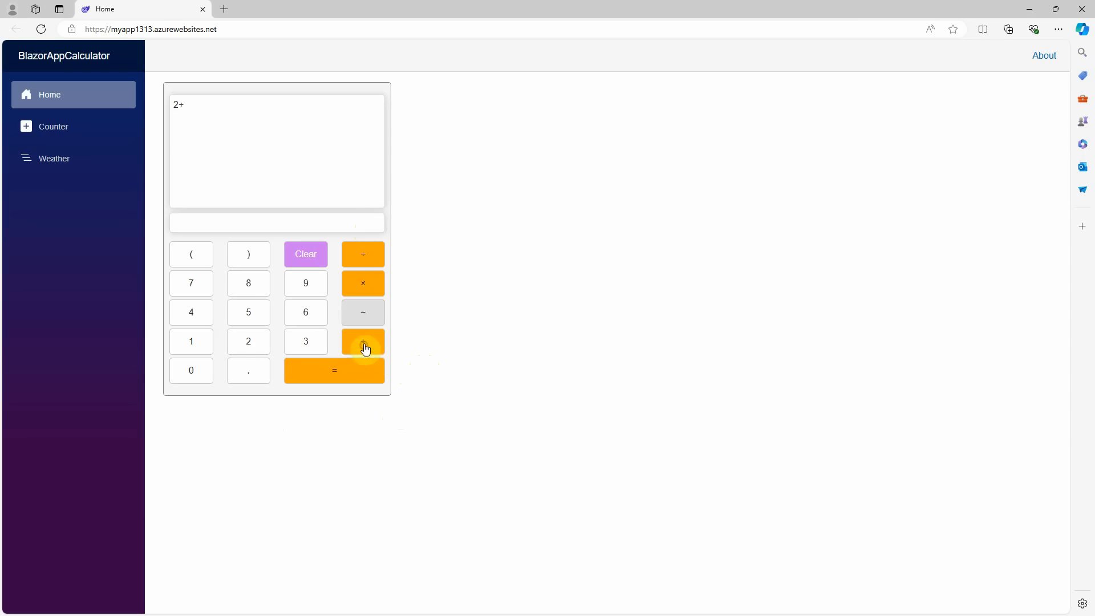
{"action": "left_click", "coordinate": [305, 283]}
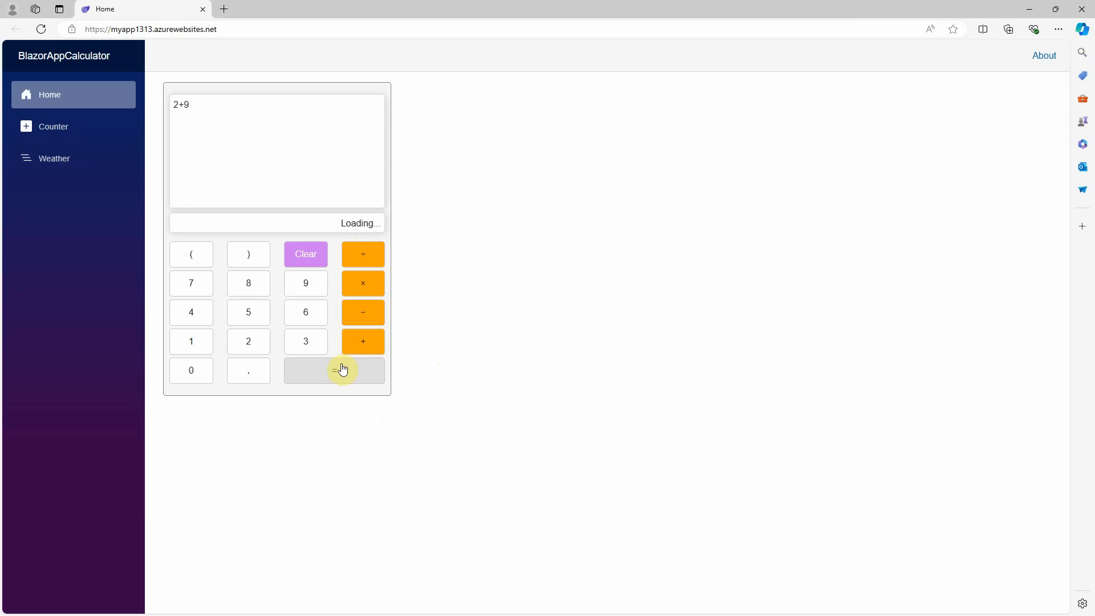
{"action": "left_click", "coordinate": [334, 370]}
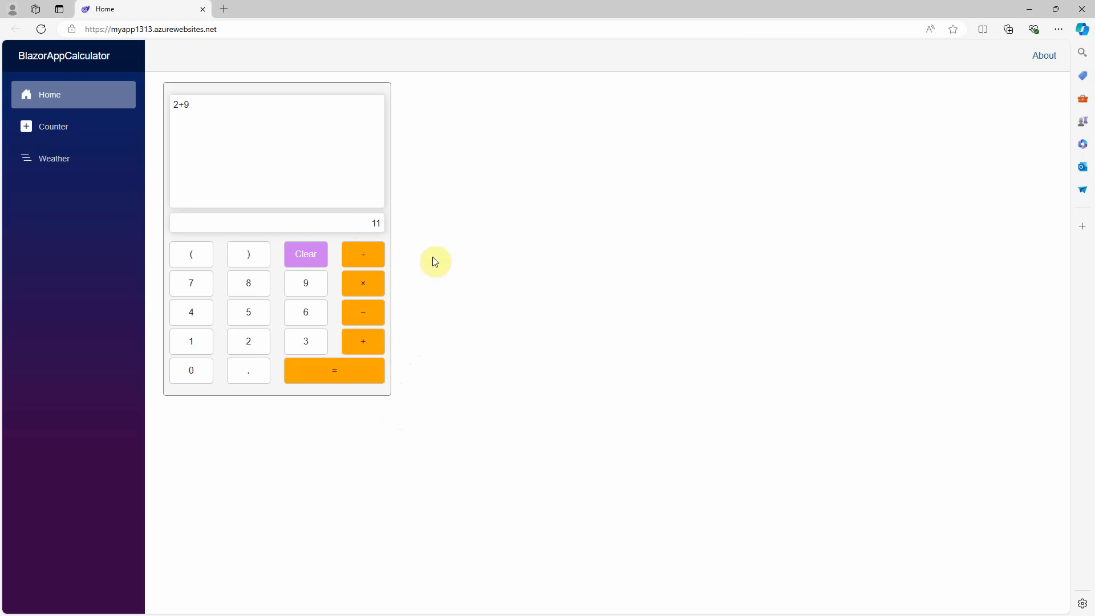
{"action": "mouse_move", "coordinate": [306, 253]}
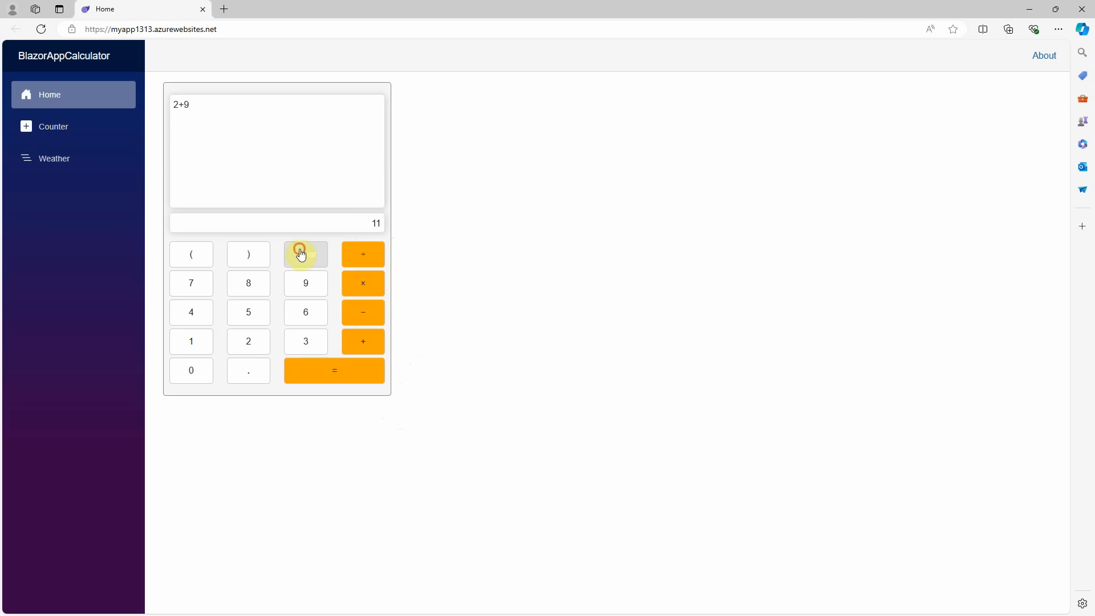
{"action": "left_click", "coordinate": [305, 253]}
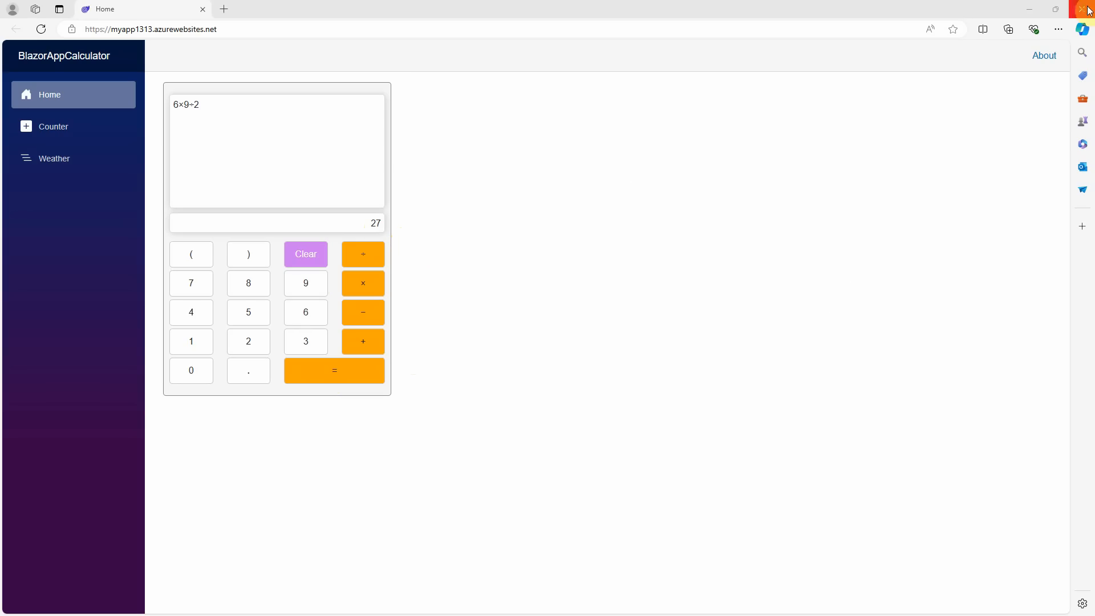
- Close the deployed calculator browser and load Home.razor from Components/Pages
{"action": "left_click", "coordinate": [1087, 9]}
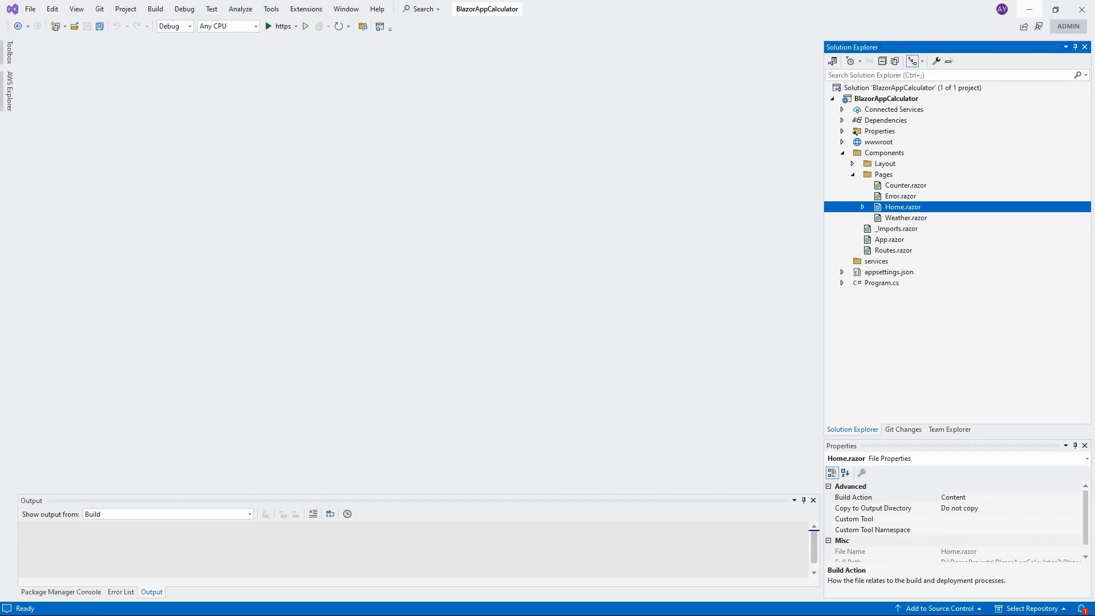
{"action": "mouse_move", "coordinate": [920, 220]}
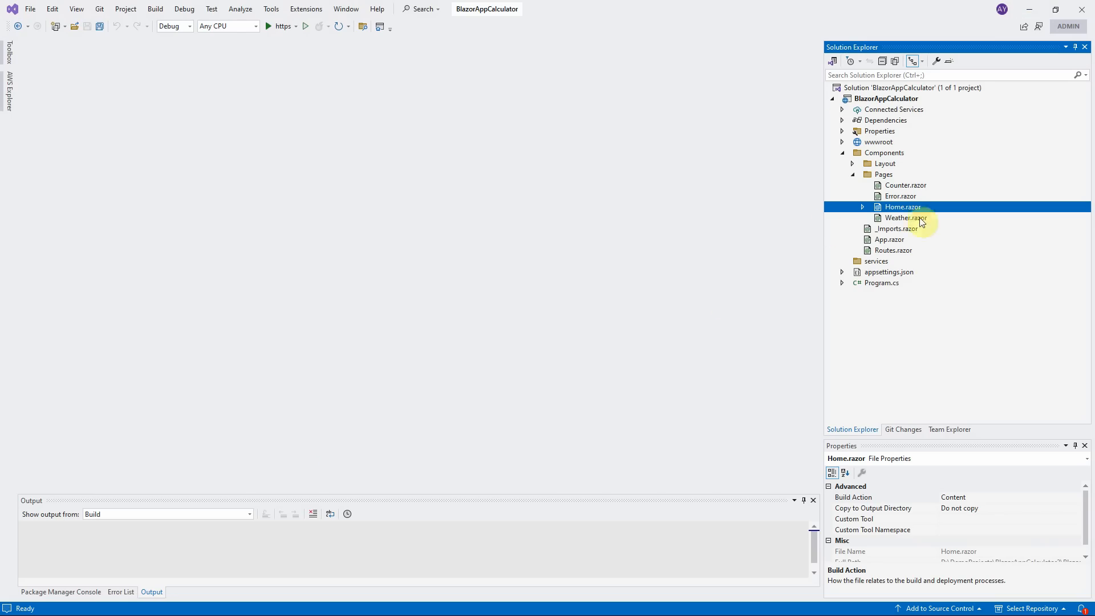
{"action": "mouse_move", "coordinate": [897, 213]}
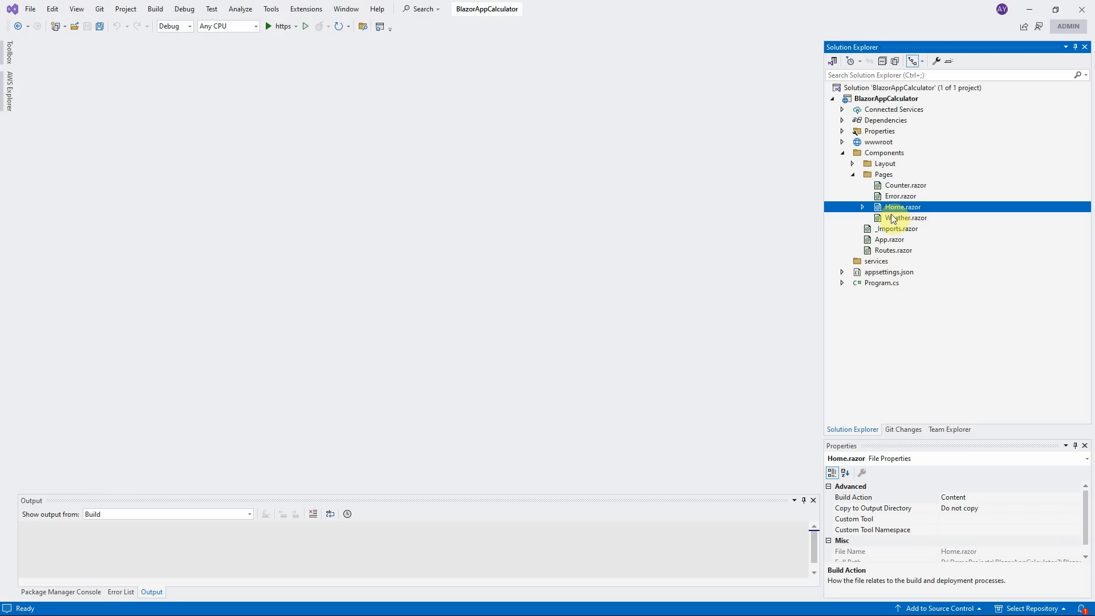
{"action": "double_click", "coordinate": [901, 207]}
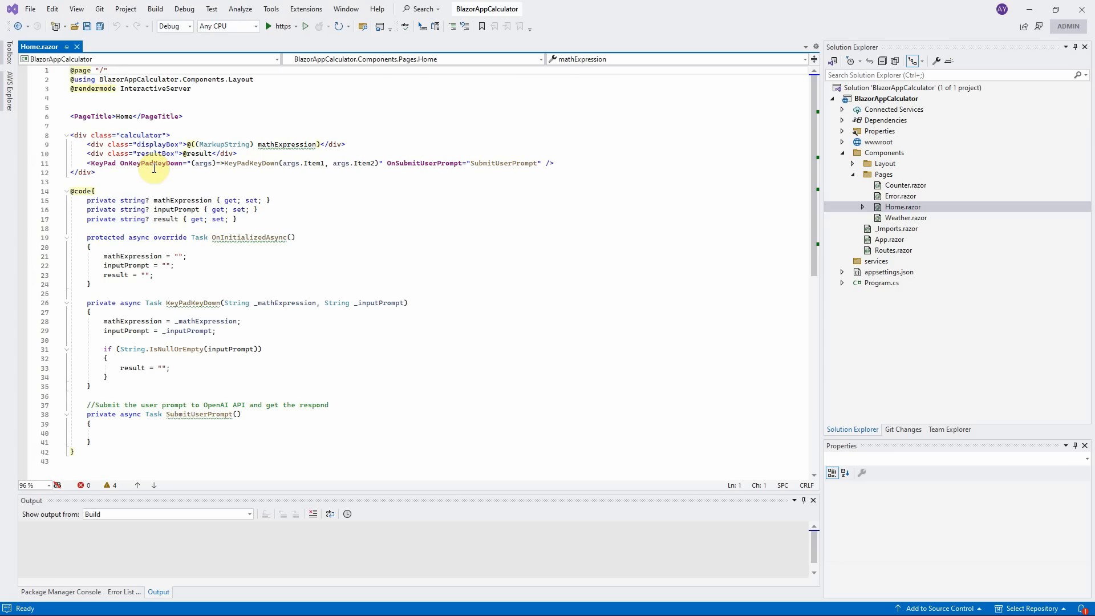
{"action": "mouse_move", "coordinate": [375, 333]}
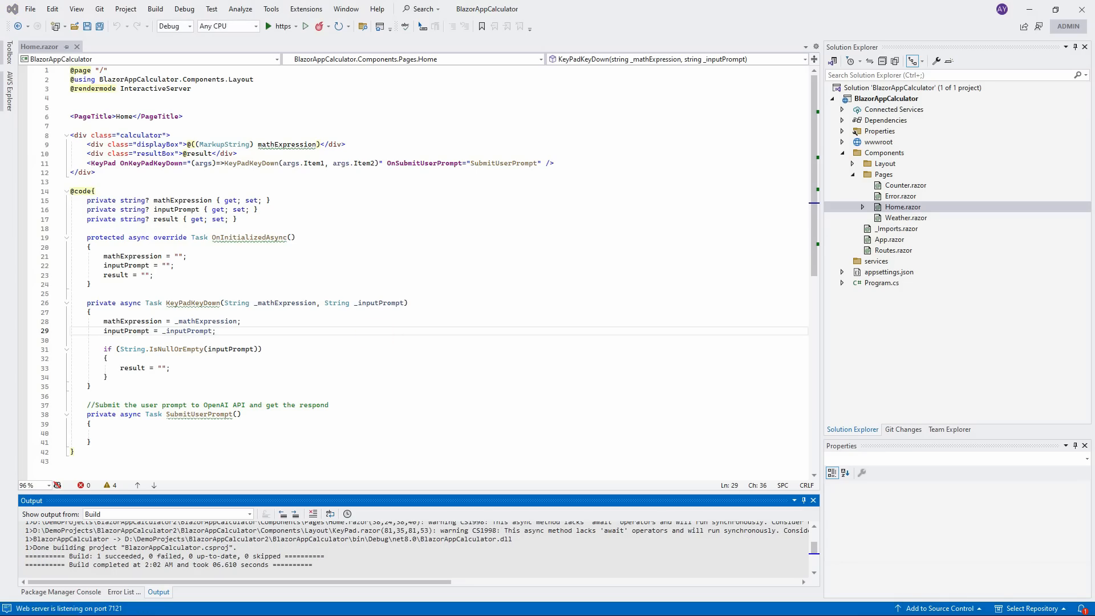
- Enter 2+5 on the locally running calculator's keypad
{"action": "left_click", "coordinate": [267, 26]}
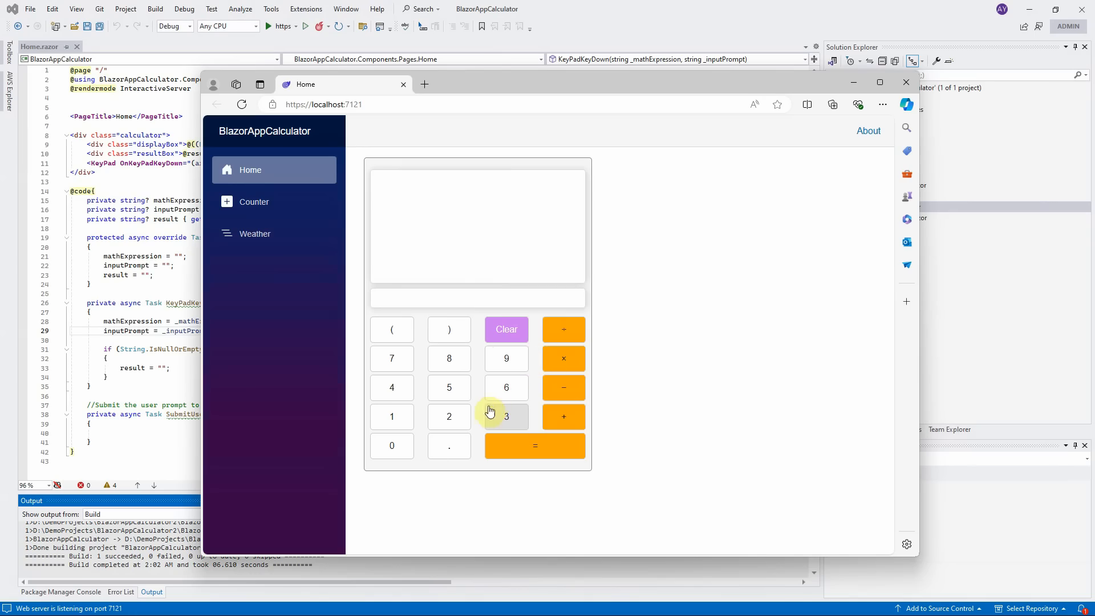
{"action": "left_click", "coordinate": [564, 417]}
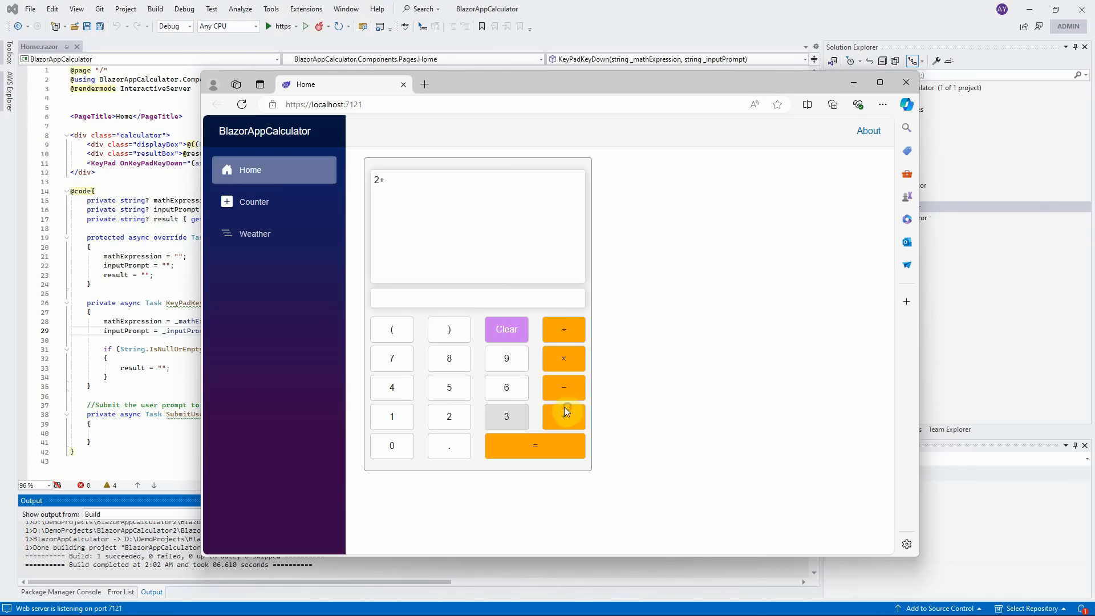
{"action": "left_click", "coordinate": [449, 388]}
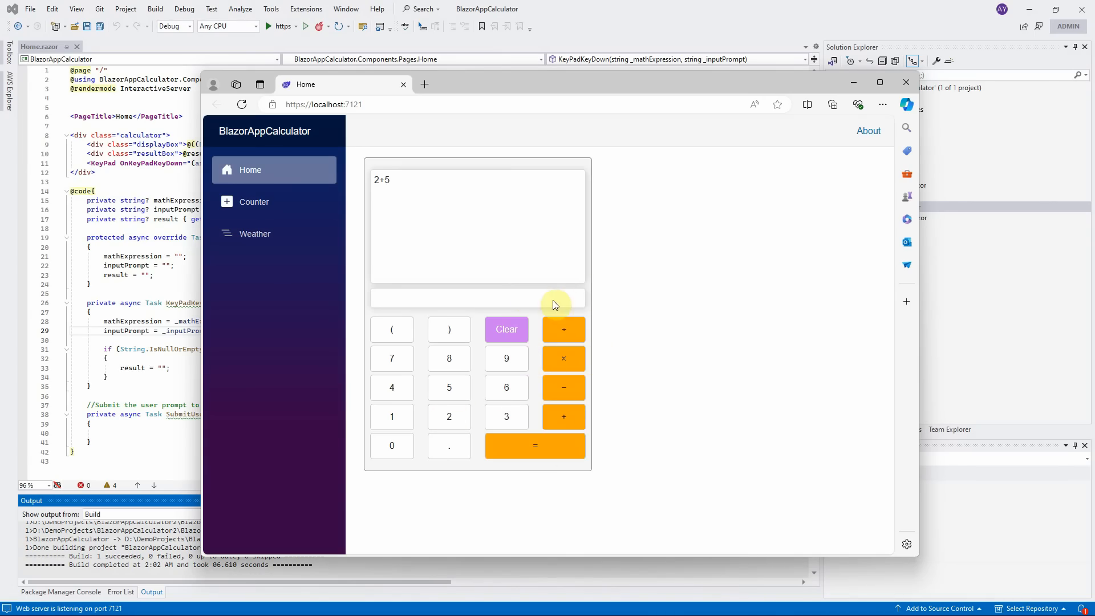
{"action": "mouse_move", "coordinate": [526, 97]}
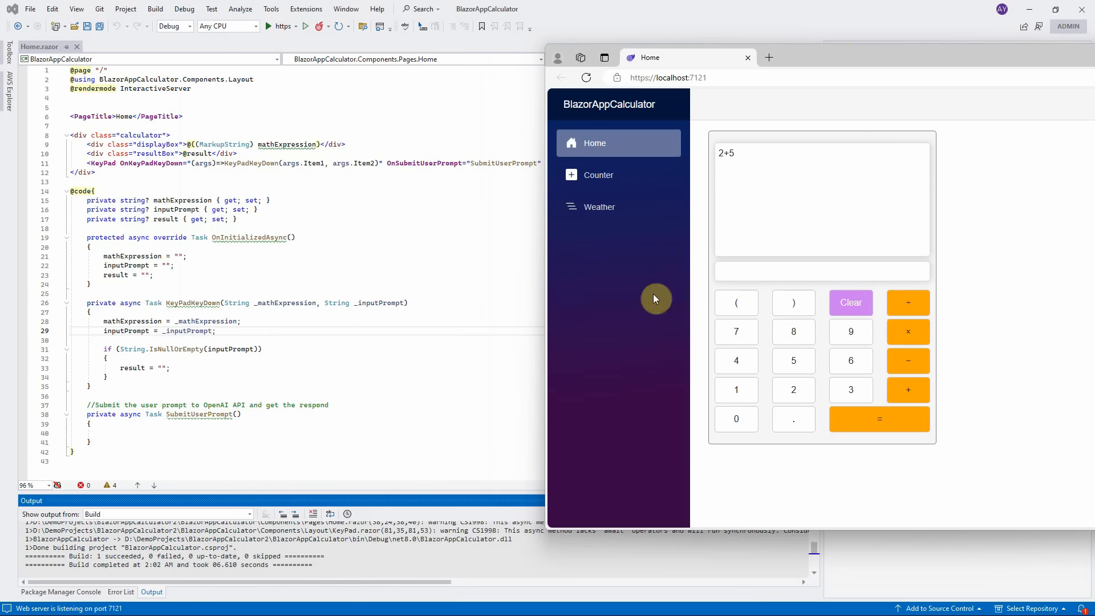
{"action": "mouse_move", "coordinate": [460, 276]}
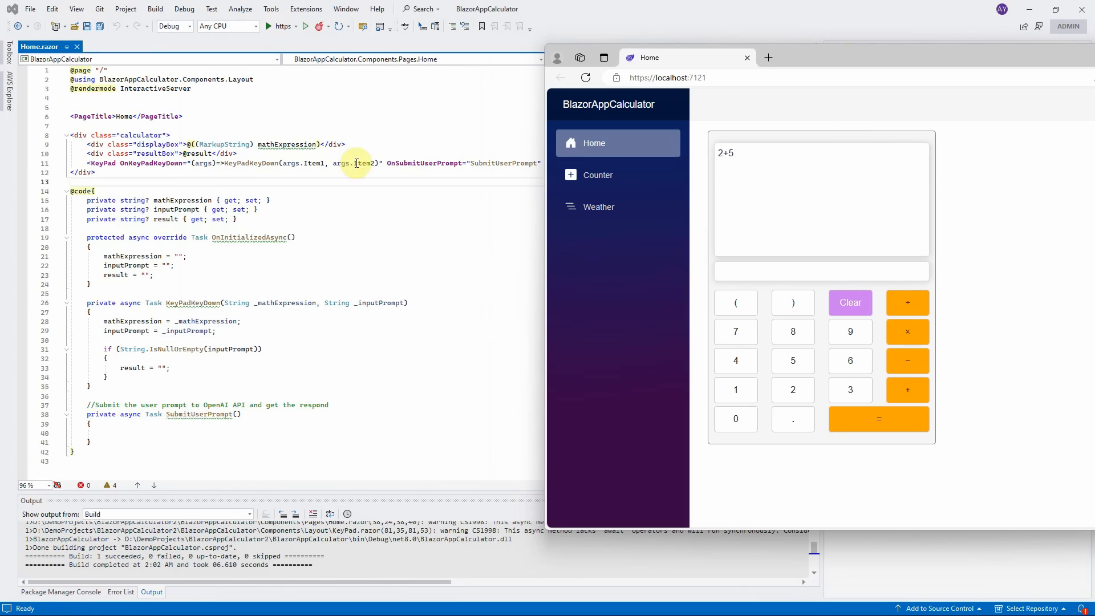
{"action": "mouse_move", "coordinate": [372, 163]}
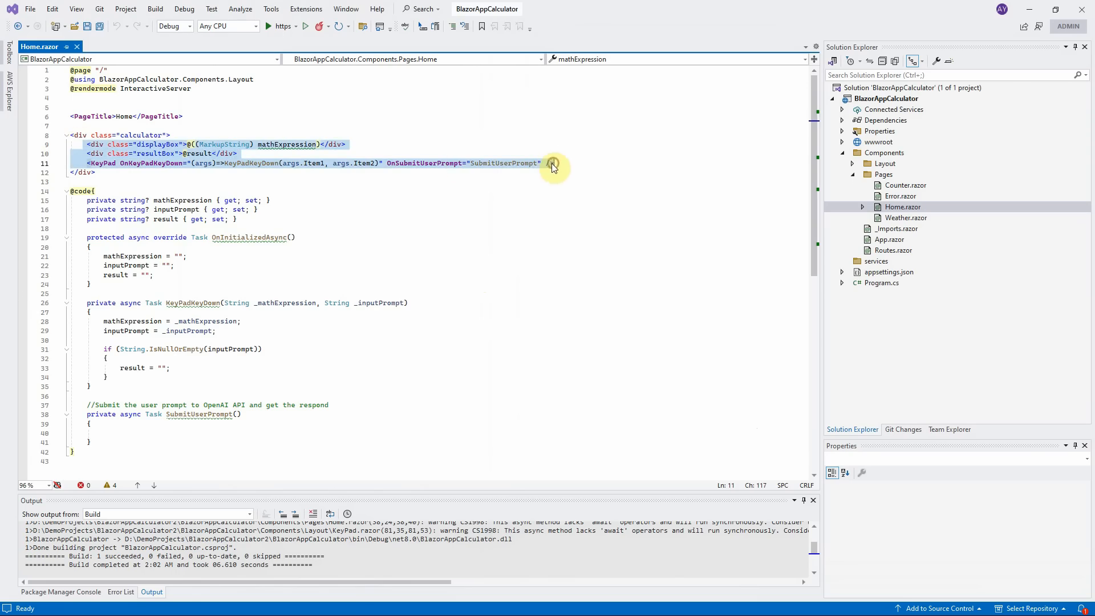
{"action": "left_click", "coordinate": [87, 144]}
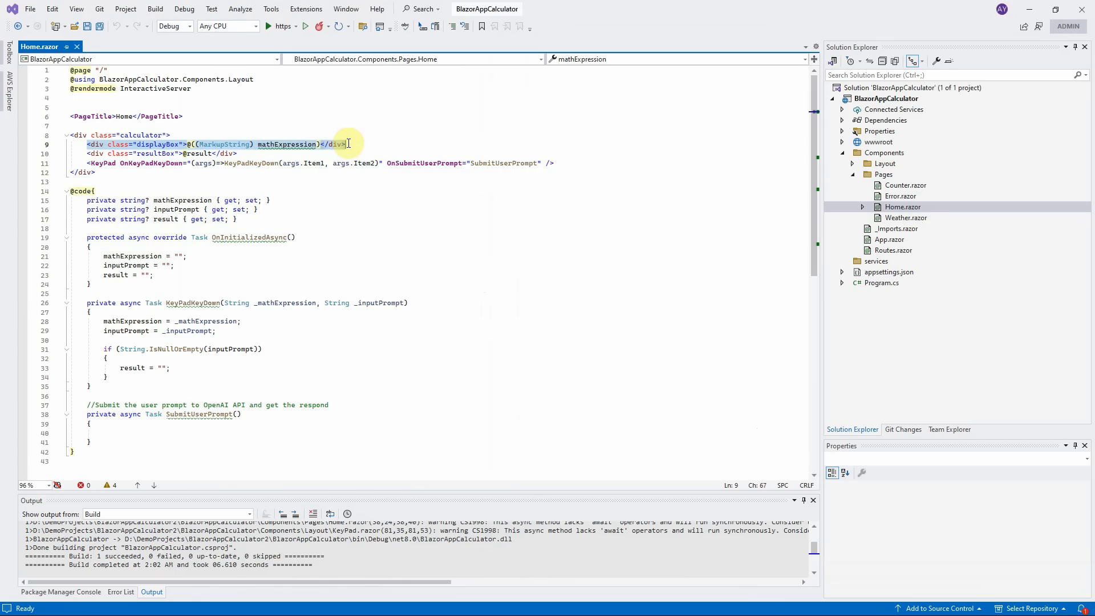
{"action": "mouse_move", "coordinate": [286, 145]}
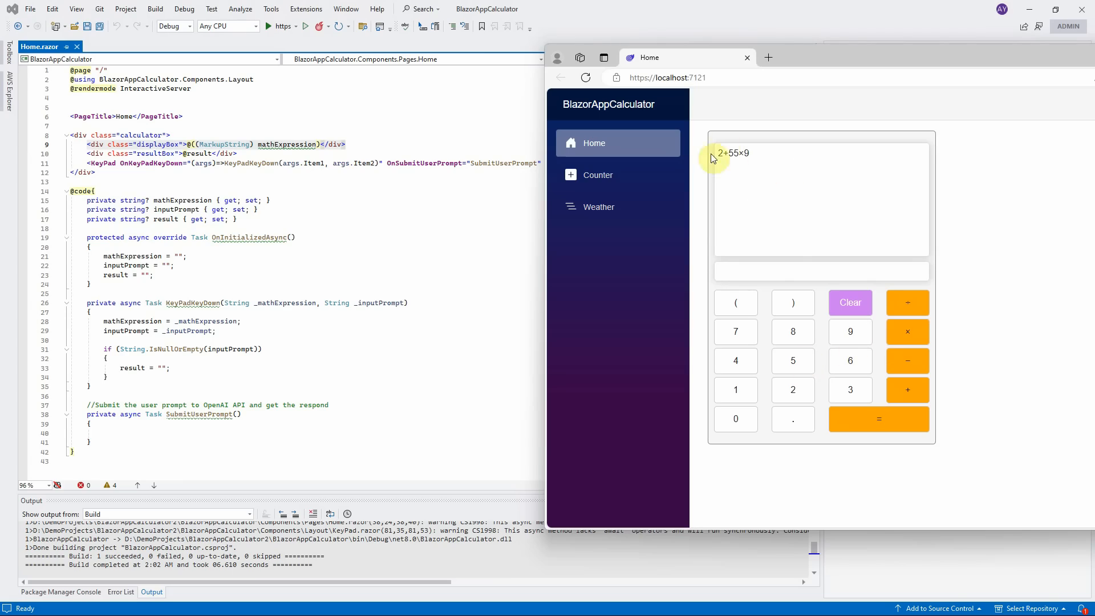
{"action": "mouse_move", "coordinate": [779, 163]}
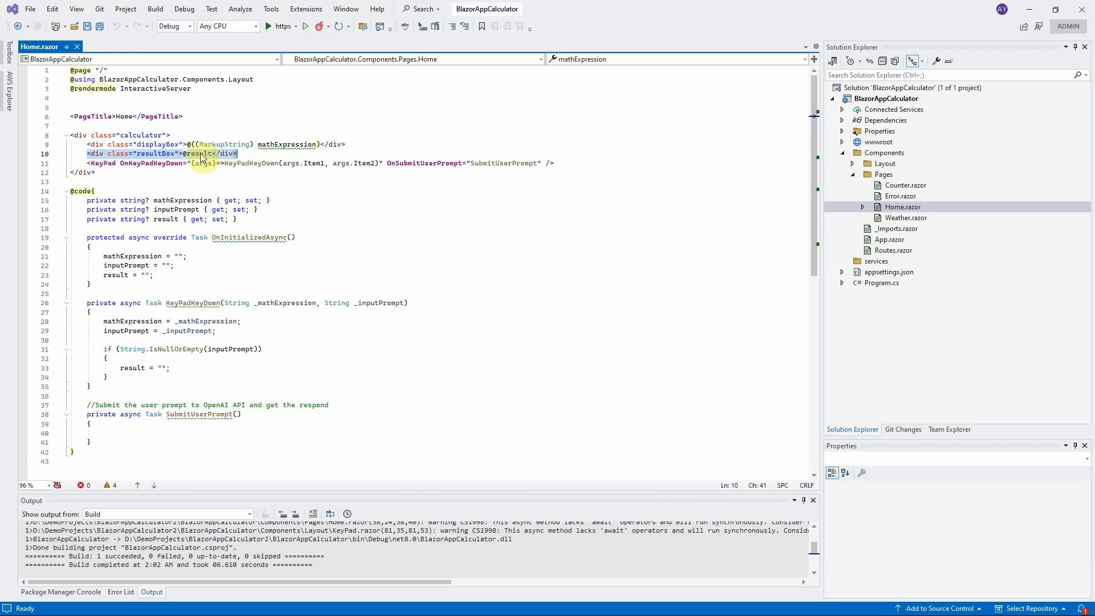
{"action": "mouse_move", "coordinate": [165, 219]}
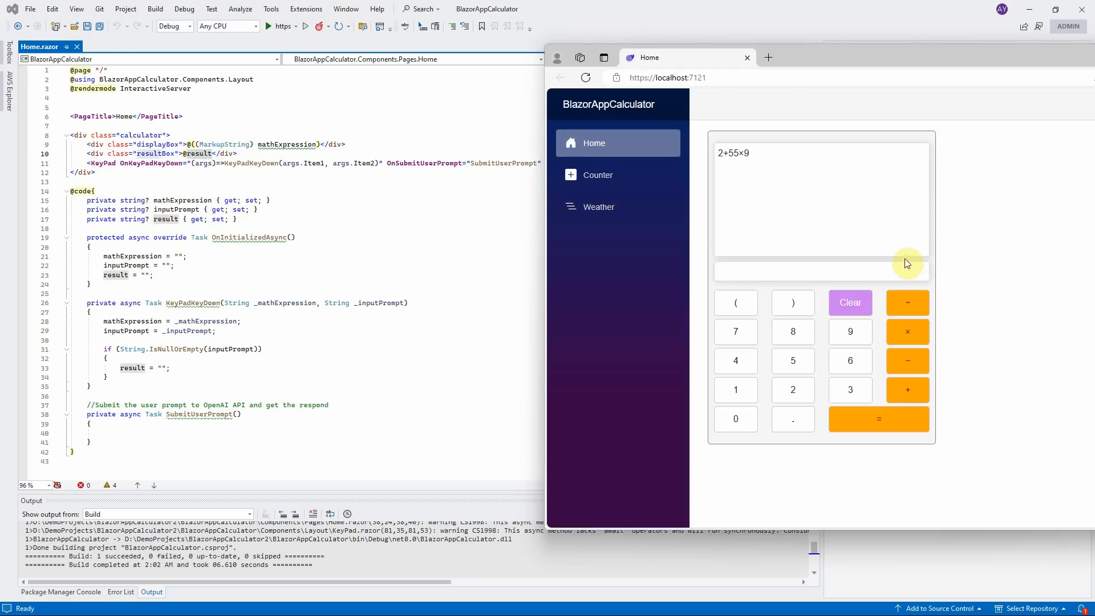
{"action": "mouse_move", "coordinate": [918, 275]}
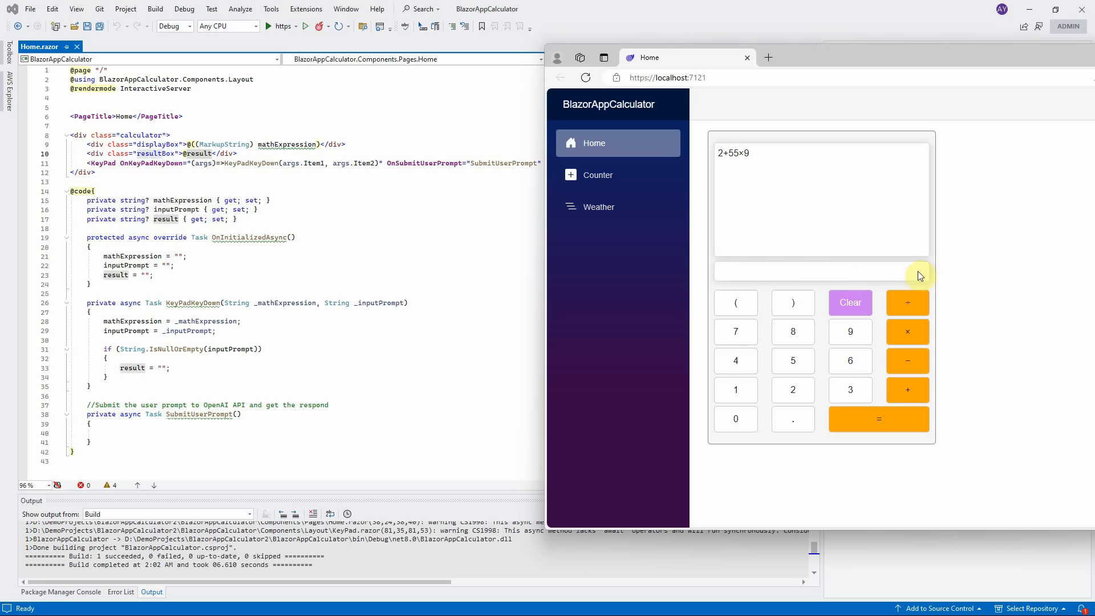
{"action": "mouse_move", "coordinate": [907, 272]}
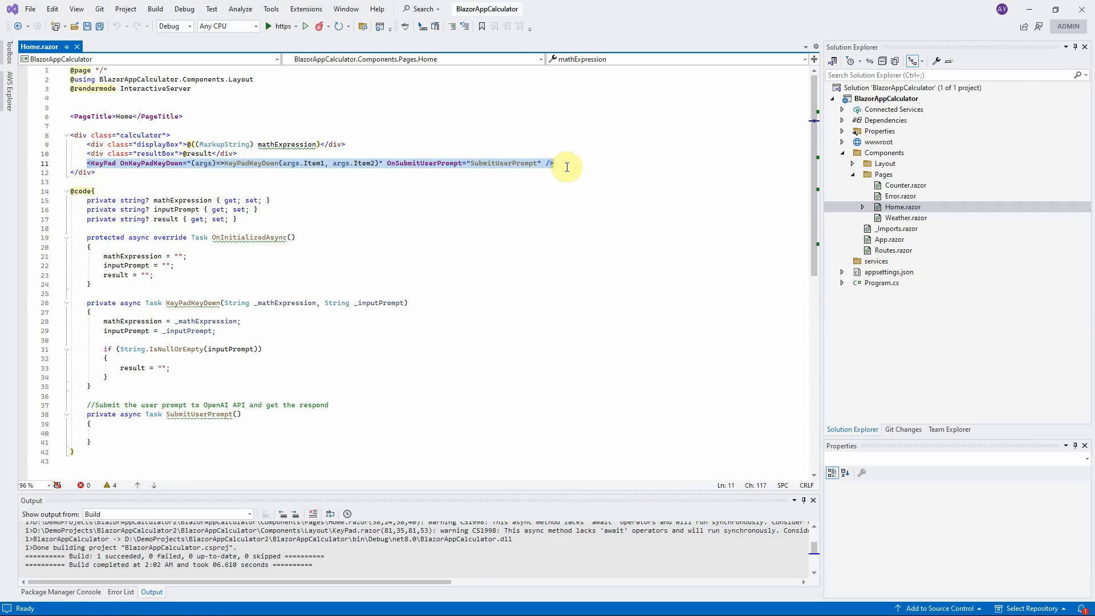
{"action": "left_click", "coordinate": [222, 163]}
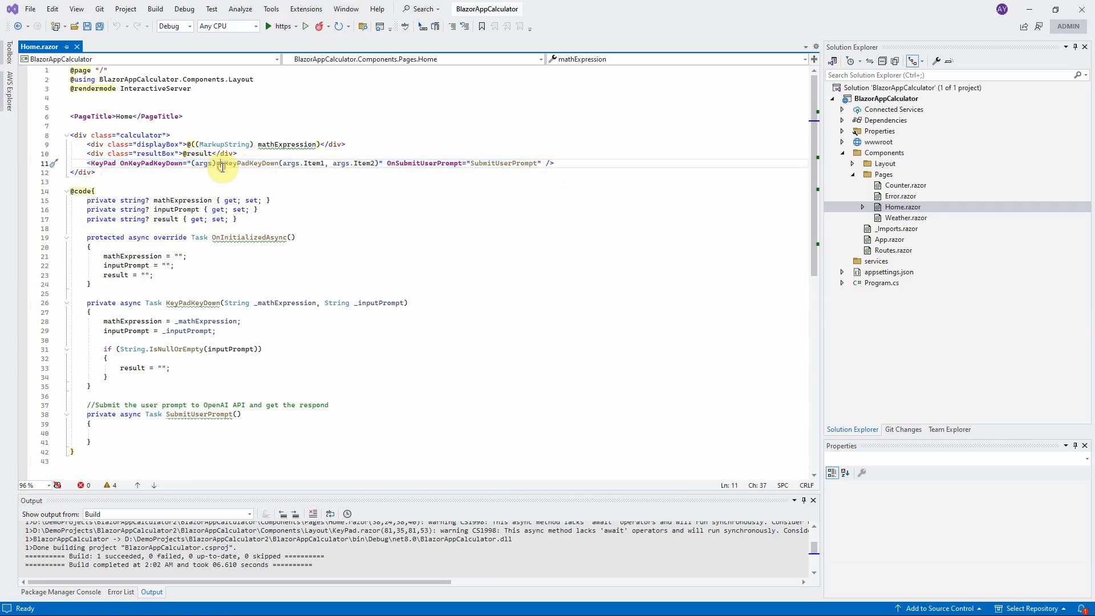
{"action": "double_click", "coordinate": [251, 163]}
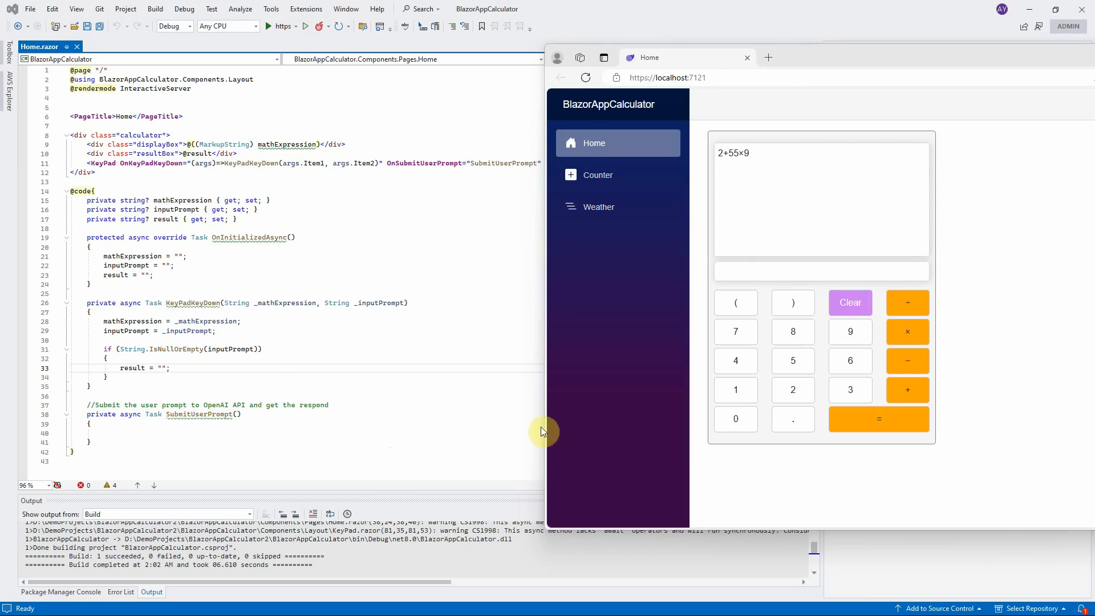
{"action": "mouse_move", "coordinate": [772, 386]}
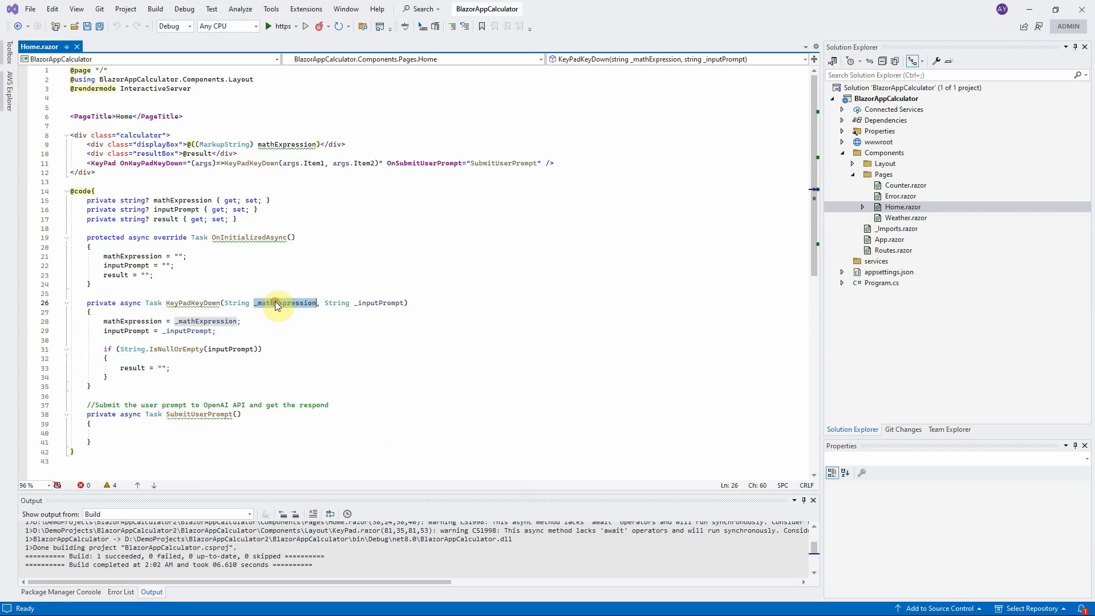
{"action": "mouse_move", "coordinate": [384, 302]}
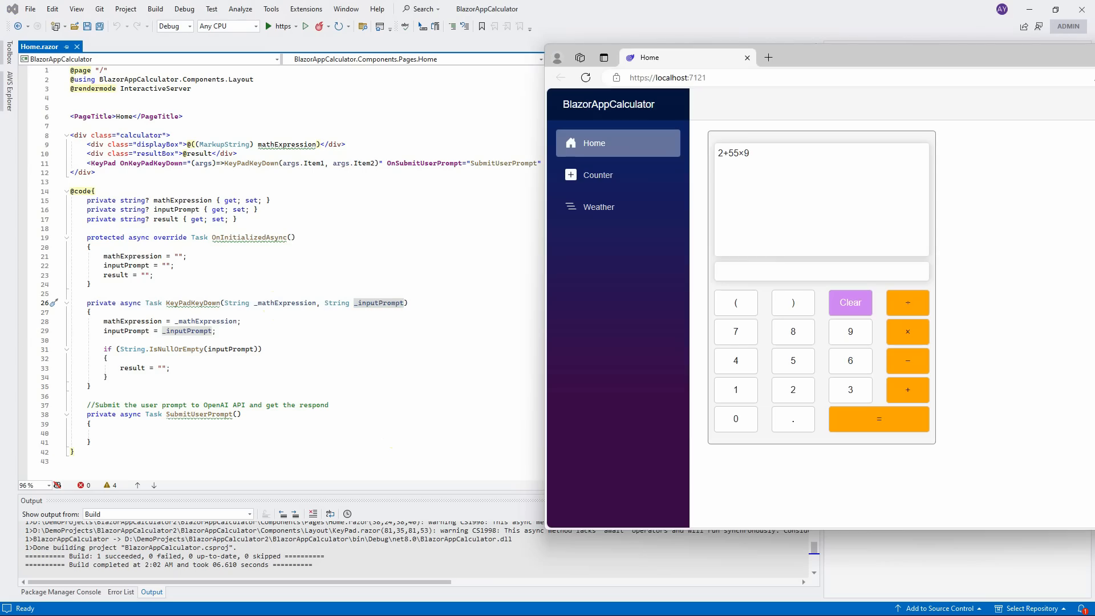
{"action": "mouse_move", "coordinate": [726, 159]}
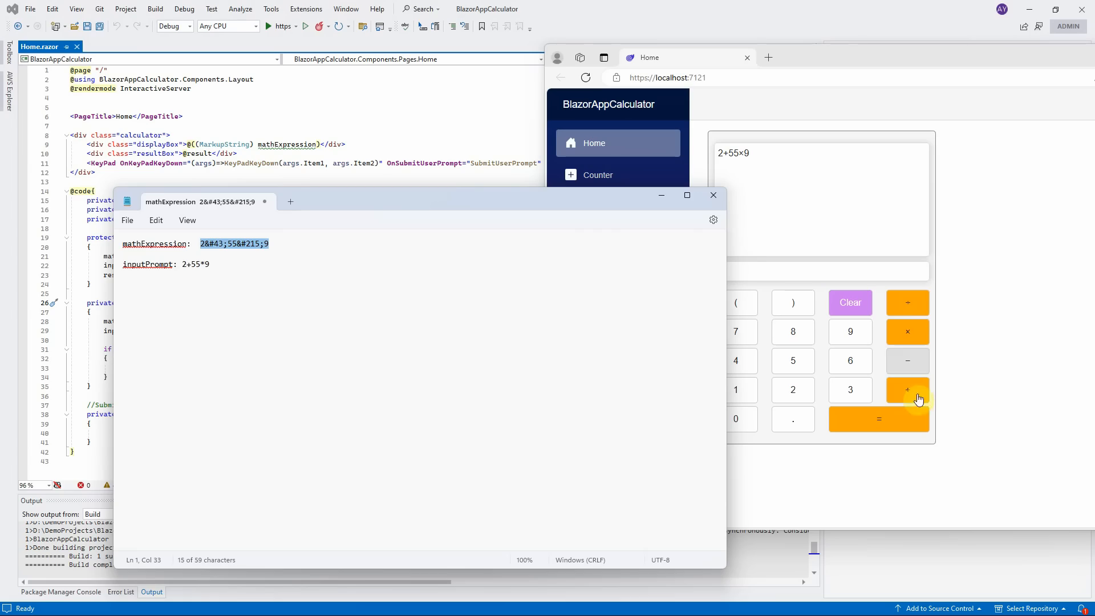
{"action": "mouse_move", "coordinate": [907, 356]}
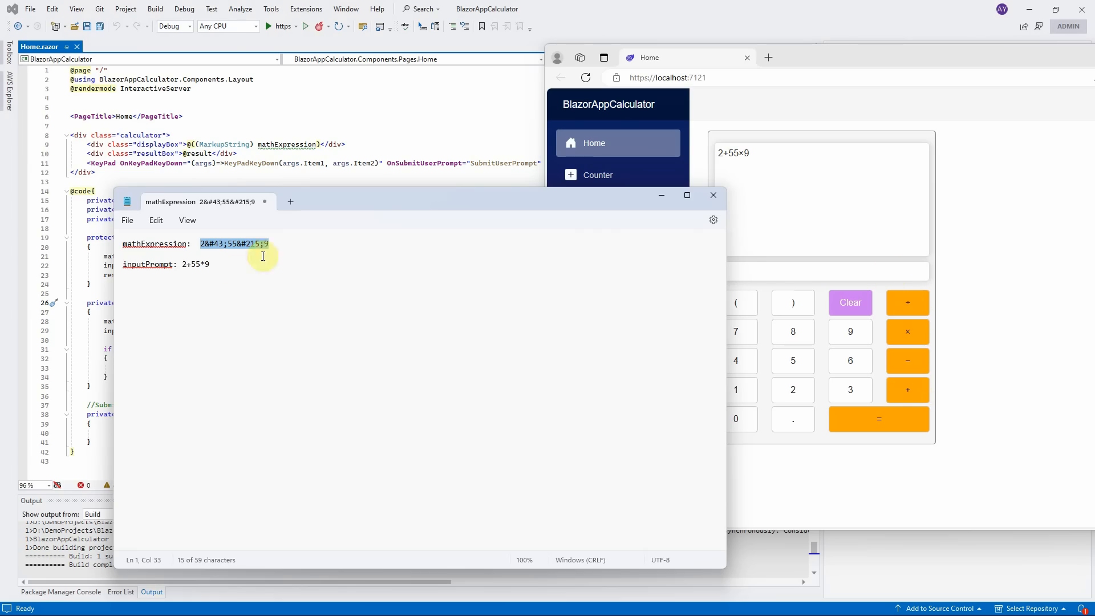
{"action": "double_click", "coordinate": [194, 264]}
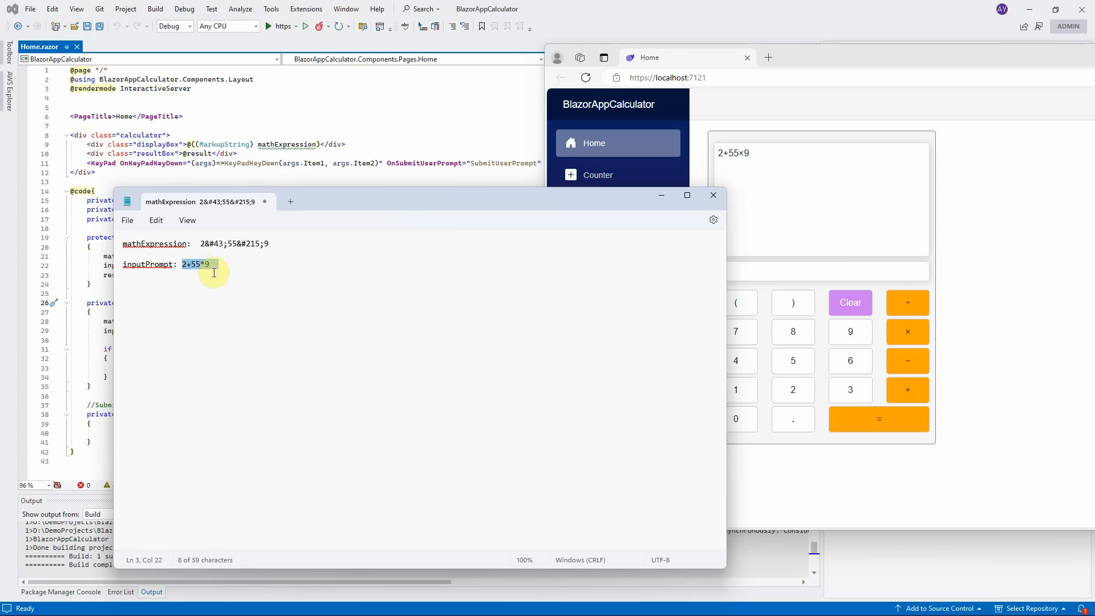
{"action": "mouse_move", "coordinate": [219, 272]}
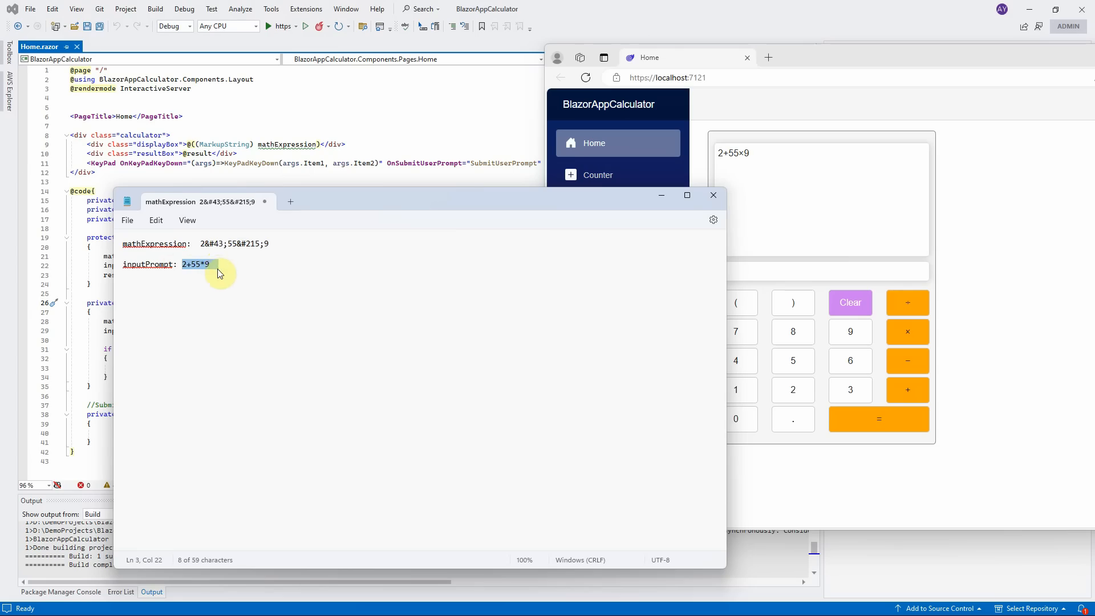
{"action": "mouse_move", "coordinate": [893, 455]}
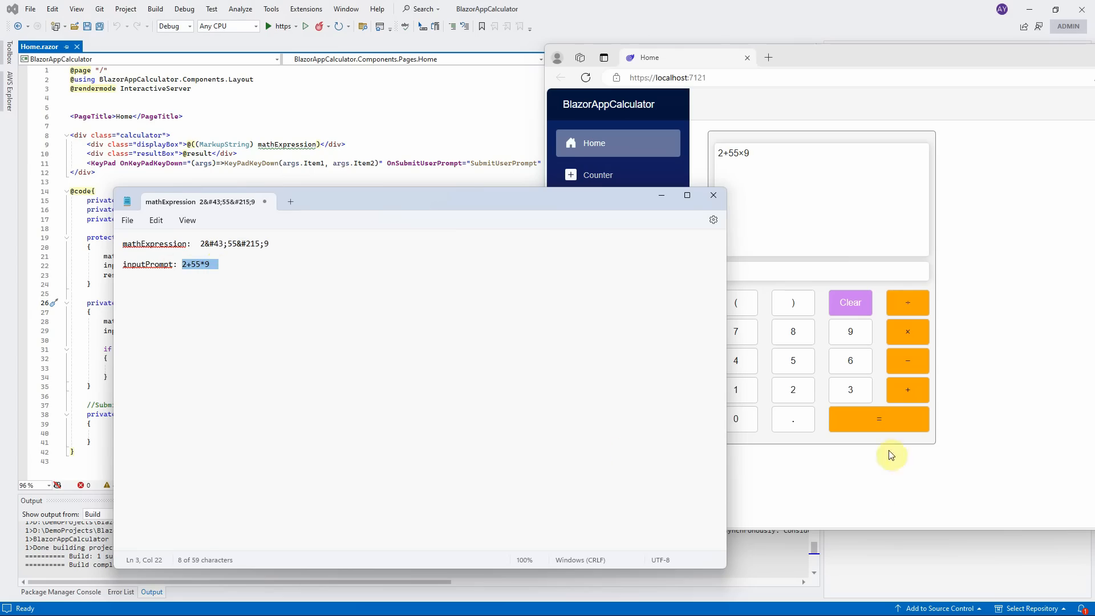
{"action": "left_click", "coordinate": [879, 418]}
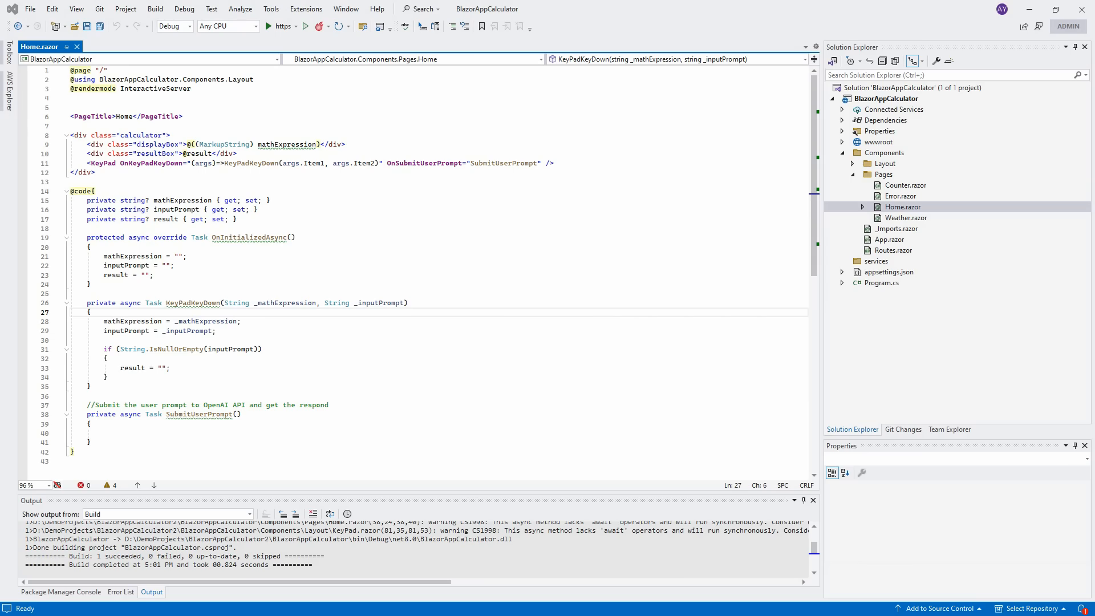
{"action": "mouse_move", "coordinate": [780, 105]}
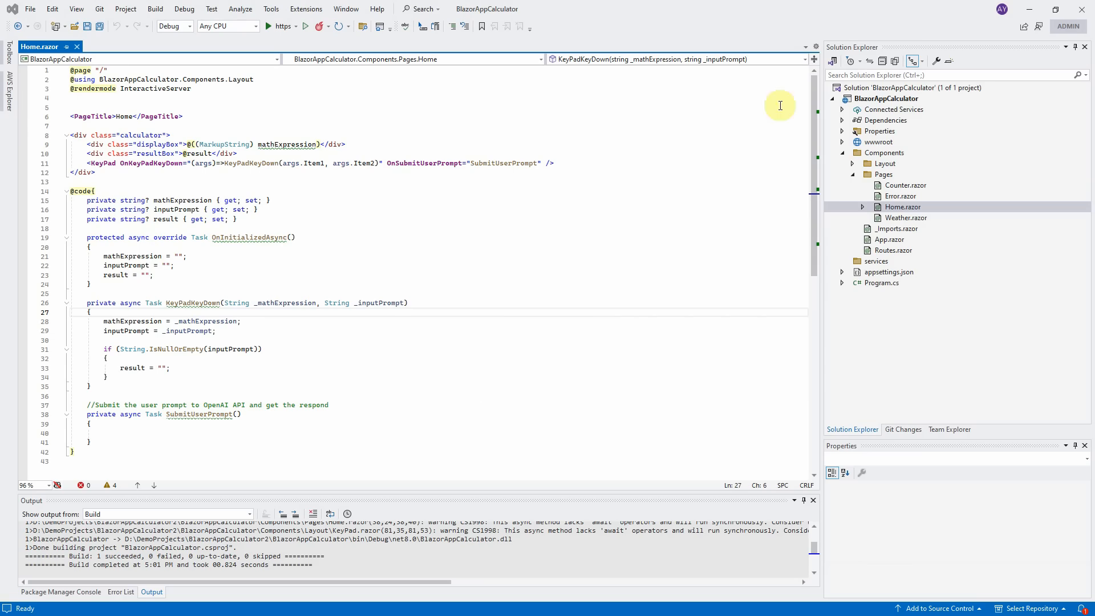
- Search NuGet for OpenAI and install the prerelease 2.0.0-beta.7 package into the project
{"action": "right_click", "coordinate": [886, 98]}
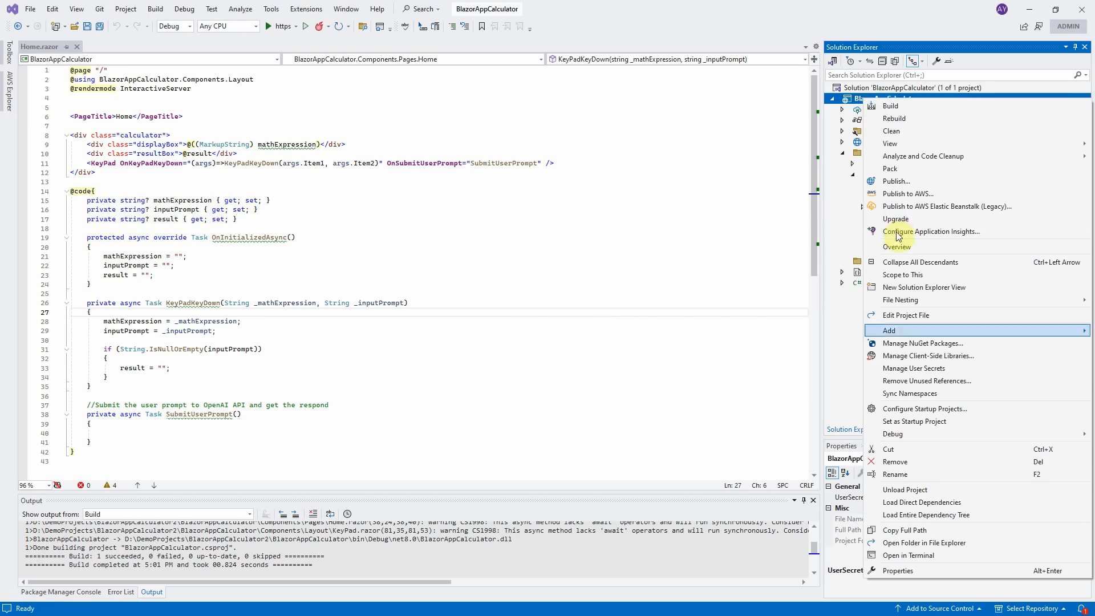
{"action": "left_click", "coordinate": [922, 344]}
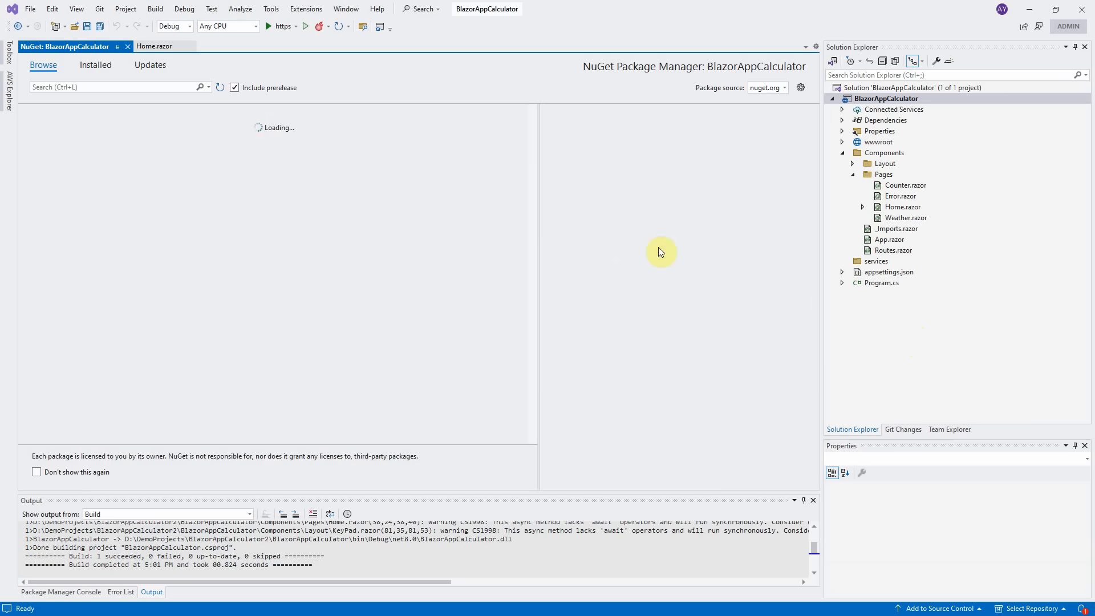
{"action": "left_click", "coordinate": [112, 87]}
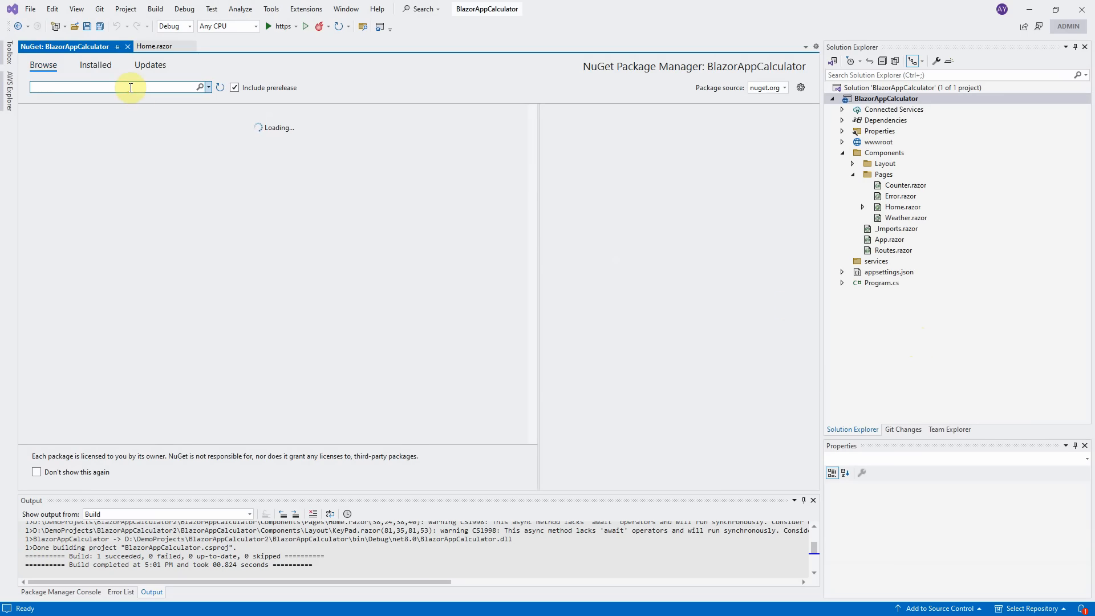
{"action": "type", "text": "OpenAI"}
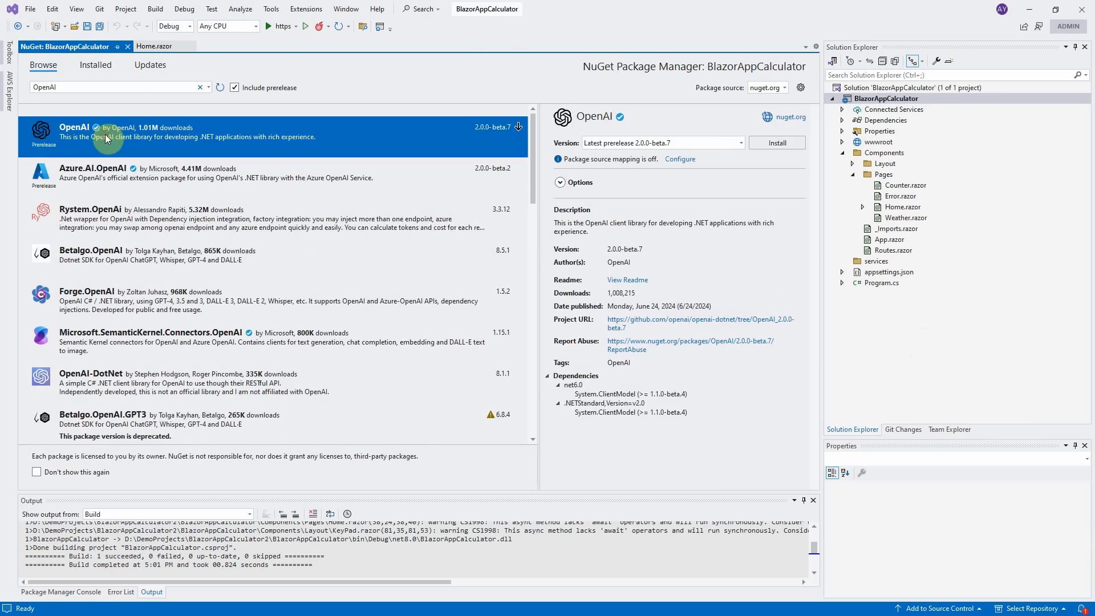
{"action": "mouse_move", "coordinate": [145, 134]}
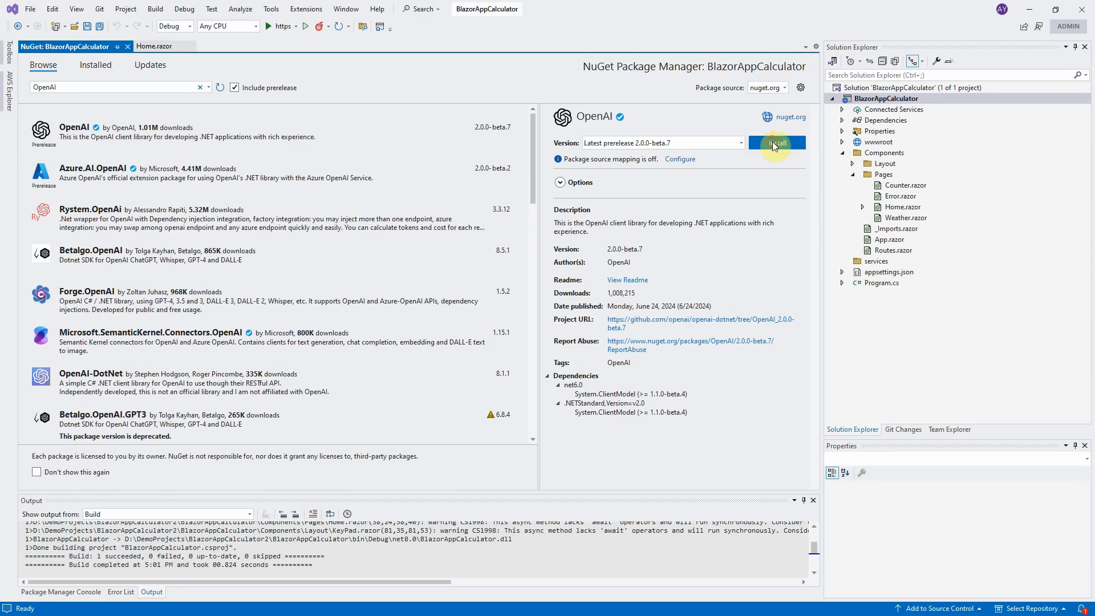
{"action": "left_click", "coordinate": [775, 142]}
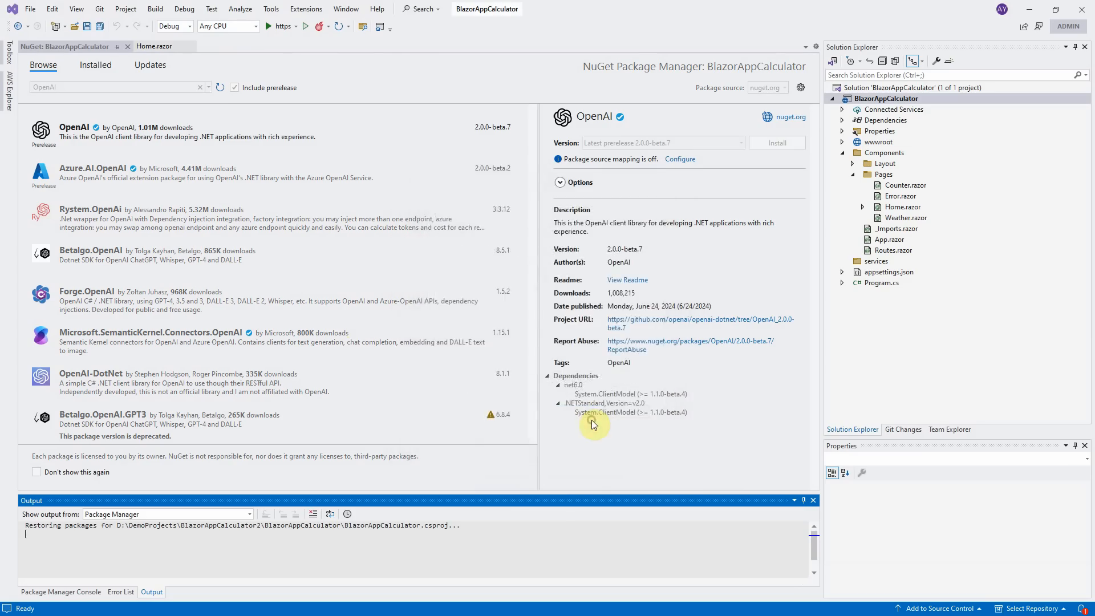
{"action": "left_click", "coordinate": [777, 143]}
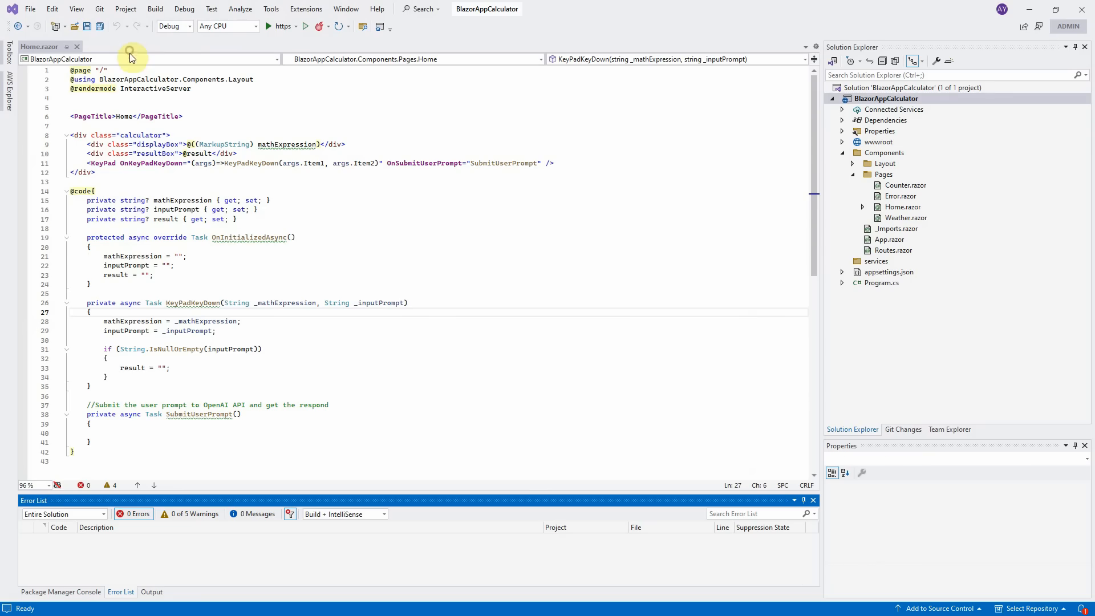
- Create ICalculatorService in services declaring string SubmitUserPrompt(string? userPrompt); and save it
{"action": "left_click", "coordinate": [876, 260]}
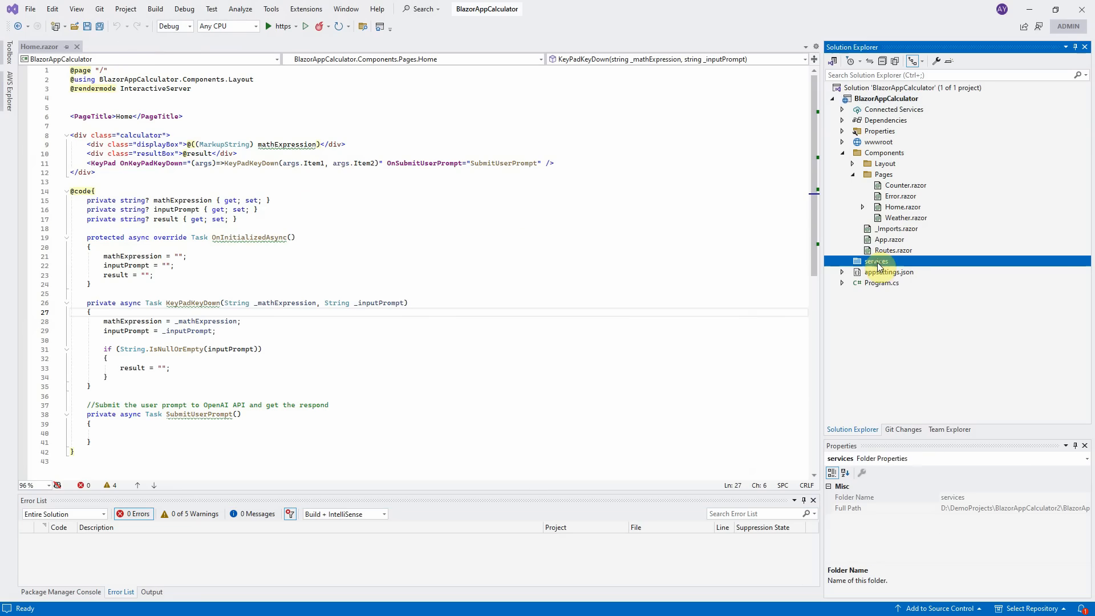
{"action": "right_click", "coordinate": [876, 260]}
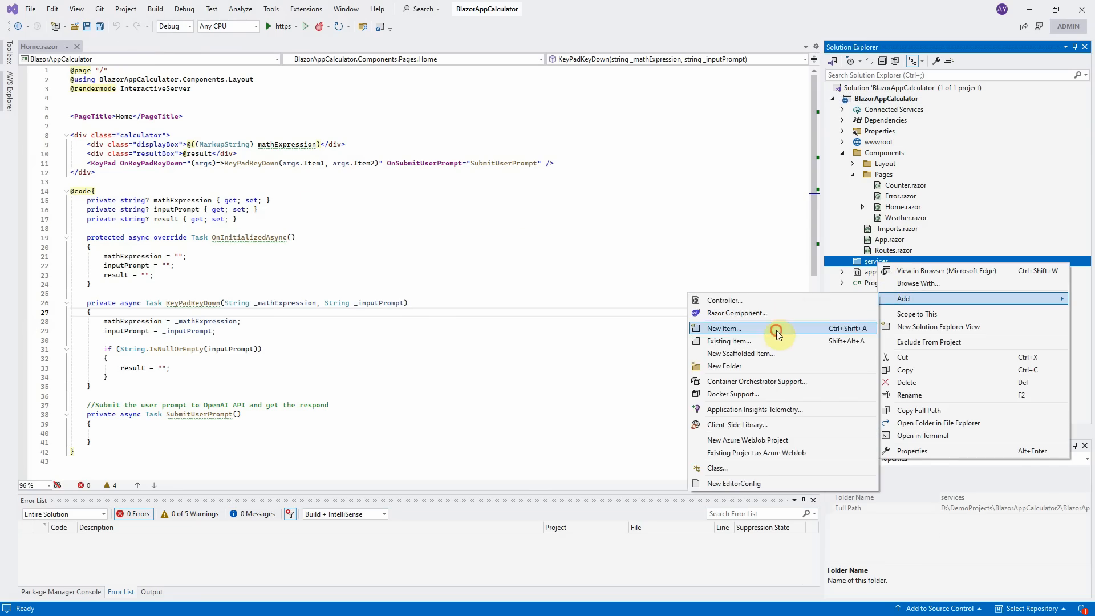
{"action": "left_click", "coordinate": [726, 328]}
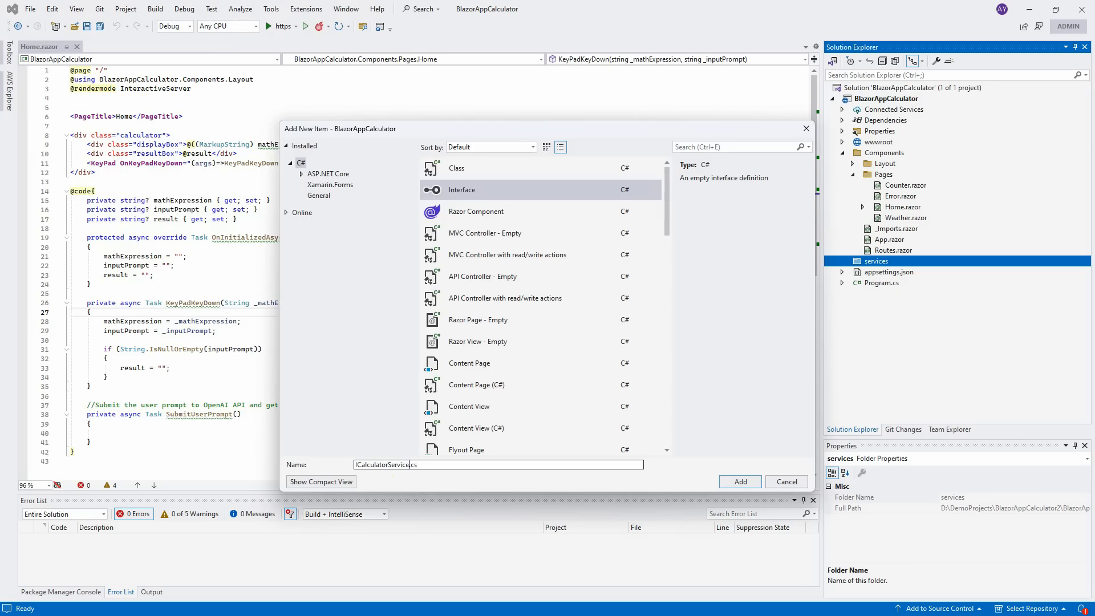
{"action": "left_click", "coordinate": [739, 481]}
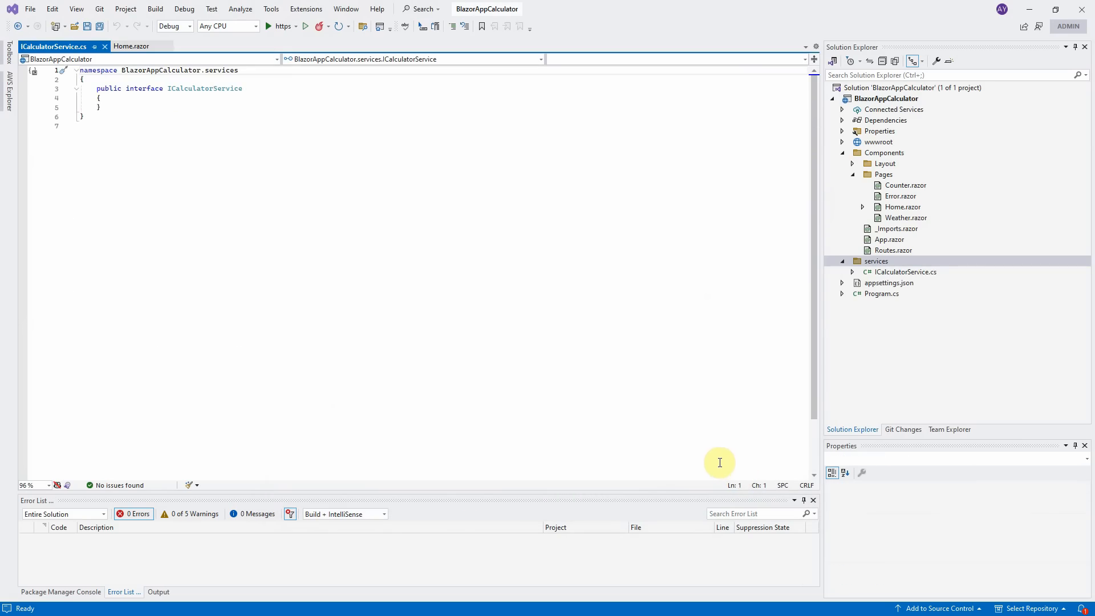
{"action": "mouse_move", "coordinate": [120, 95]}
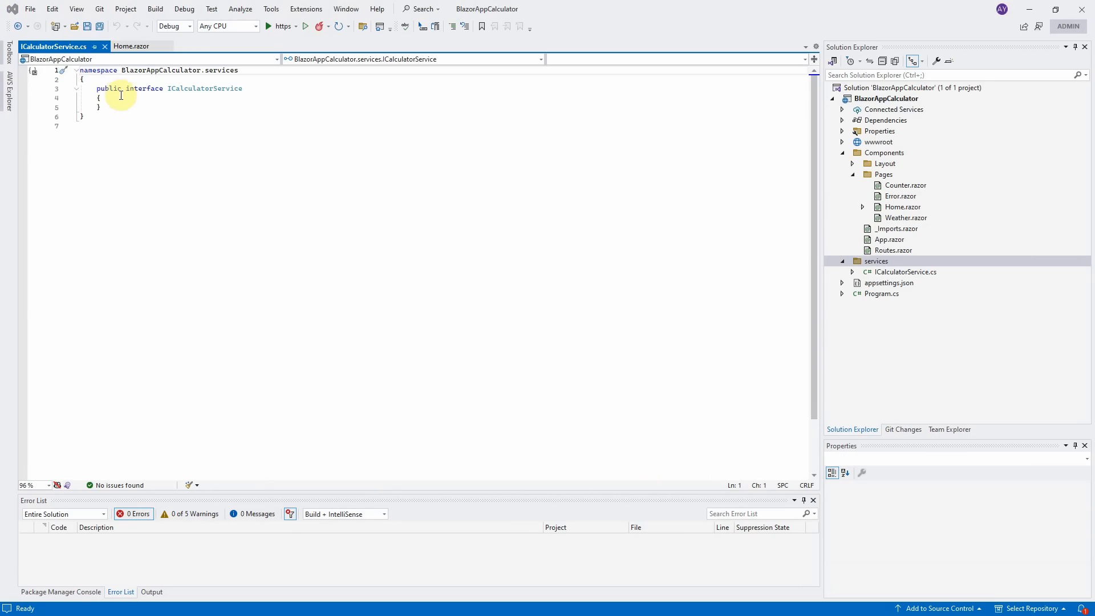
{"action": "type", "text": "string SubmitUserPrompt(string? userPrompt);"}
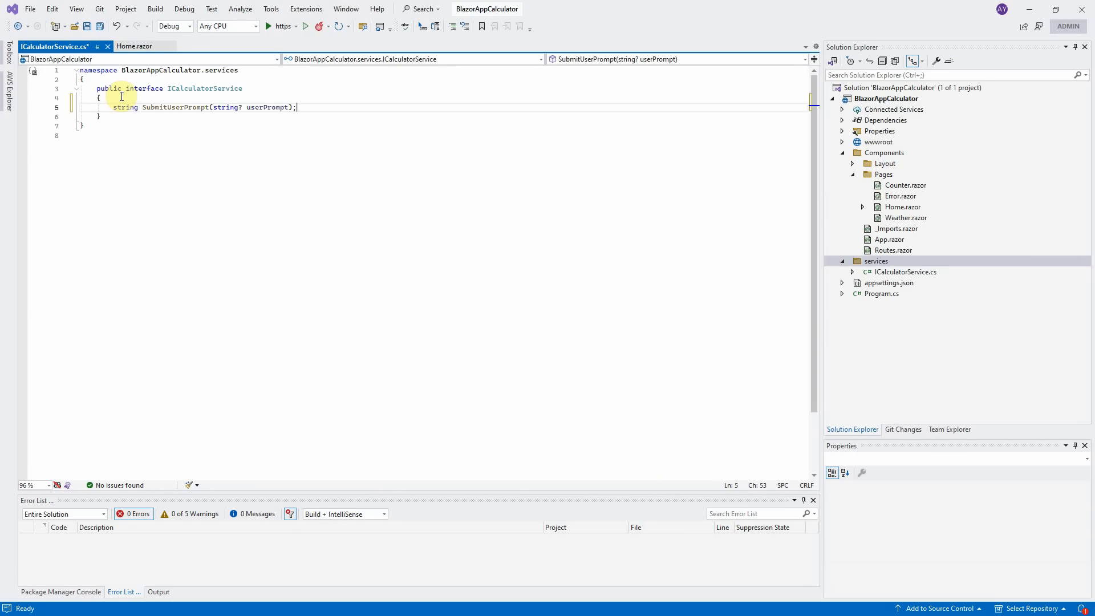
{"action": "key", "text": "ctrl+s"}
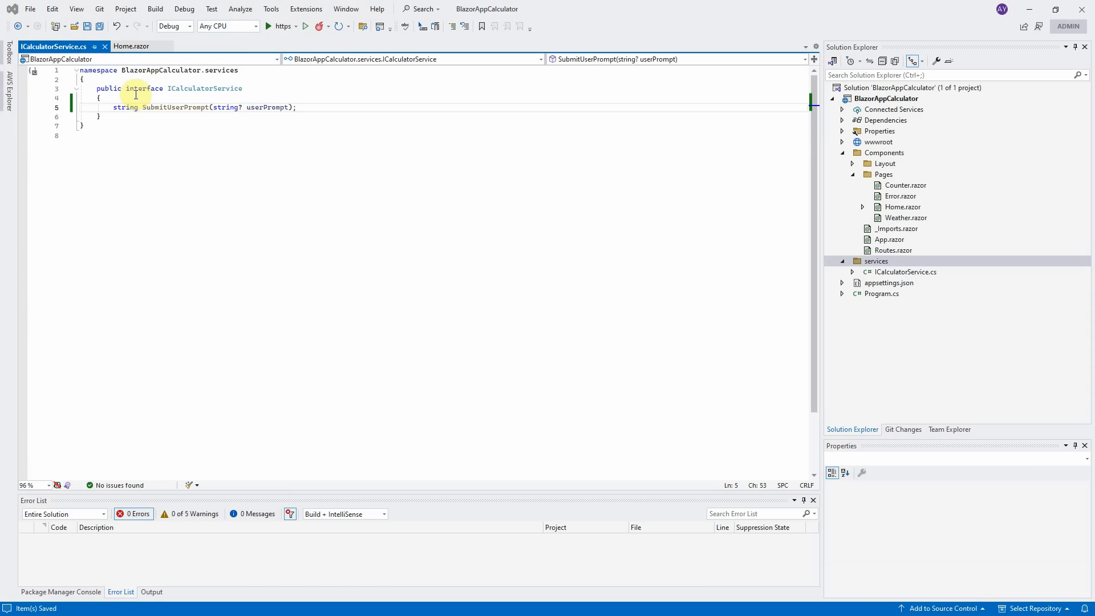
{"action": "mouse_move", "coordinate": [494, 196]}
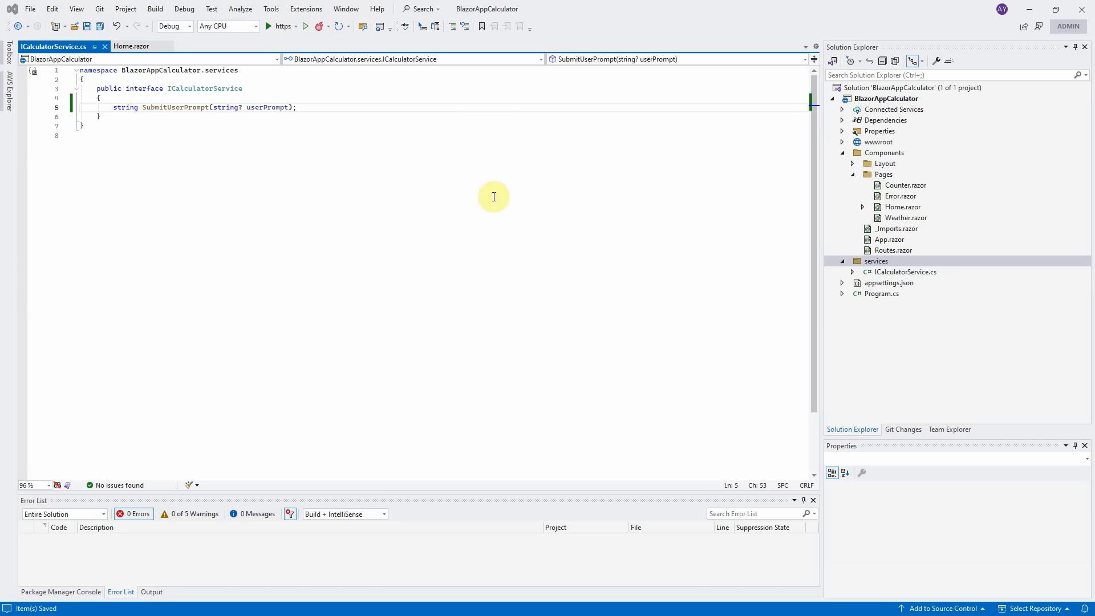
- Add a CalculatorService.cs class to the services folder via Add > Class
{"action": "right_click", "coordinate": [876, 260]}
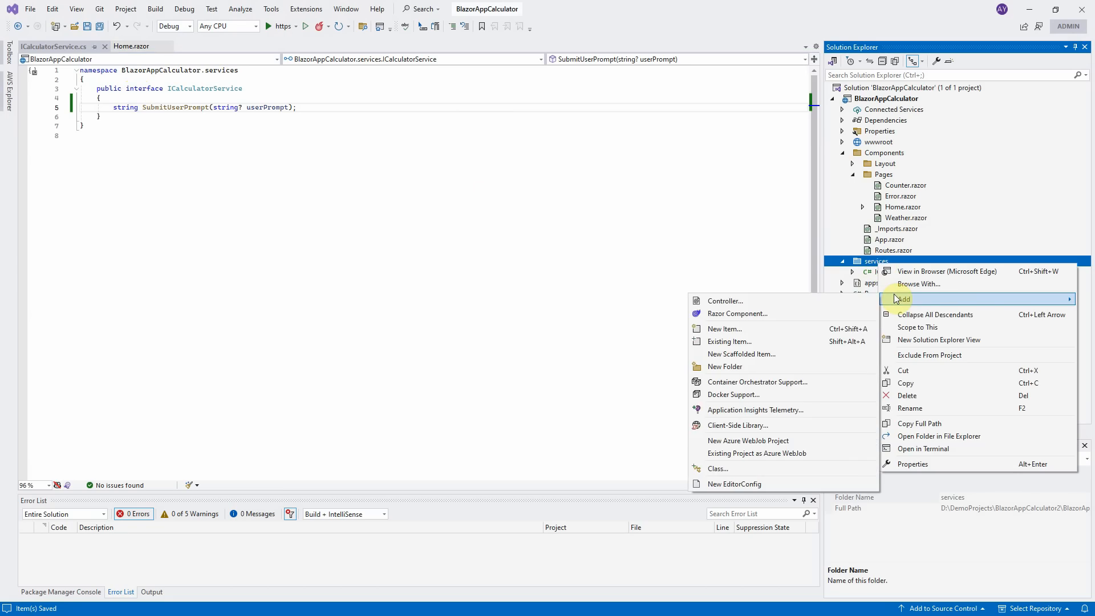
{"action": "left_click", "coordinate": [726, 328]}
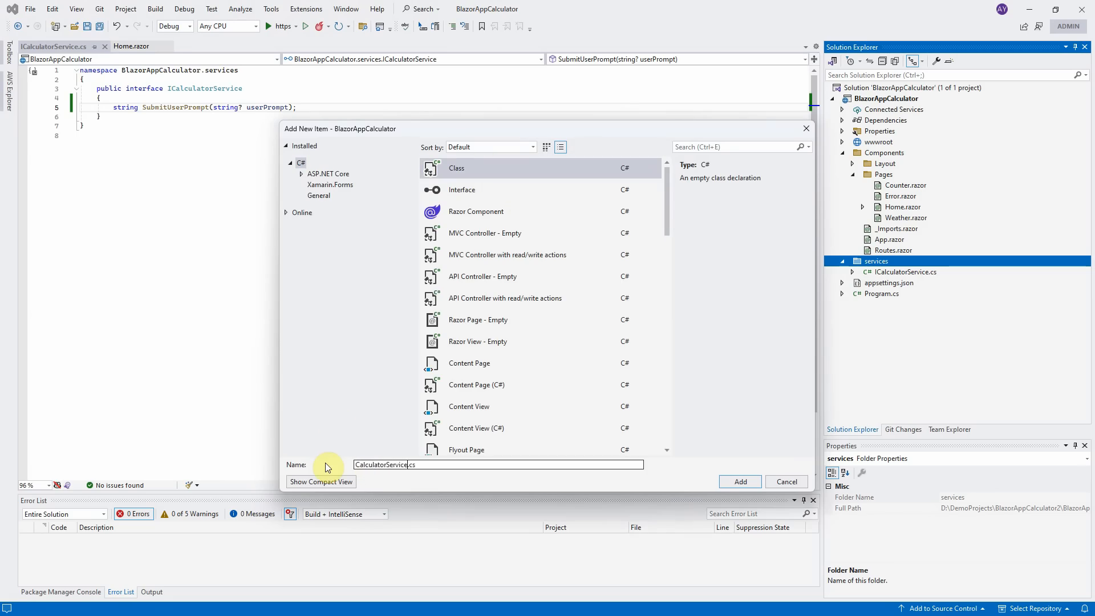
{"action": "left_click", "coordinate": [739, 481]}
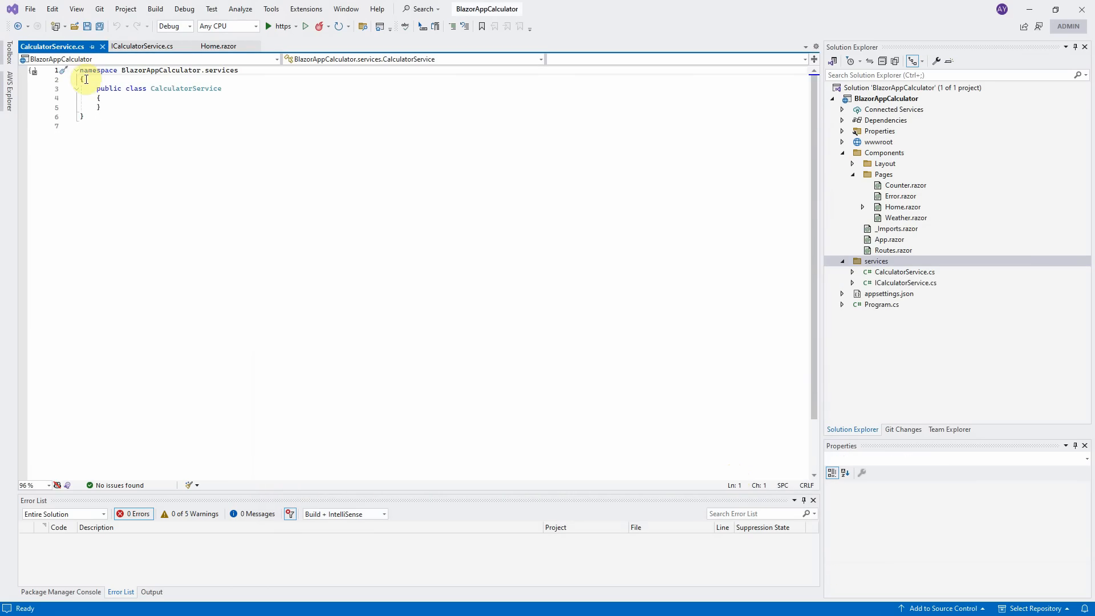
- Insert OpenAI usings, AssistantClient and Assistant properties, and #pragma warning disable OPENAI001
{"action": "key", "text": "Enter"}
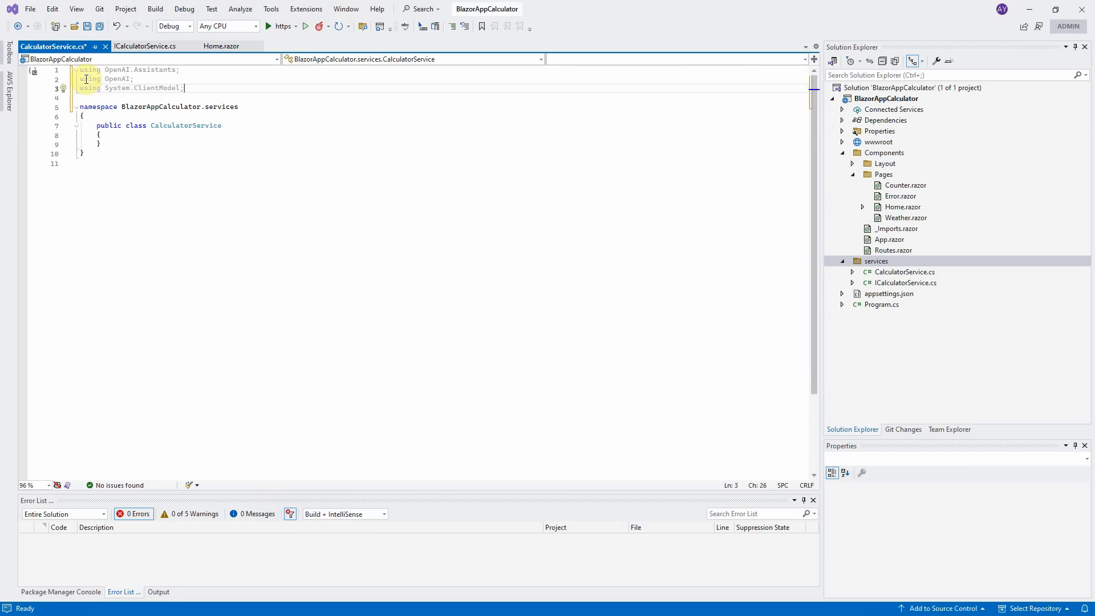
{"action": "left_click", "coordinate": [100, 135]}
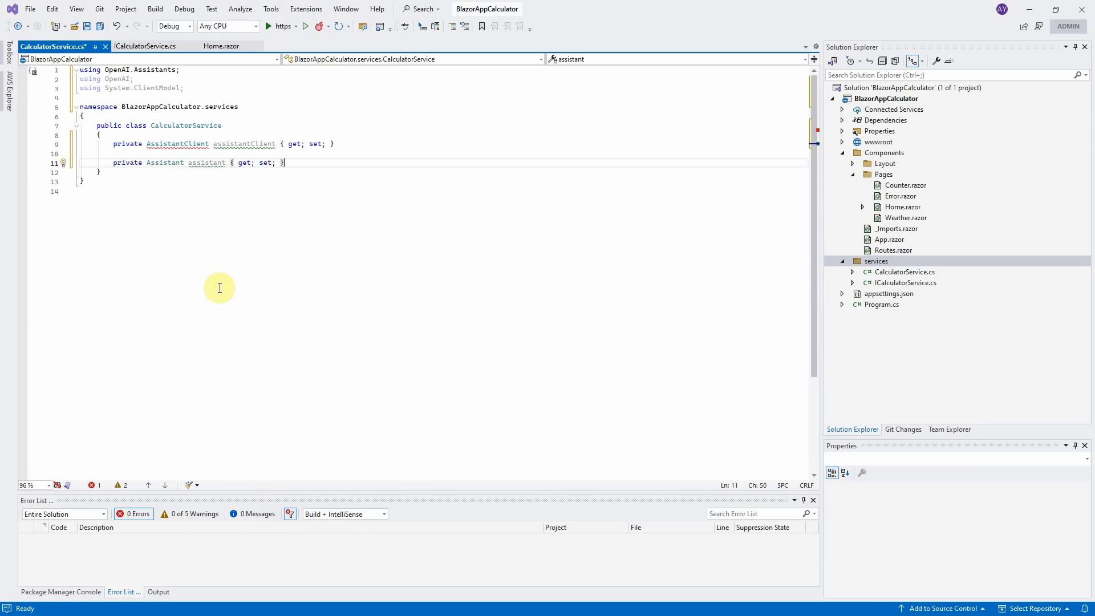
{"action": "mouse_move", "coordinate": [178, 143]}
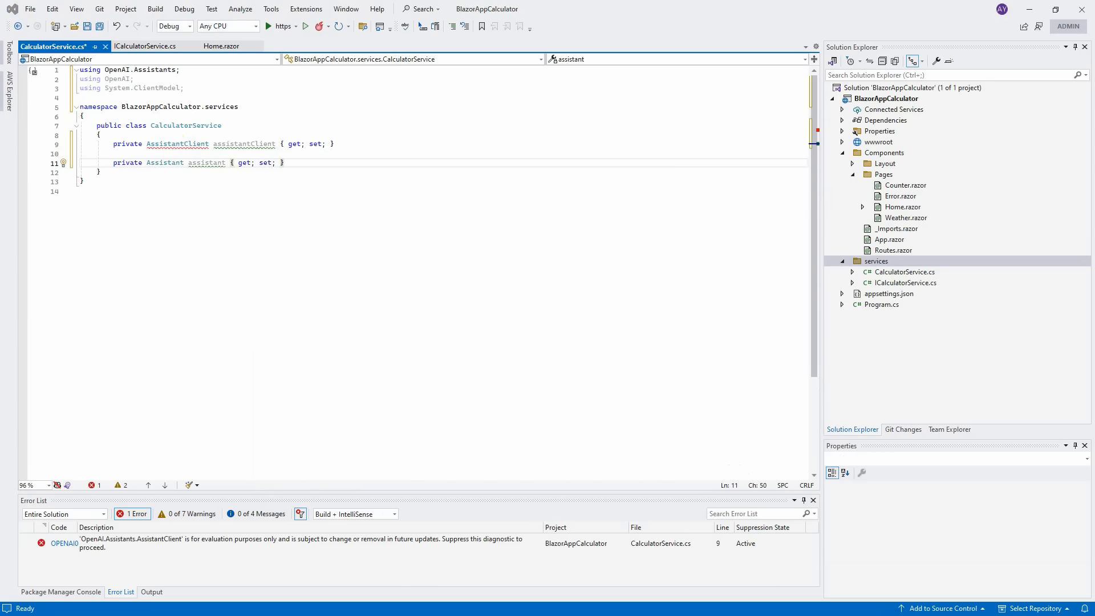
{"action": "key", "text": "Enter"}
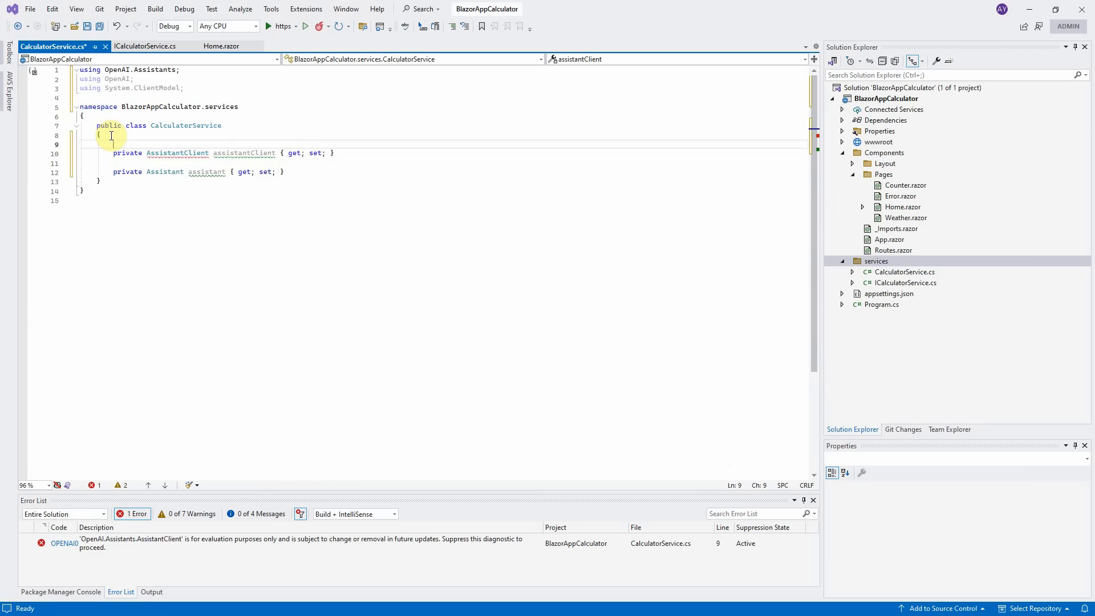
{"action": "type", "text": "#pragma warning disable OPENAI001"}
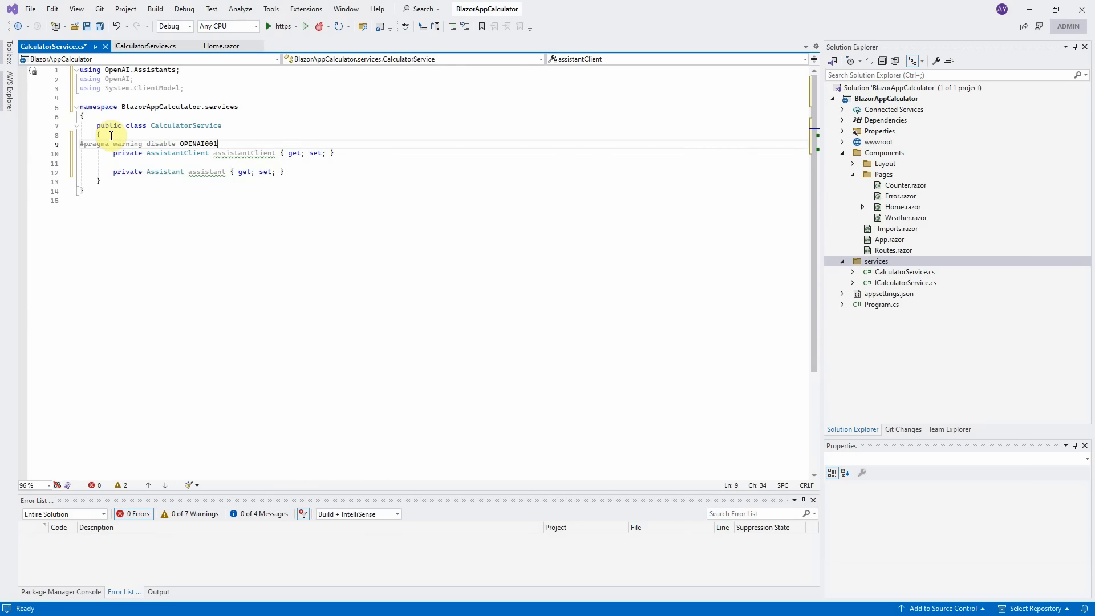
{"action": "mouse_move", "coordinate": [301, 179]}
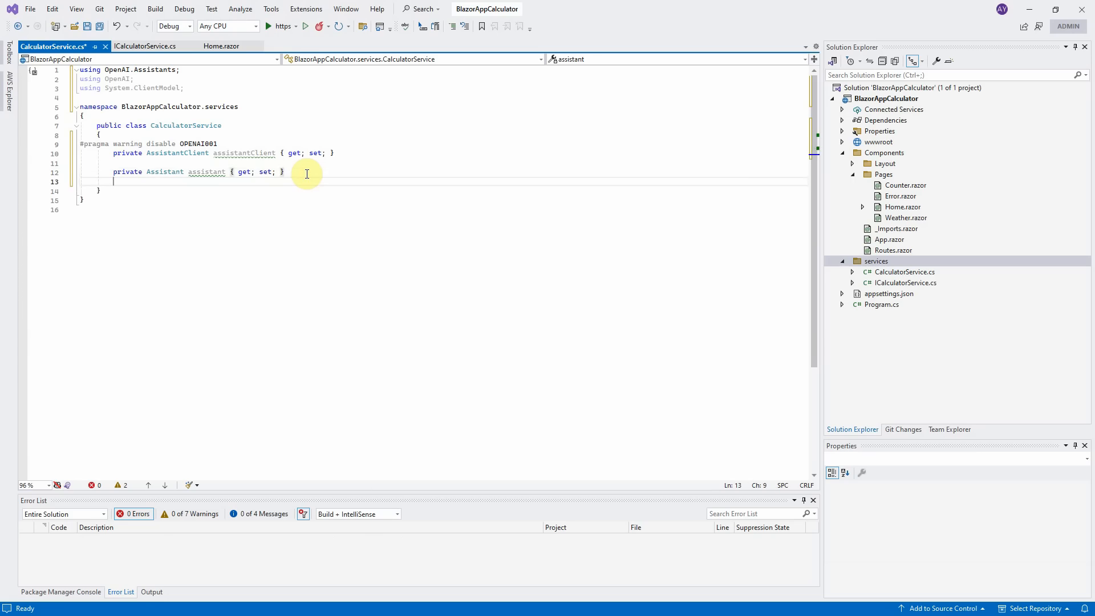
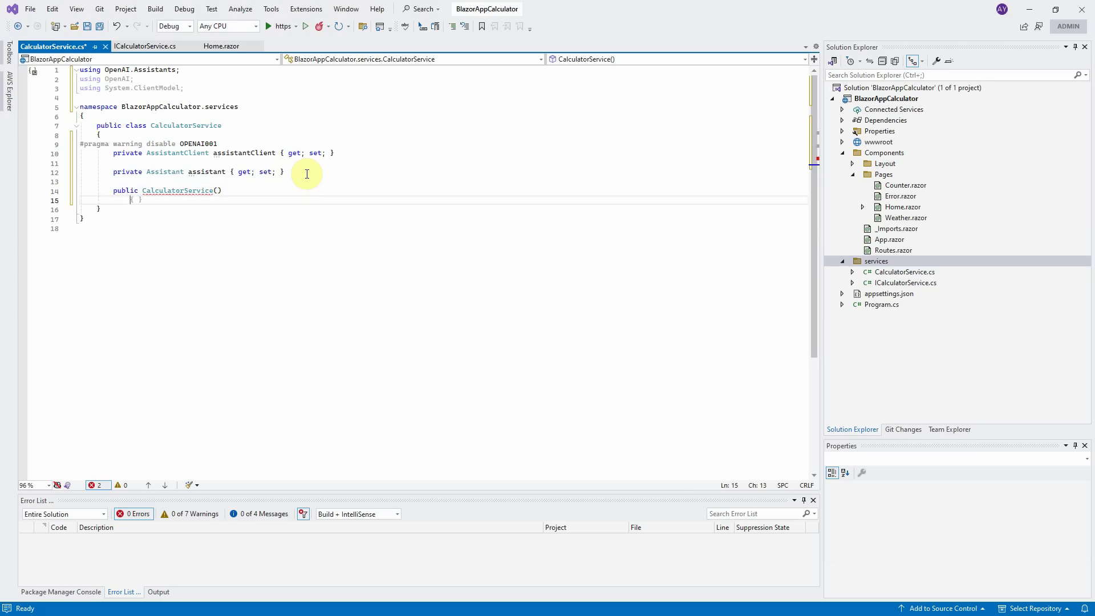
- Write the constructor creating an OpenAIClient with the API key and getting its AssistantClient
{"action": "key", "text": "enter"}
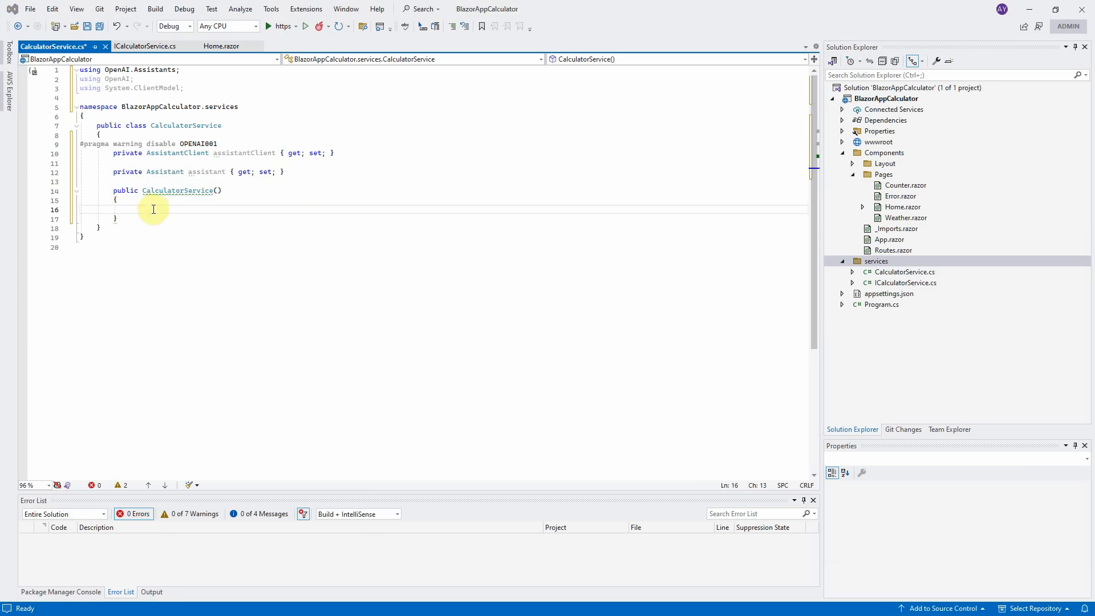
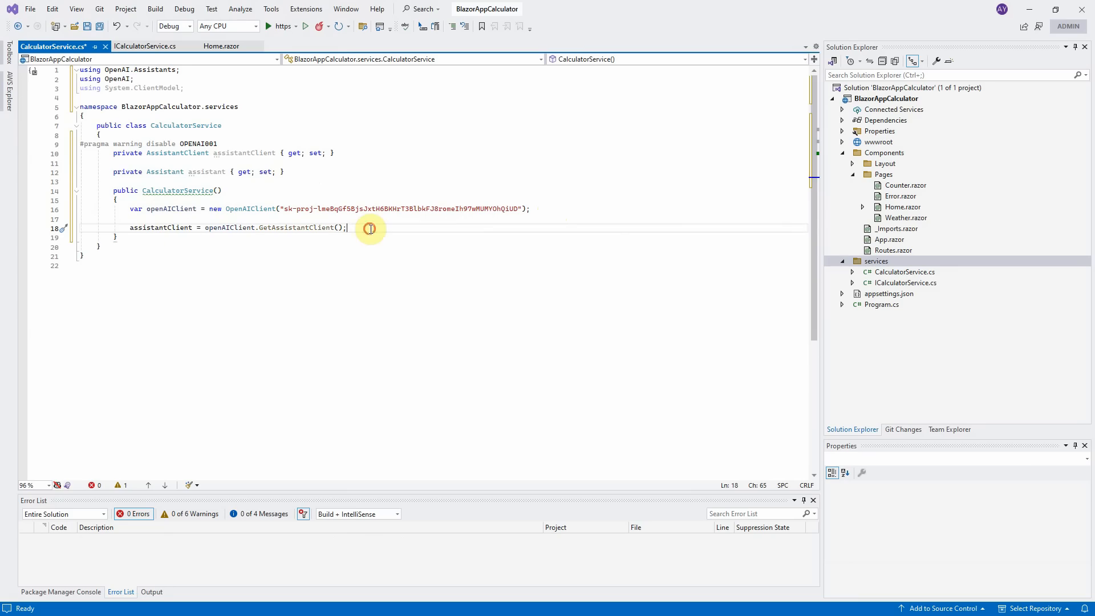
- Create the gpt-4o MathCalculator assistant with temperature 1 and math-calculator instructions
{"action": "type", "text": "assistant = assistantClient.CreateAssistant("}
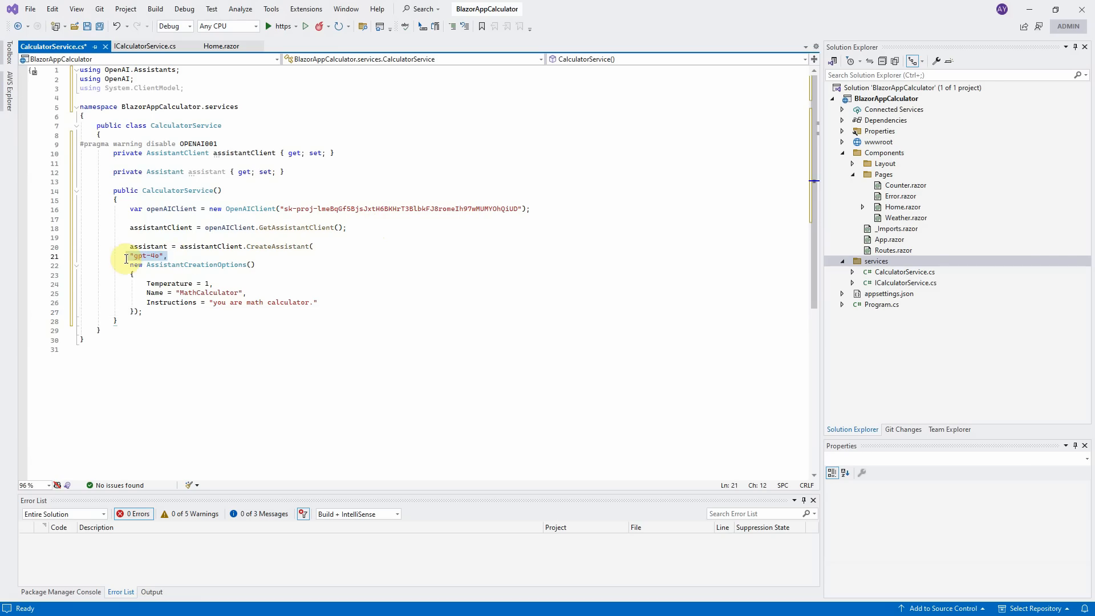
{"action": "left_click", "coordinate": [210, 275]}
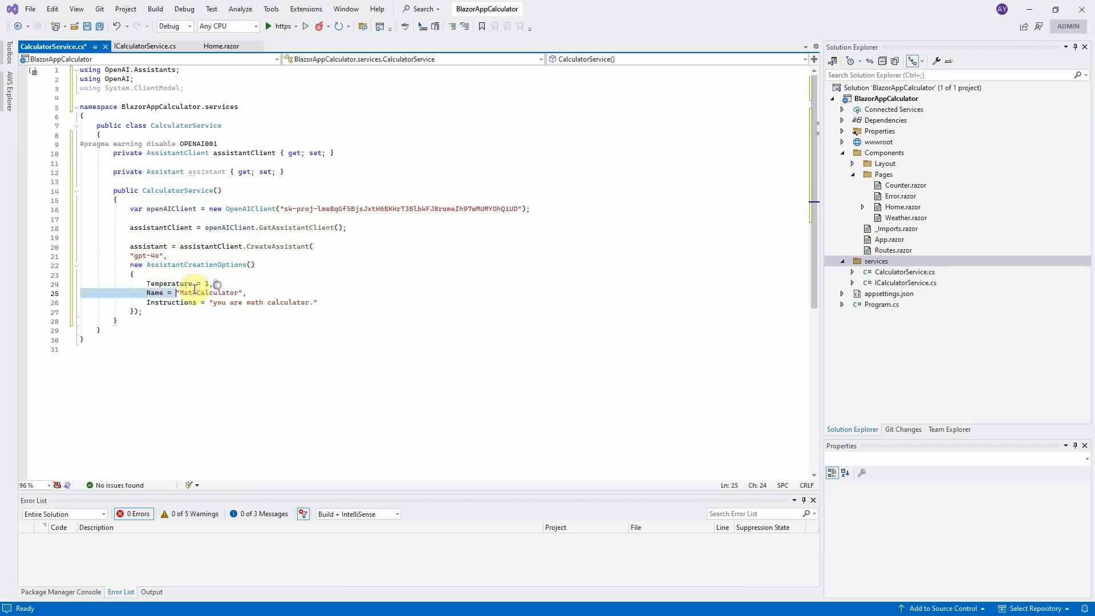
{"action": "double_click", "coordinate": [169, 283]}
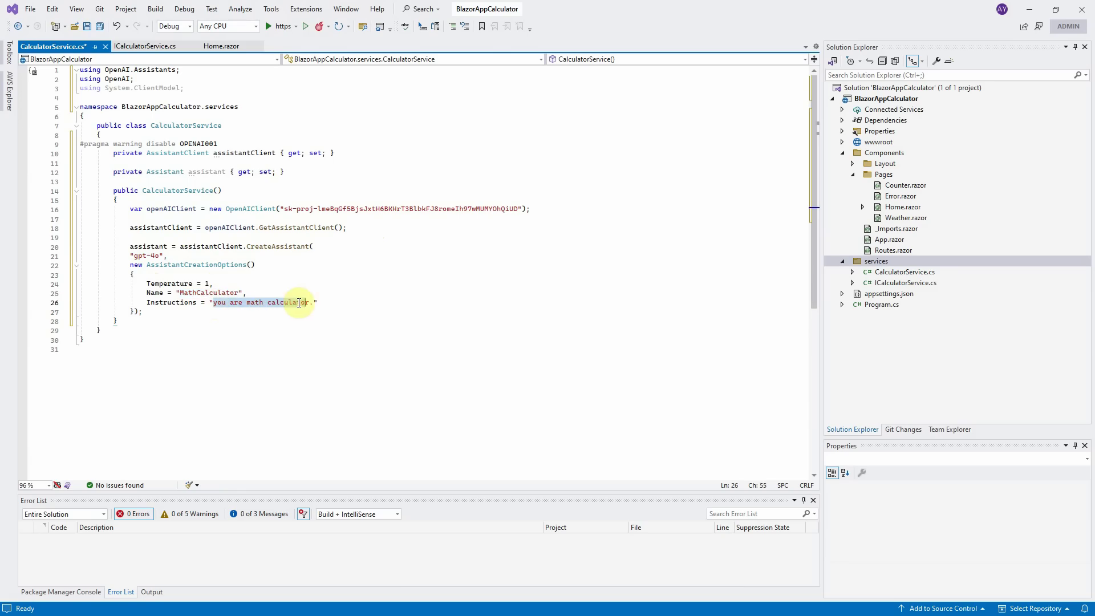
{"action": "type", "text": "r."}
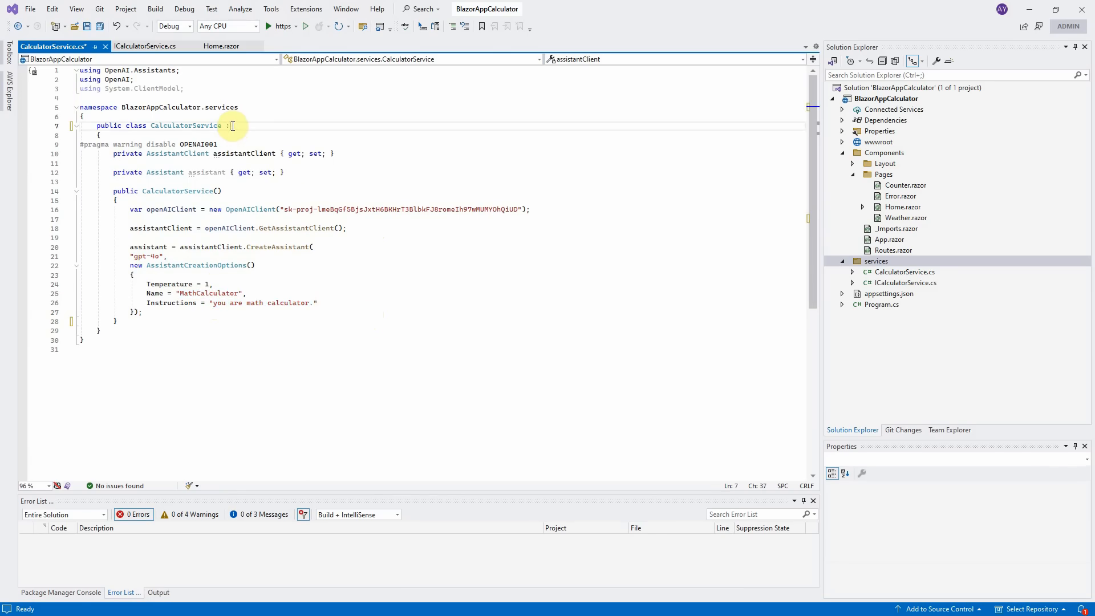
- Implement ICalculatorService on the class and empty the generated SubmitUserPrompt body
{"action": "type", "text": "ICalculatorService"}
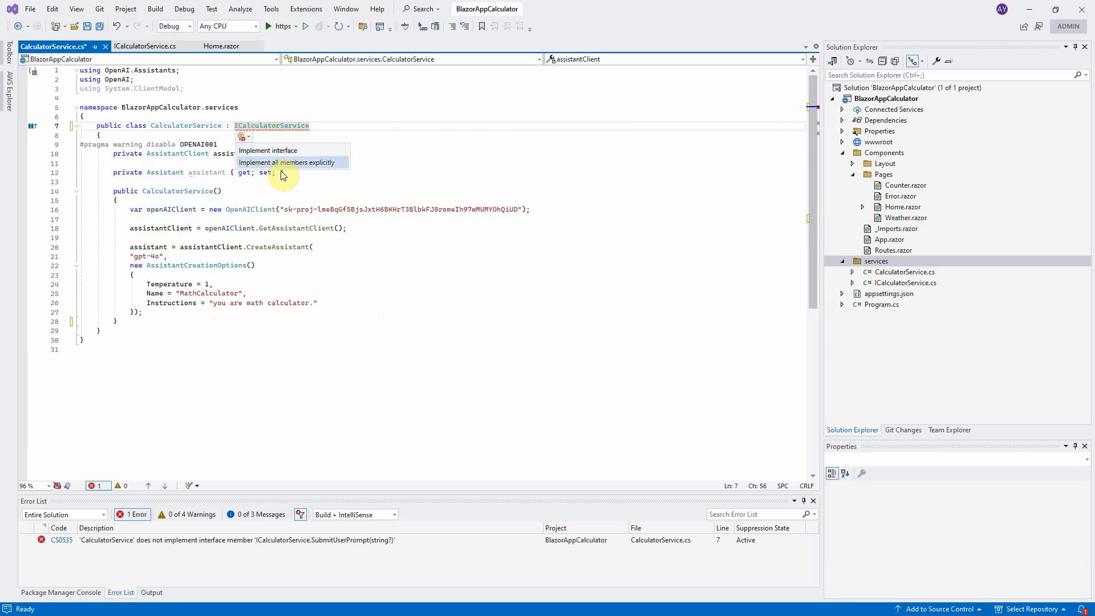
{"action": "left_click", "coordinate": [267, 151]}
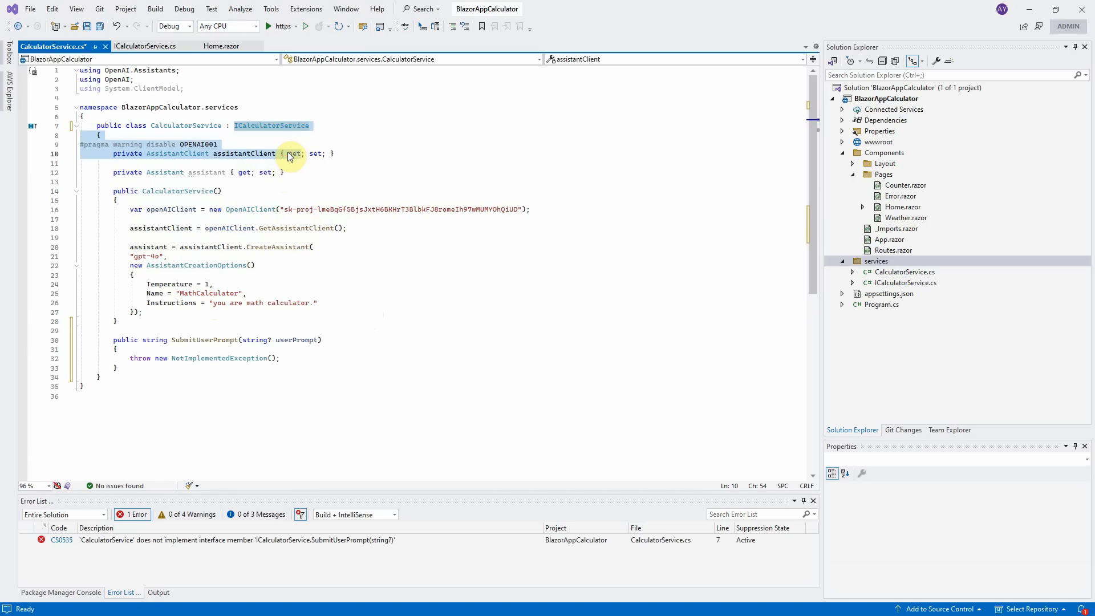
{"action": "left_click", "coordinate": [280, 357]}
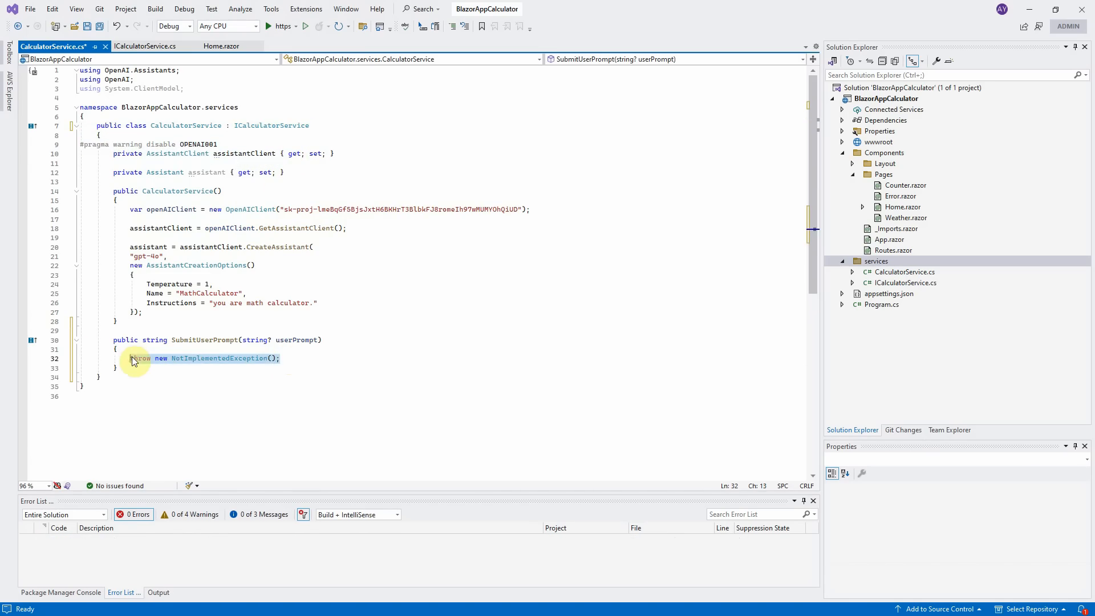
{"action": "key", "text": "Delete"}
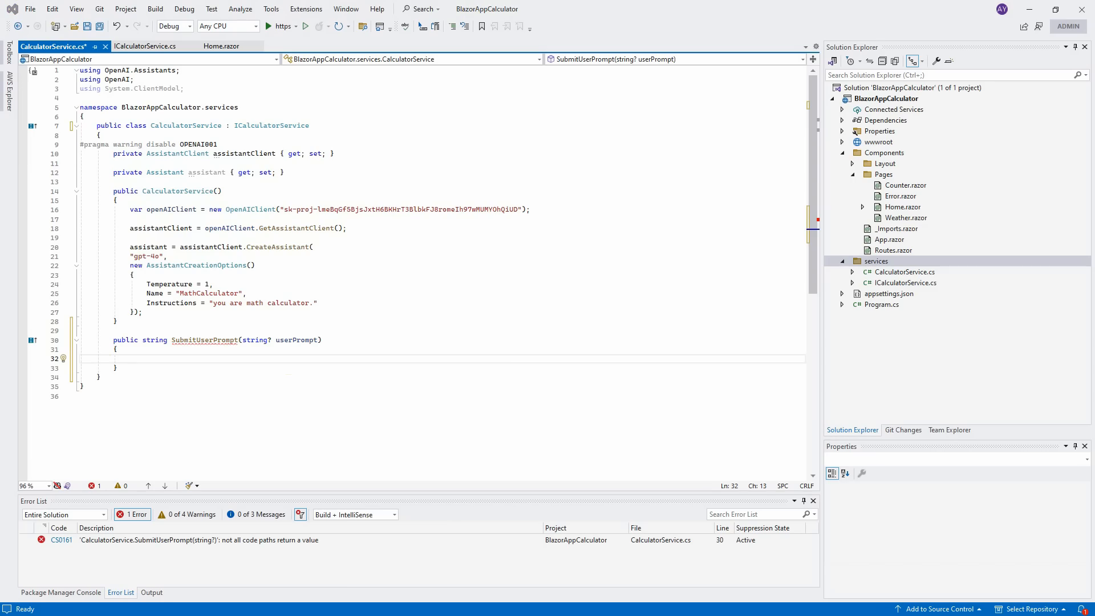
{"action": "mouse_move", "coordinate": [87, 351]}
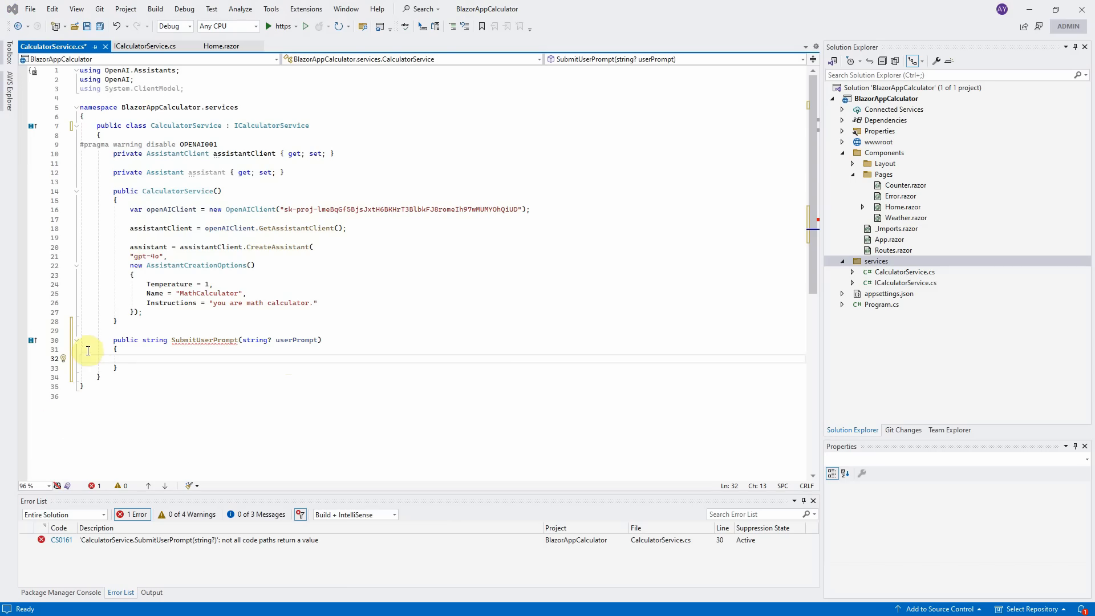
- Create an AssistantThread from the prompt and call CreateRunStreaming with number-or-error AdditionalInstructions
{"action": "type", "text": "AssistantThread thread = assistantClient.CreateThread(new ThreadCreationOptions()"}
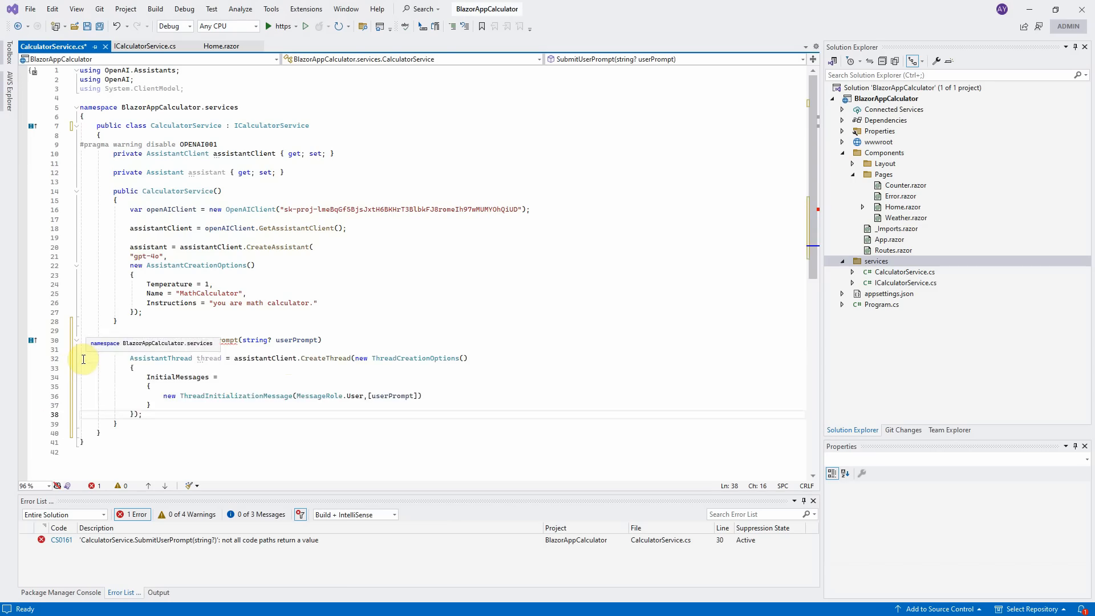
{"action": "mouse_move", "coordinate": [389, 411]}
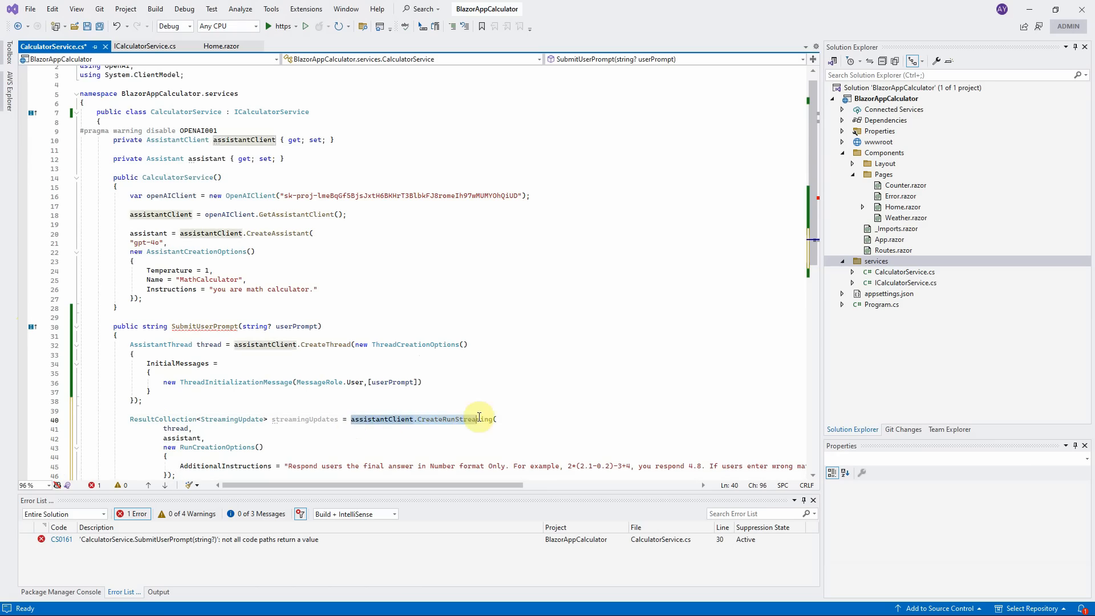
{"action": "mouse_move", "coordinate": [468, 419]}
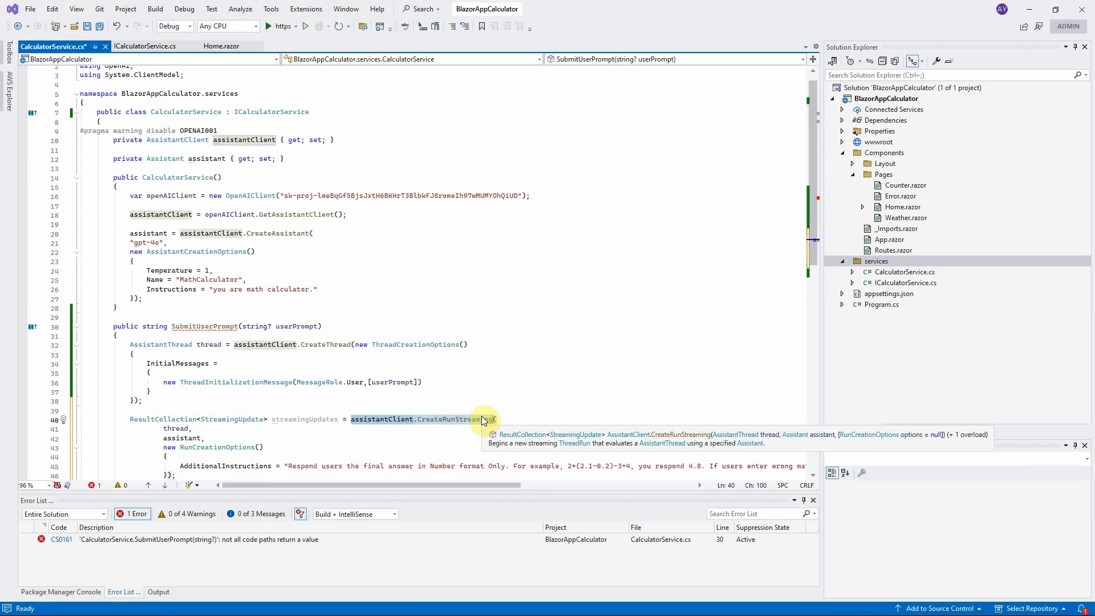
{"action": "left_click", "coordinate": [177, 428]}
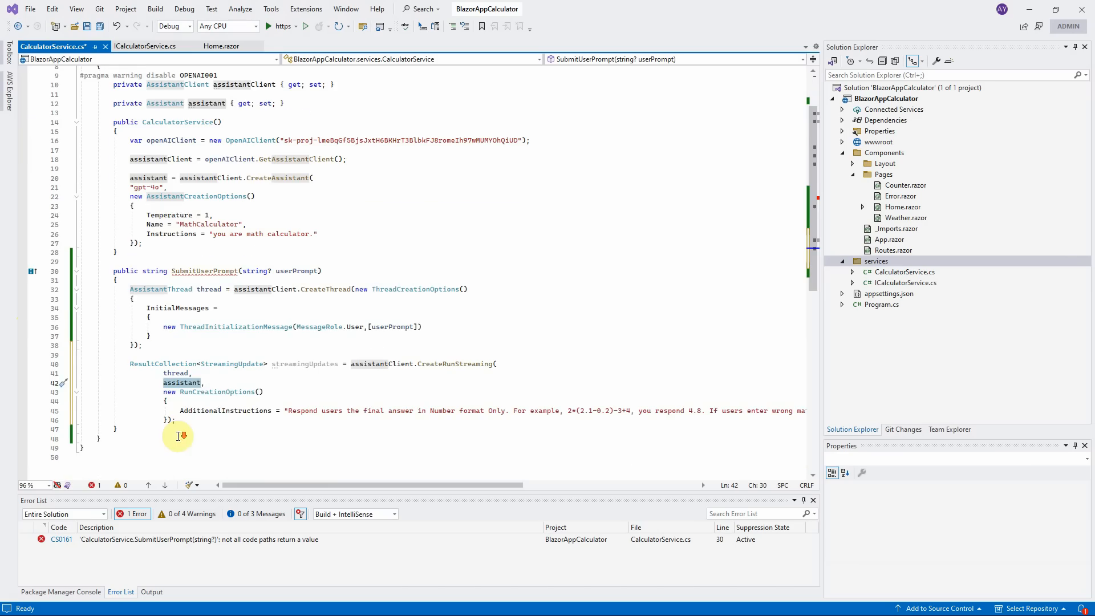
{"action": "left_click", "coordinate": [209, 410]}
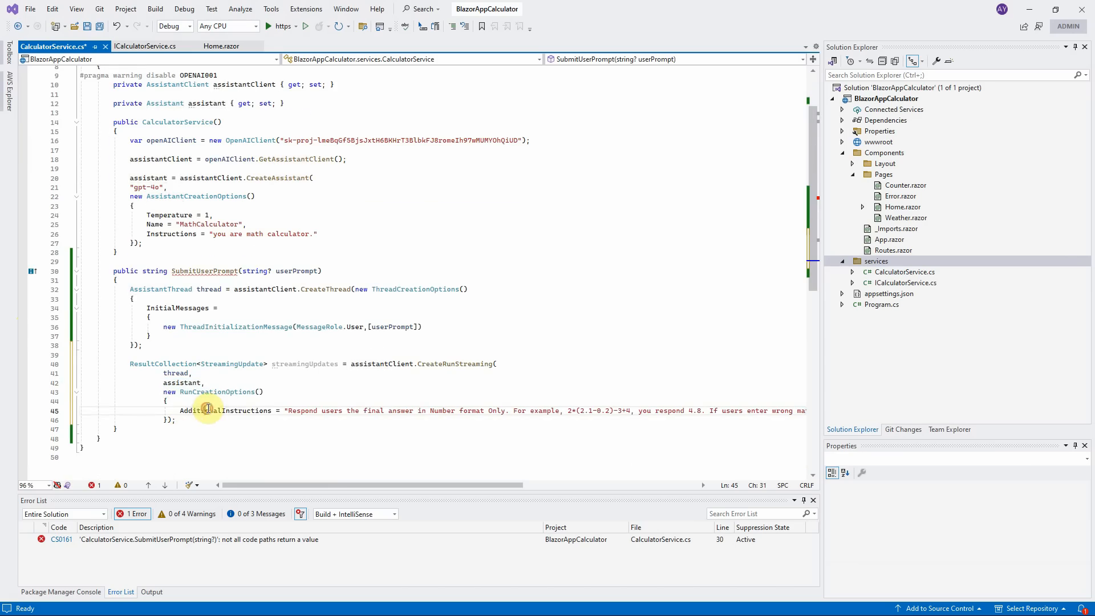
{"action": "double_click", "coordinate": [225, 409]}
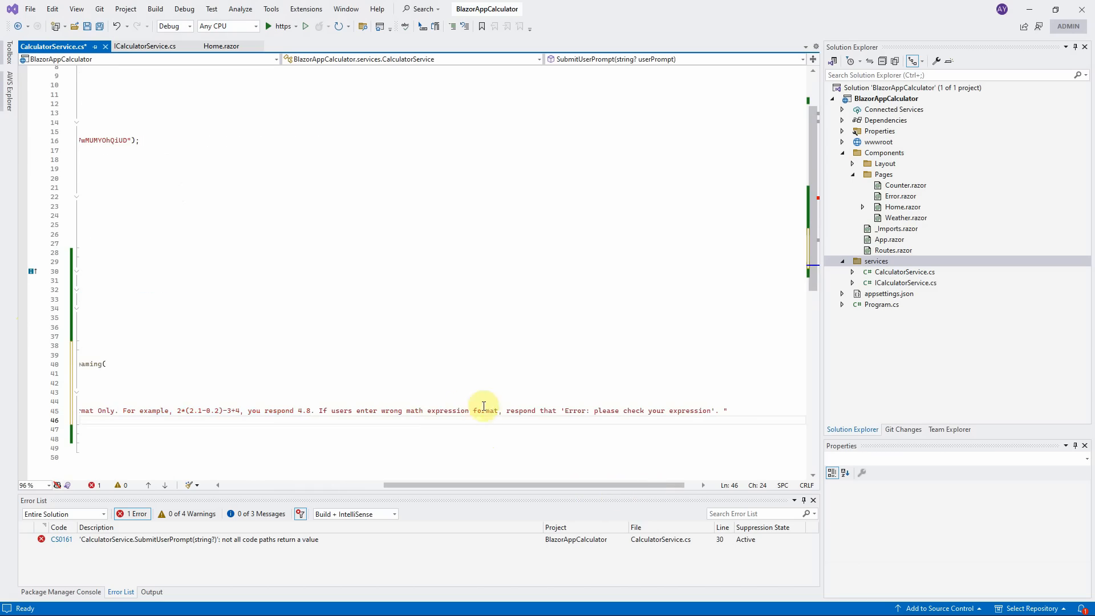
{"action": "mouse_move", "coordinate": [571, 409]}
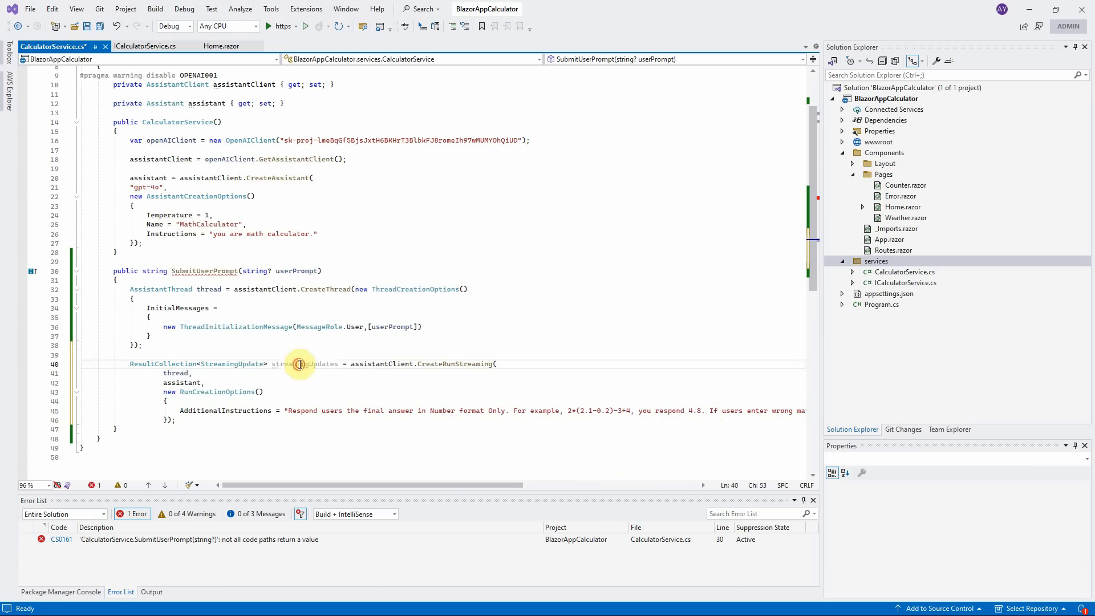
{"action": "double_click", "coordinate": [304, 364]}
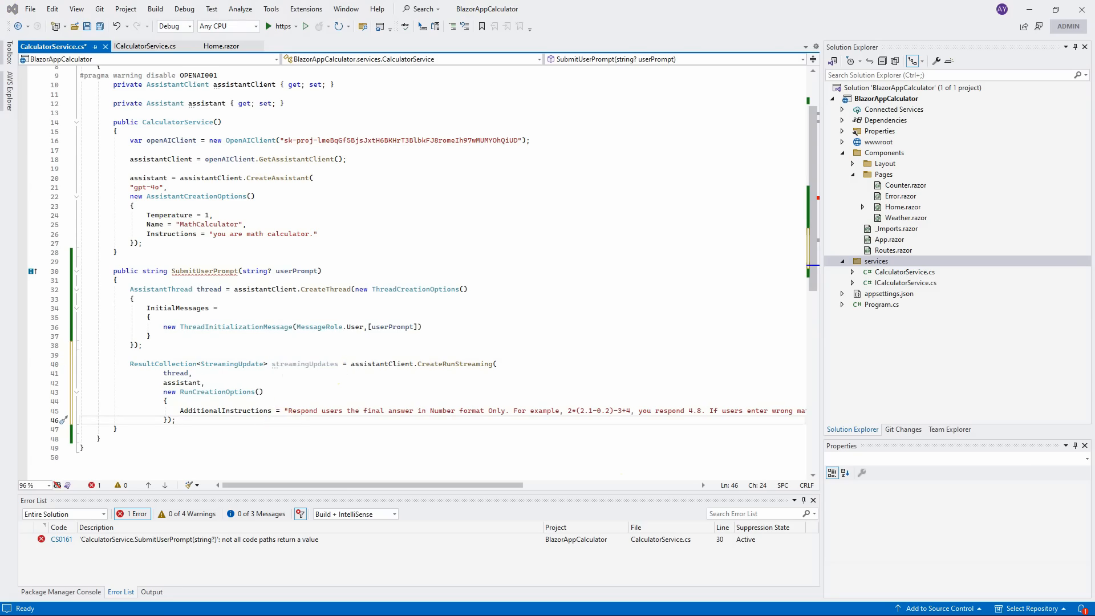
- Declare string respondOutput, append each MessageContentUpdate.Text in a foreach over streamingUpdates, and return respondOutput
{"action": "type", "text": "strin"}
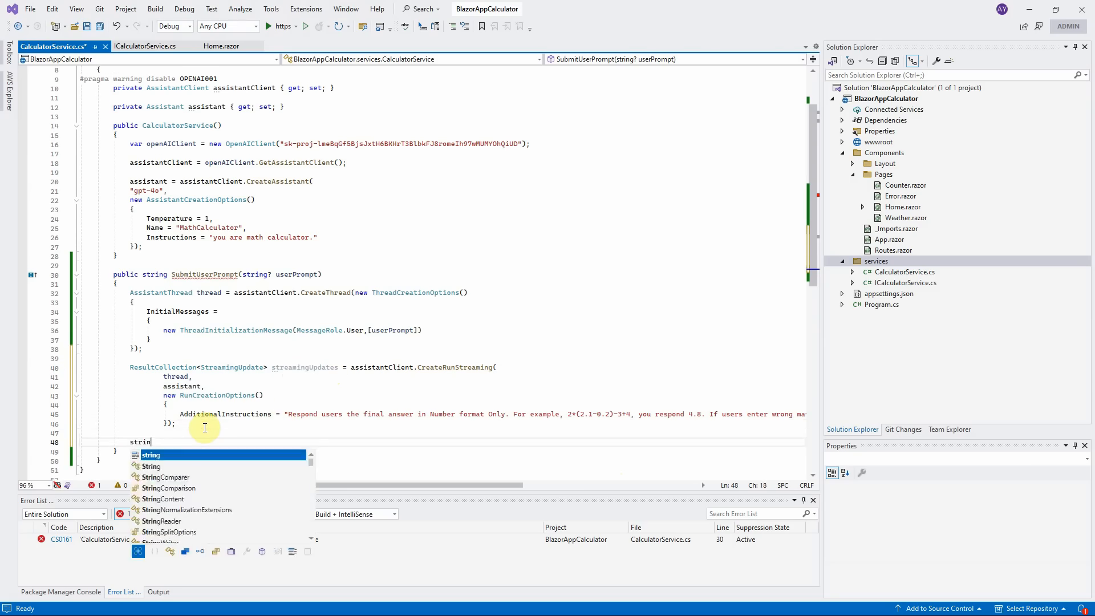
{"action": "type", "text": "g_respondOutput = \"\";"}
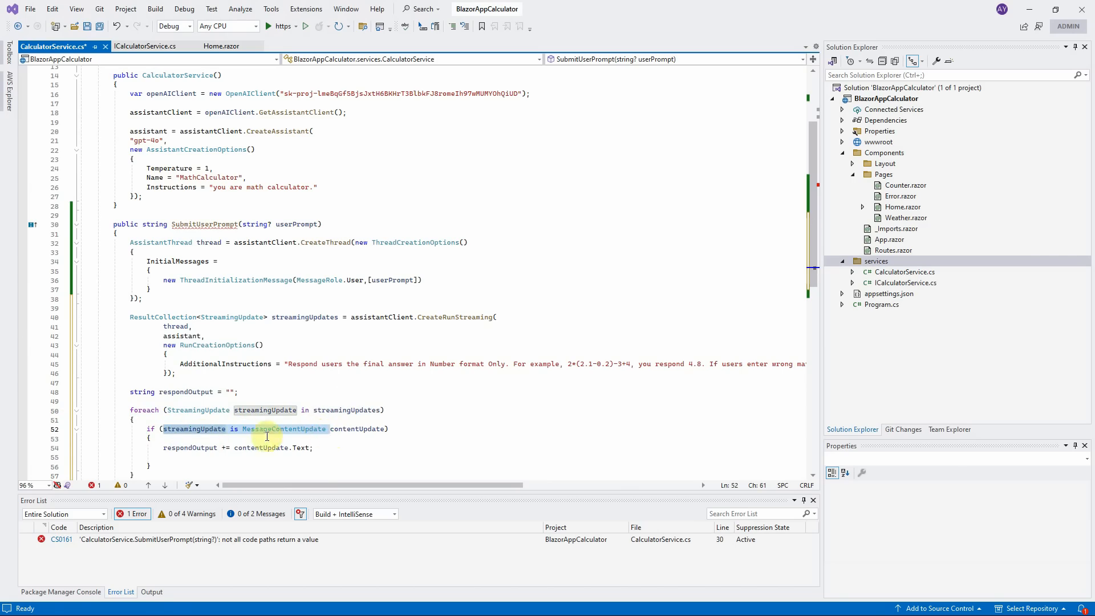
{"action": "left_click", "coordinate": [189, 447]}
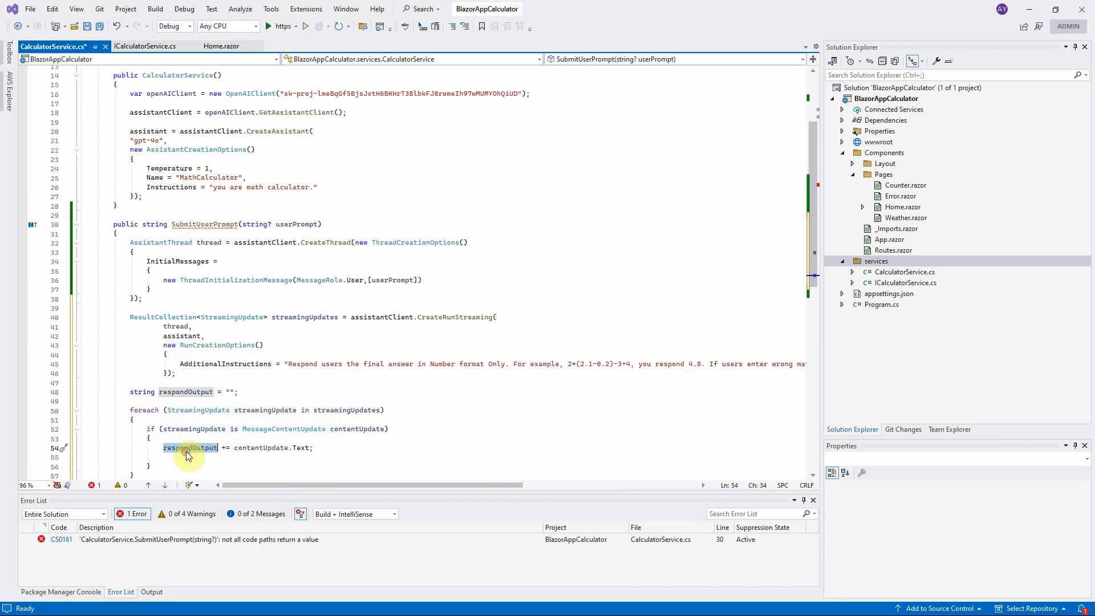
{"action": "left_click", "coordinate": [159, 420]}
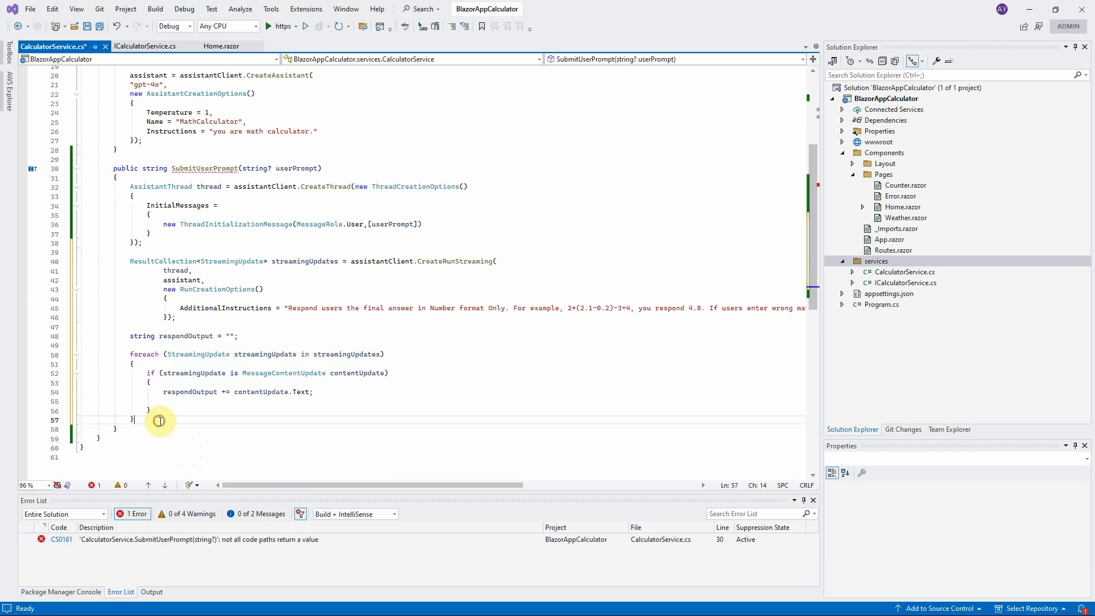
{"action": "type", "text": "return respondOutput;"}
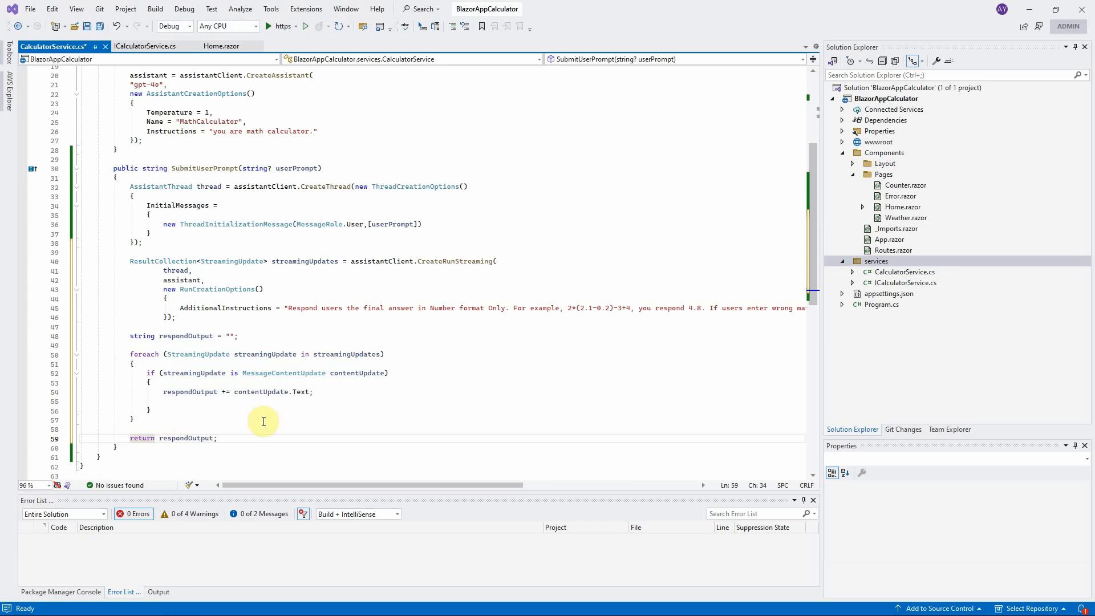
{"action": "scroll", "scroll_direction": "up", "scroll_amount": 3}
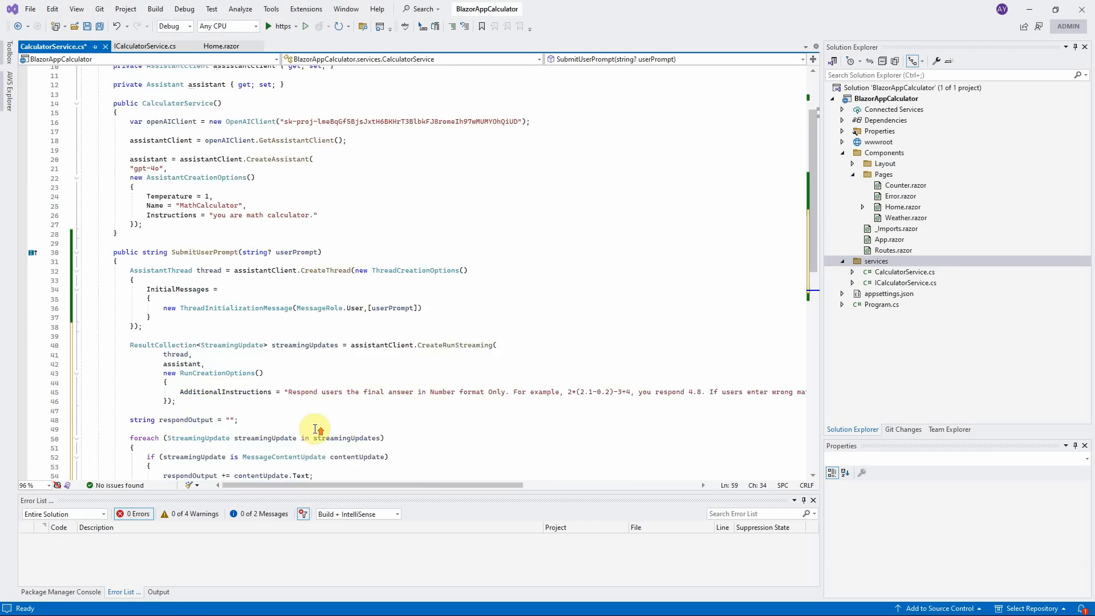
{"action": "scroll", "scroll_direction": "up", "scroll_amount": 3}
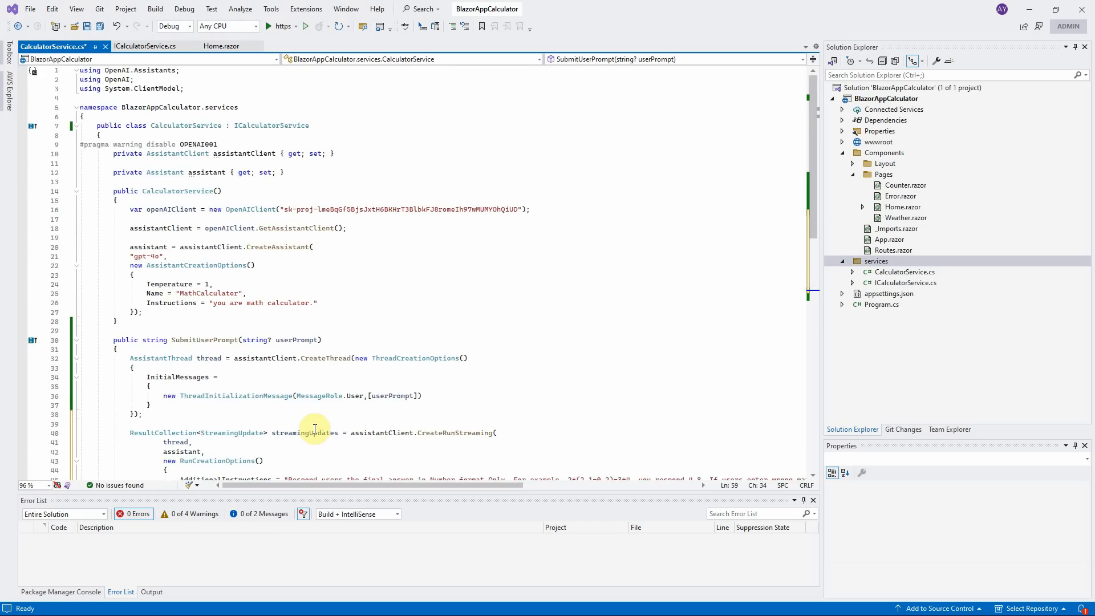
{"action": "scroll", "scroll_direction": "down", "scroll_amount": 3}
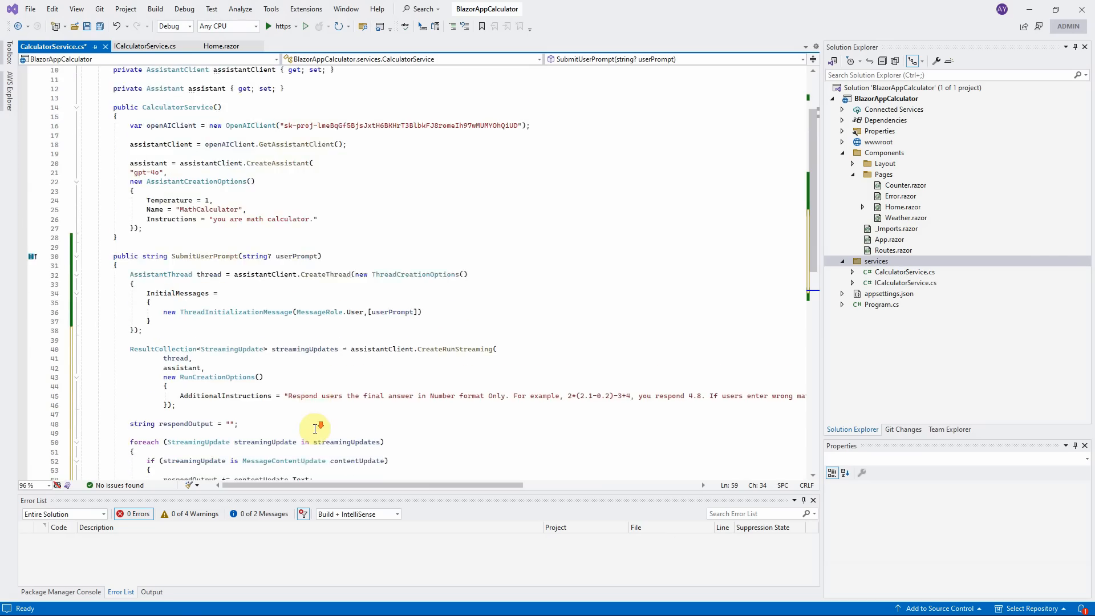
{"action": "scroll", "scroll_direction": "down", "scroll_amount": 3}
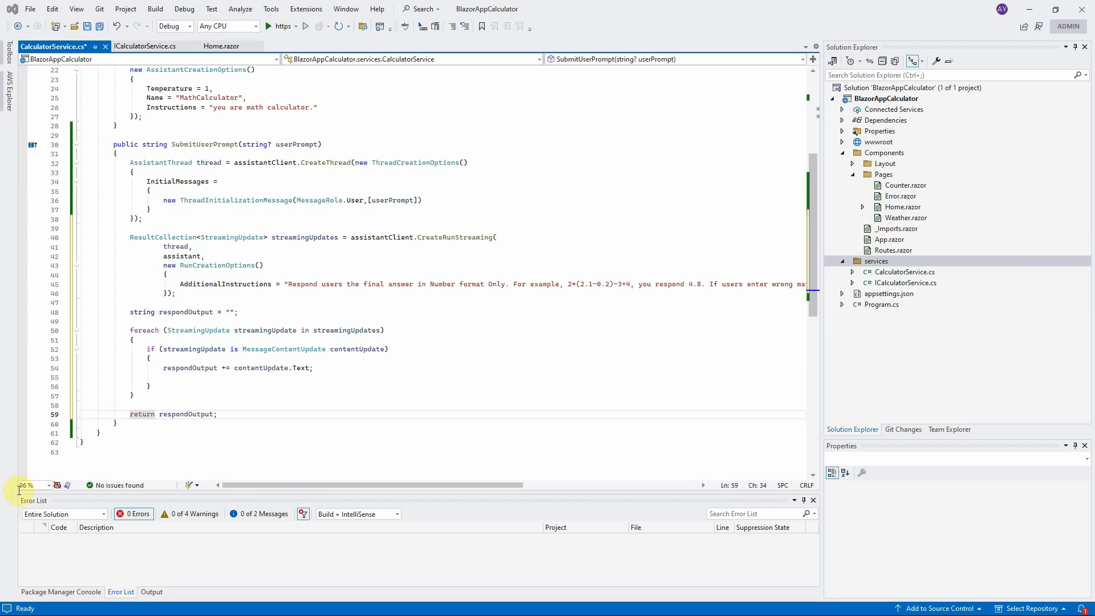
- In Program.cs add using BlazorAppCalculator.services
{"action": "left_click", "coordinate": [882, 304]}
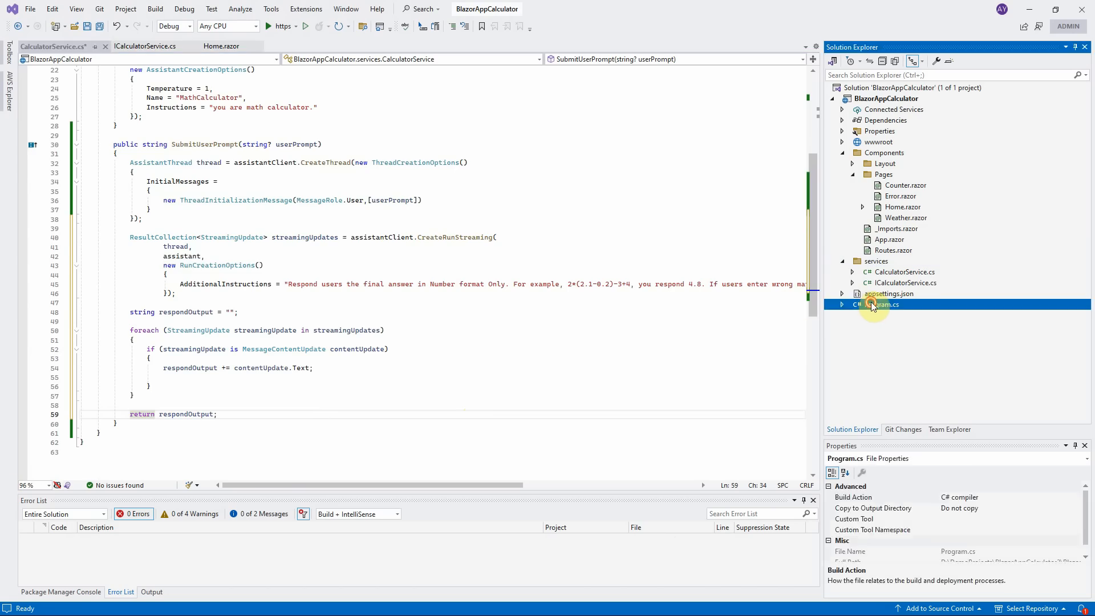
{"action": "double_click", "coordinate": [884, 304]}
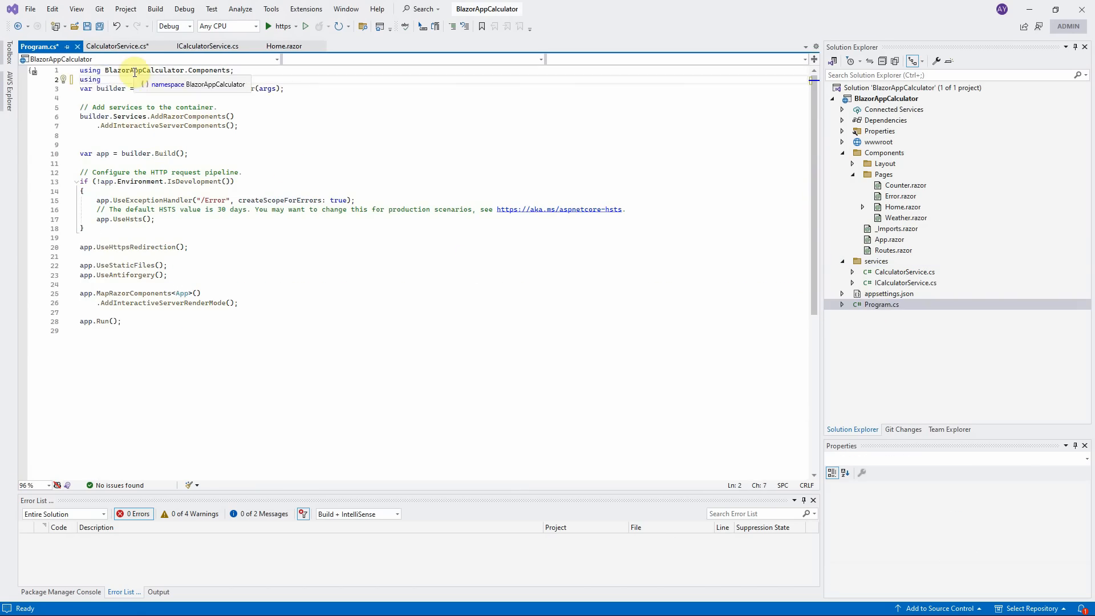
{"action": "type", "text": "BlazorAppCalculator"}
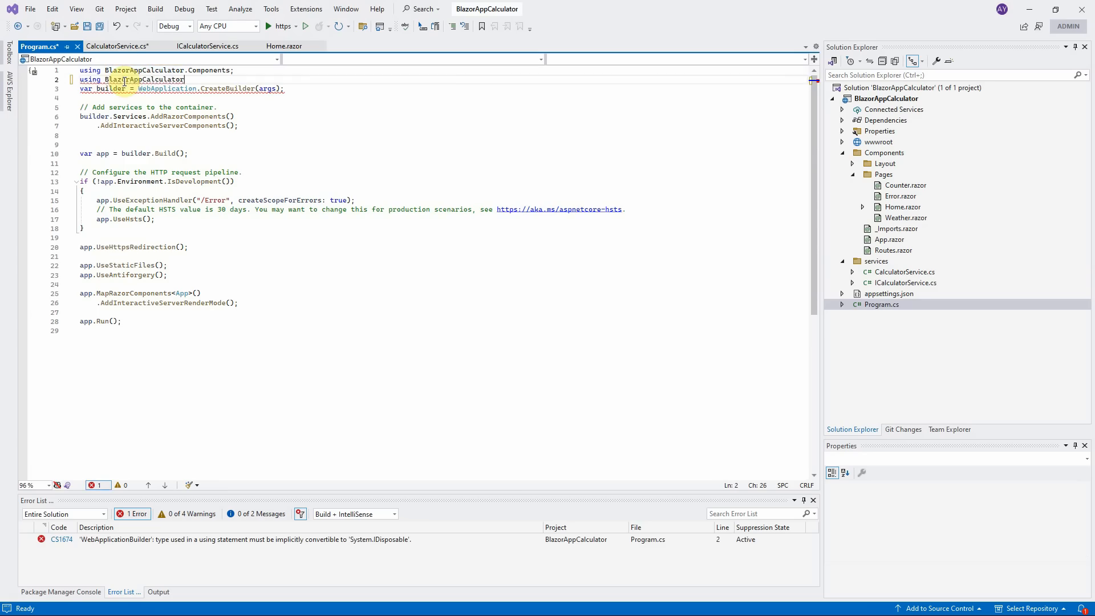
{"action": "type", "text": ".services;"}
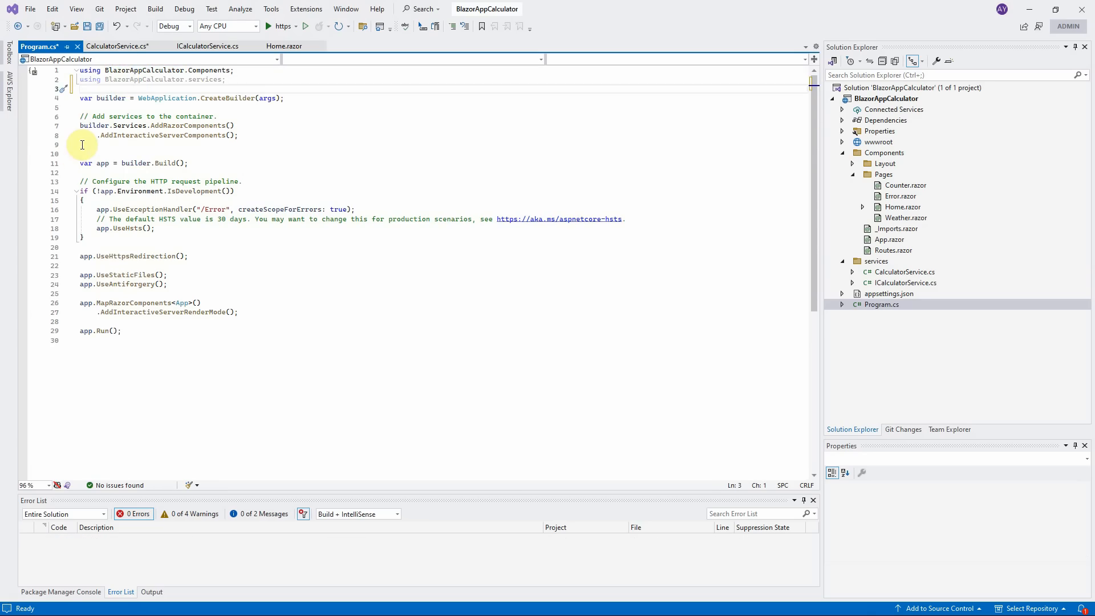
- Register builder.Services.AddScoped<ICalculatorService, CalculatorService>()
{"action": "key", "text": "Enter"}
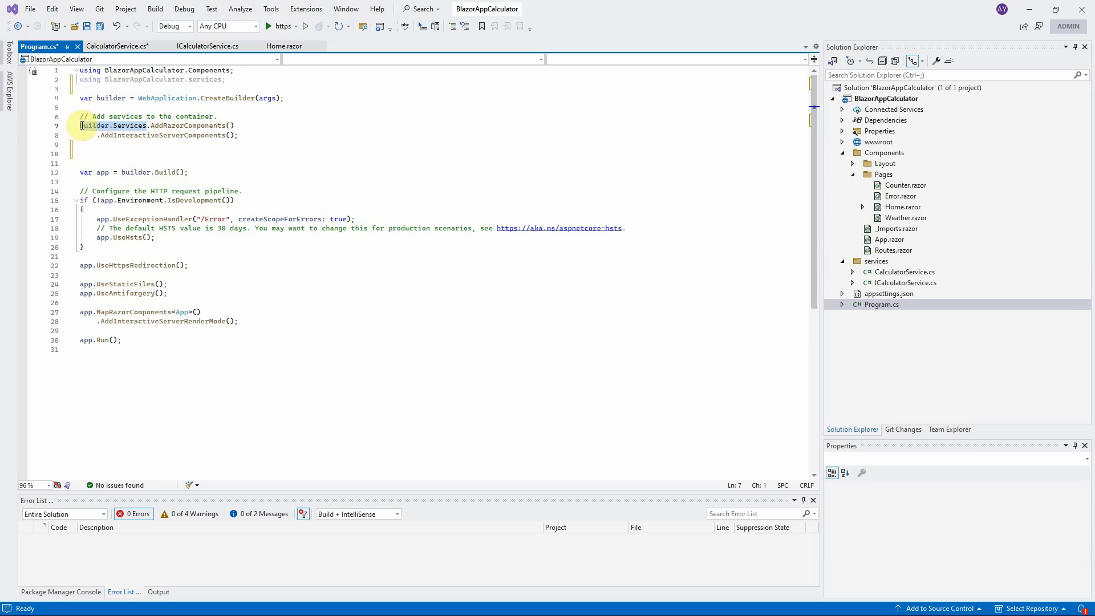
{"action": "type", "text": "builder.Services.AddScoped<I>"}
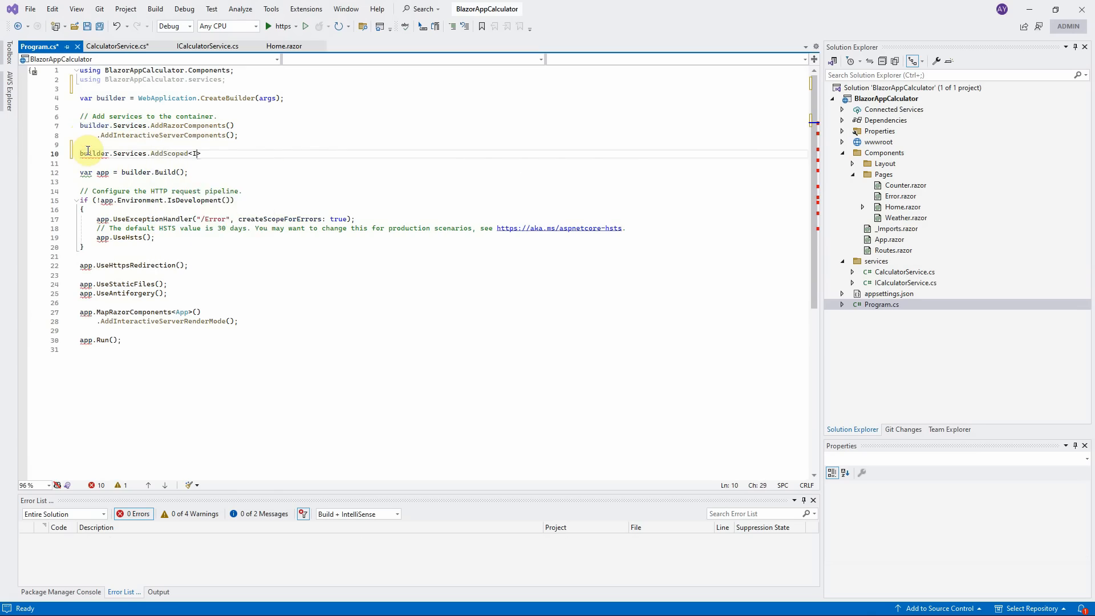
{"action": "type", "text": "CalculatorService, CalculatorService"}
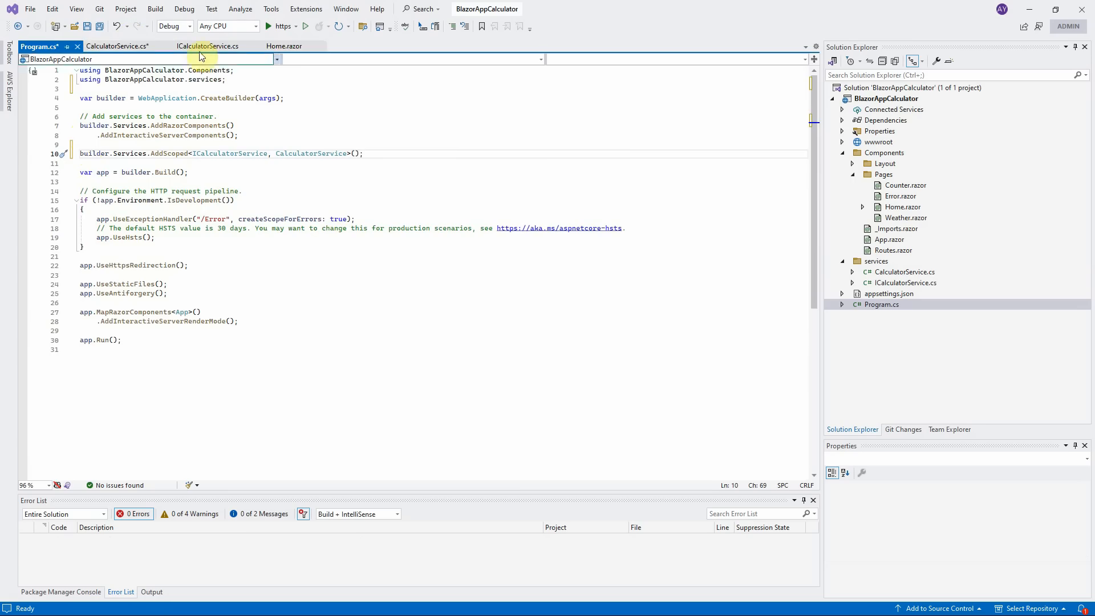
{"action": "left_click", "coordinate": [284, 46]}
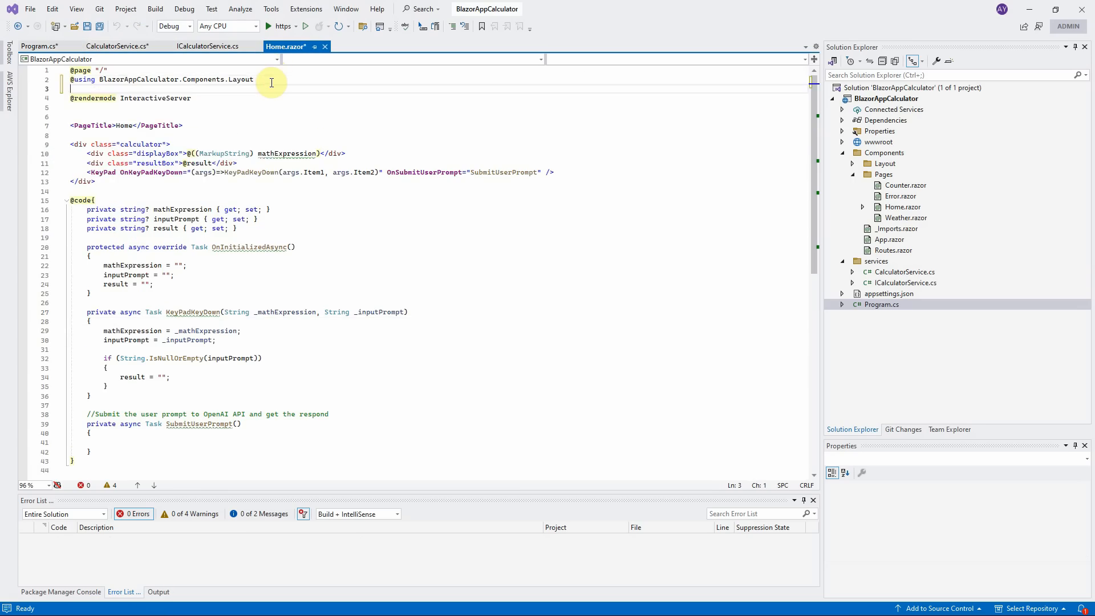
{"action": "type", "text": "@using"}
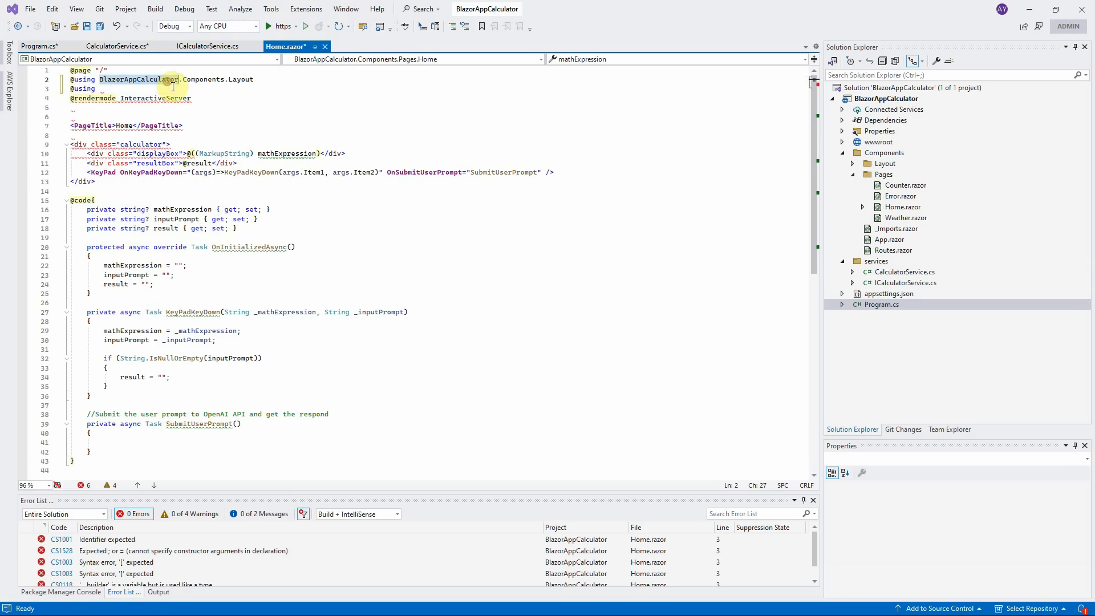
{"action": "type", "text": "BlazorAppCalculator.services"}
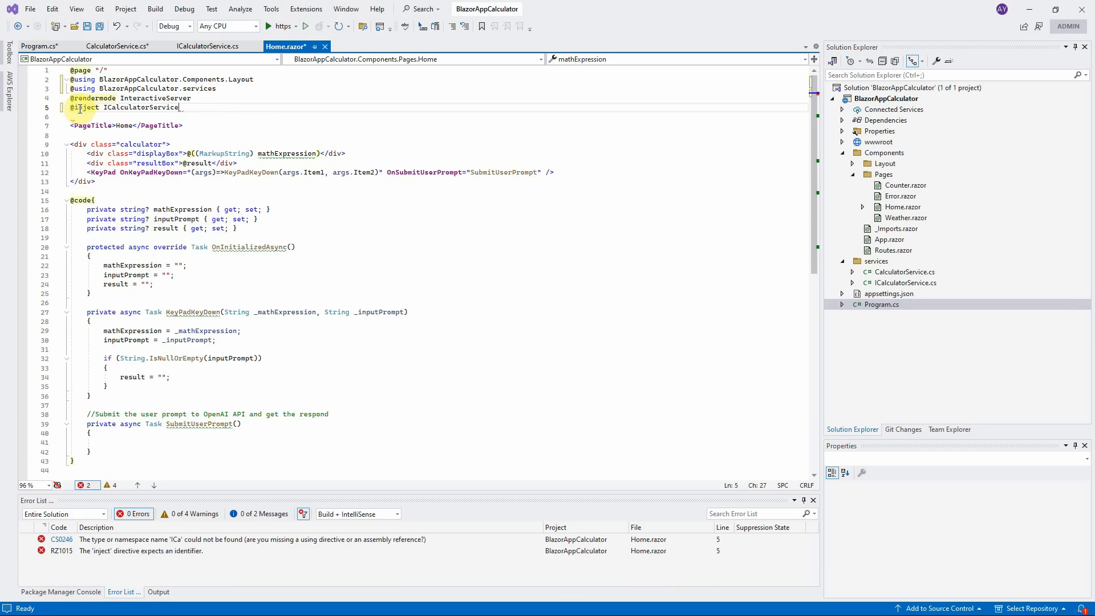
{"action": "type", "text": "calcu"}
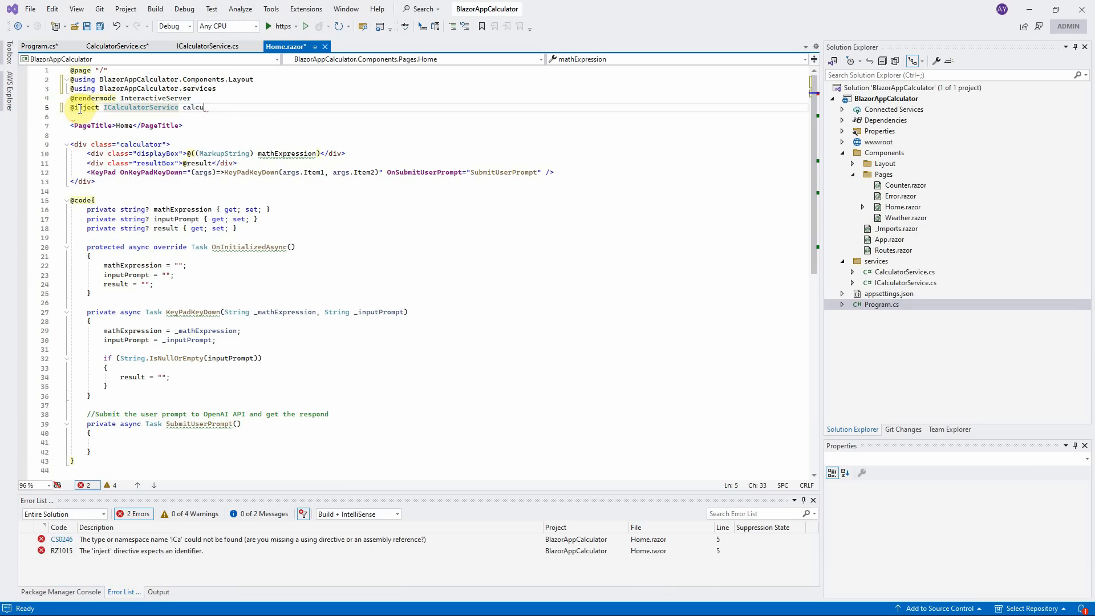
{"action": "type", "text": "lator"}
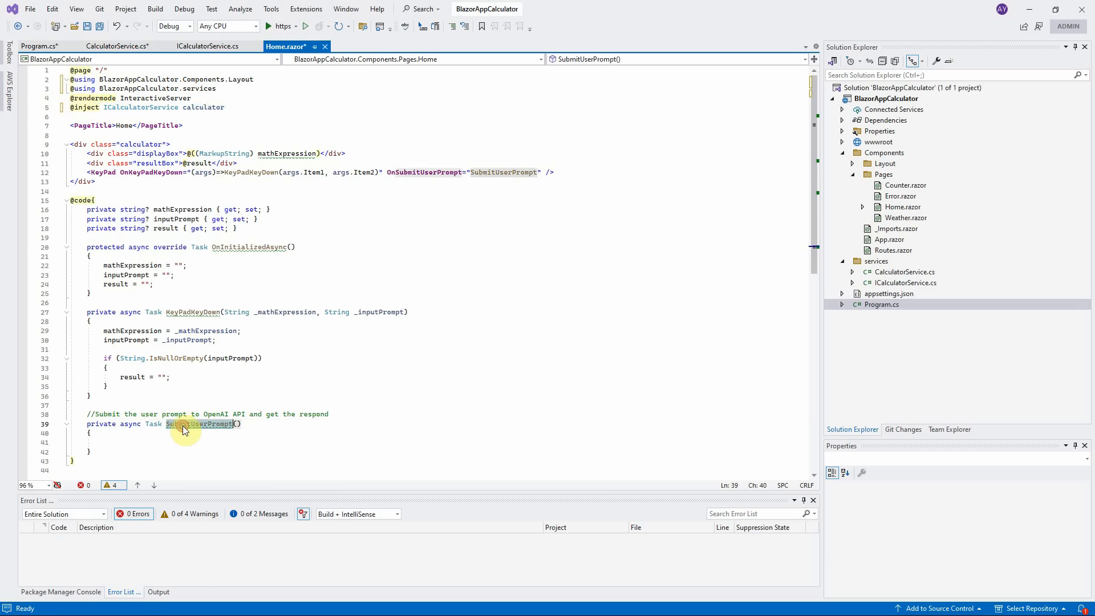
{"action": "mouse_move", "coordinate": [219, 425]}
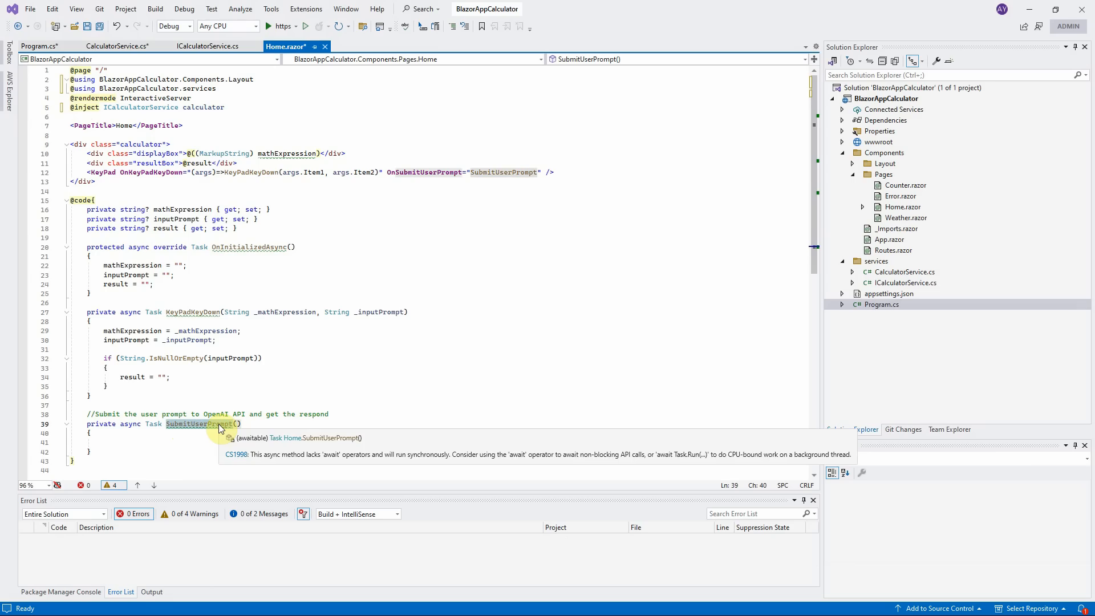
- In SubmitUserPrompt set result = "Loading..." and await Task.Delay(1)
{"action": "left_click", "coordinate": [149, 443]}
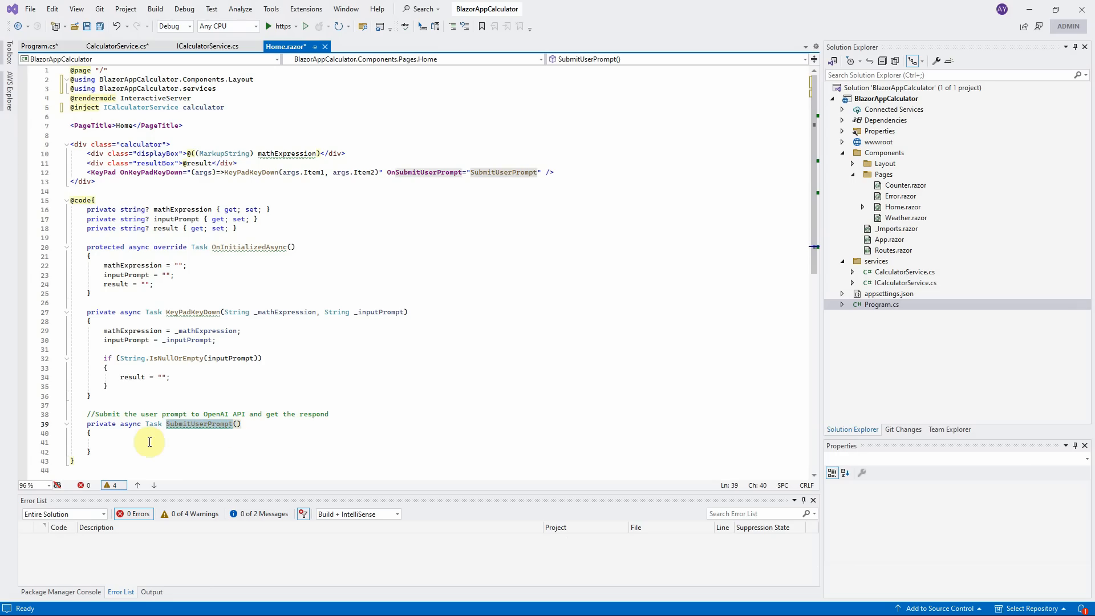
{"action": "left_click", "coordinate": [149, 443]}
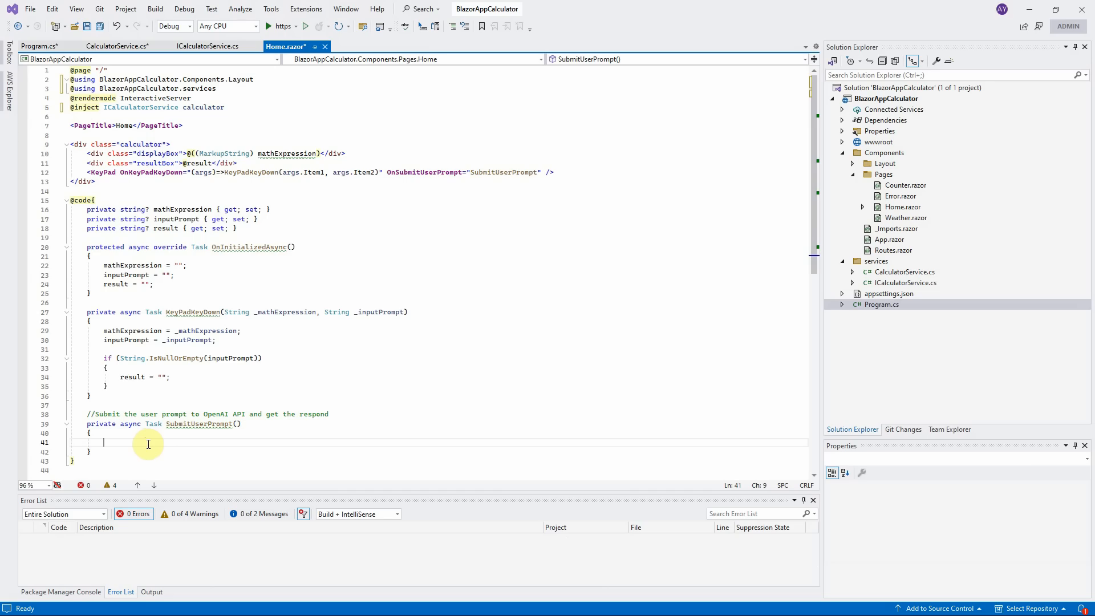
{"action": "left_click", "coordinate": [165, 228]}
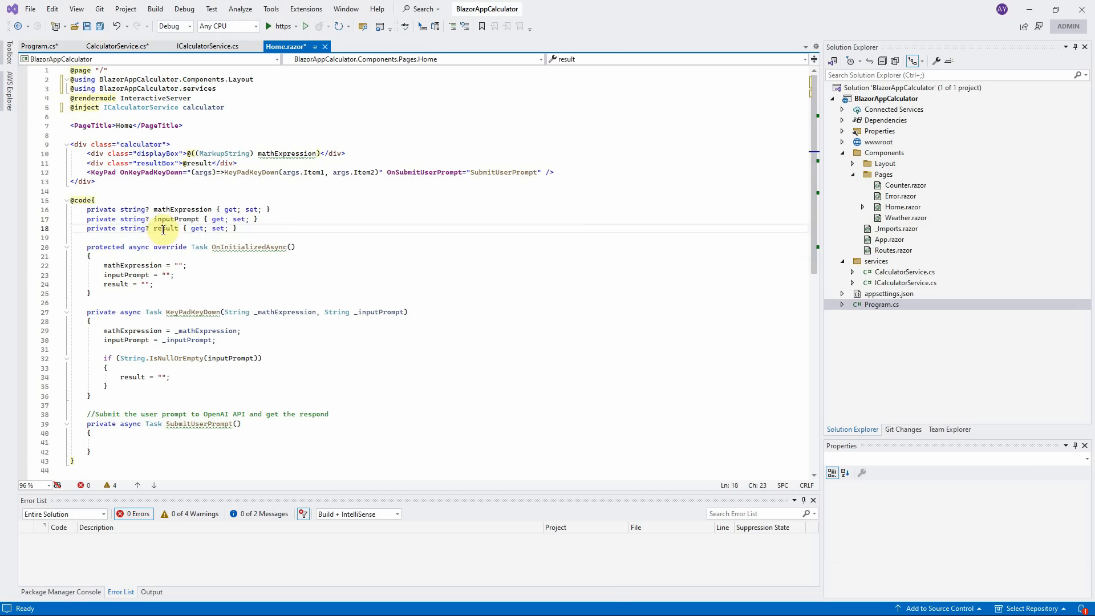
{"action": "left_click", "coordinate": [119, 441]}
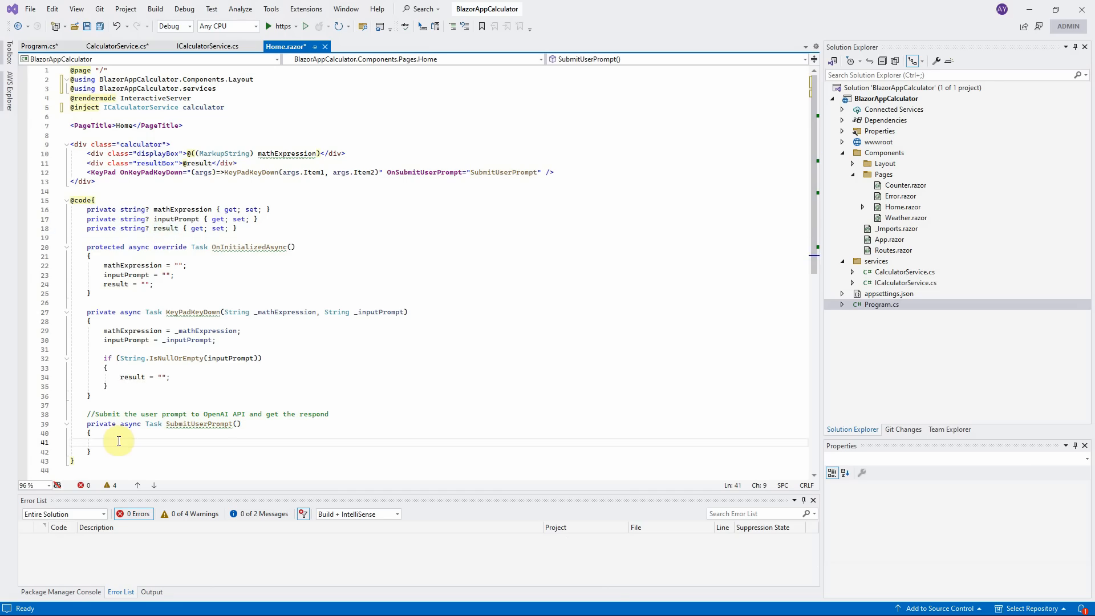
{"action": "type", "text": "result = \"\""}
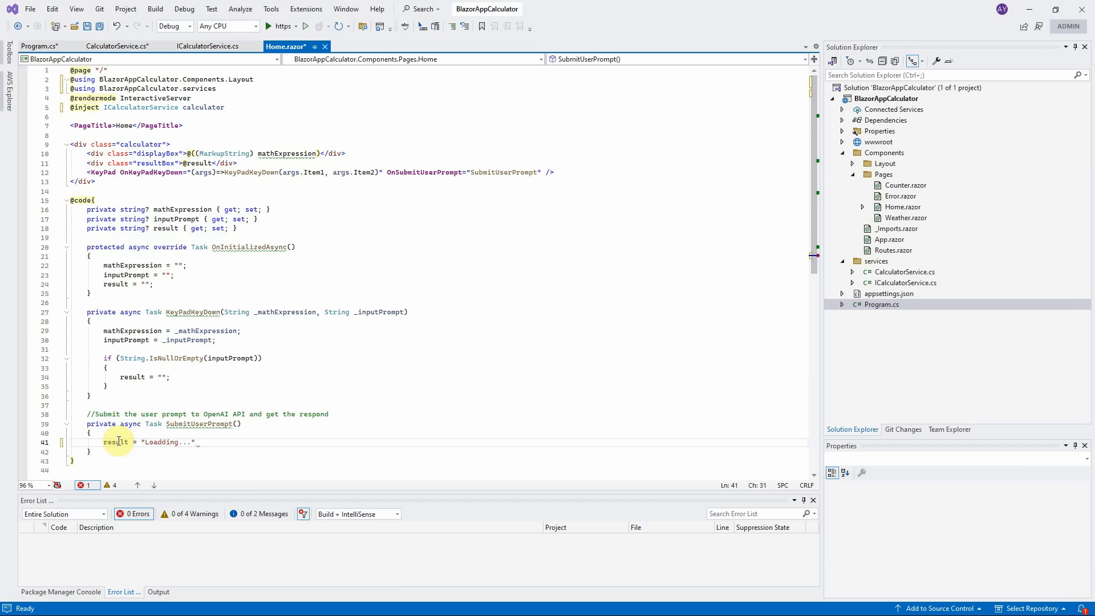
{"action": "type", "text": "await Task.Delay(1);"}
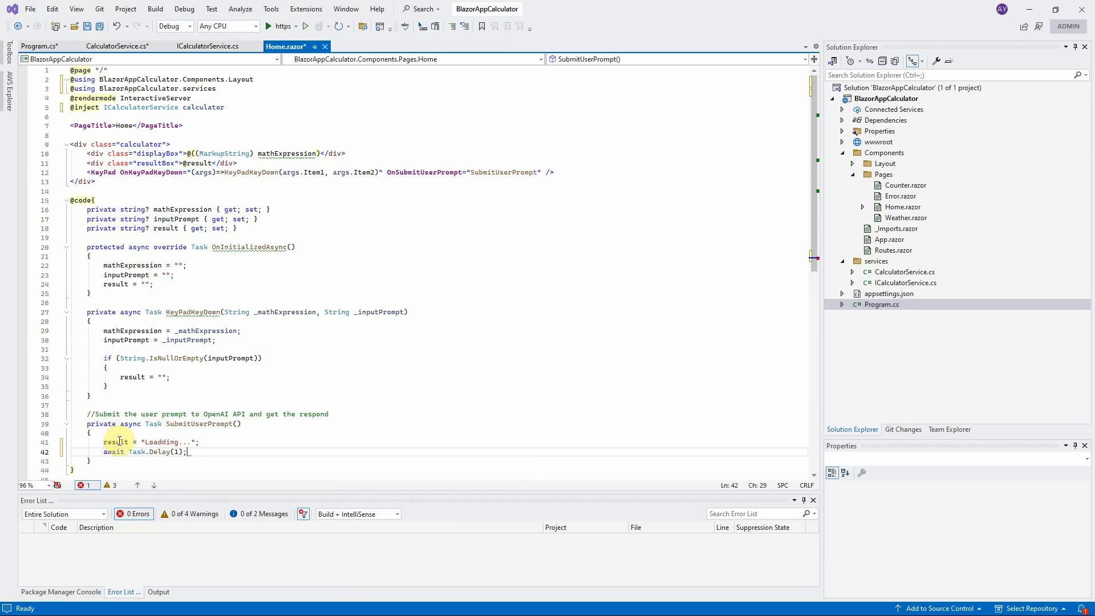
- Set result = calculator.SubmitUserPrompt(inputPrompt) and fix the Loading typo
{"action": "key", "text": "Return"}
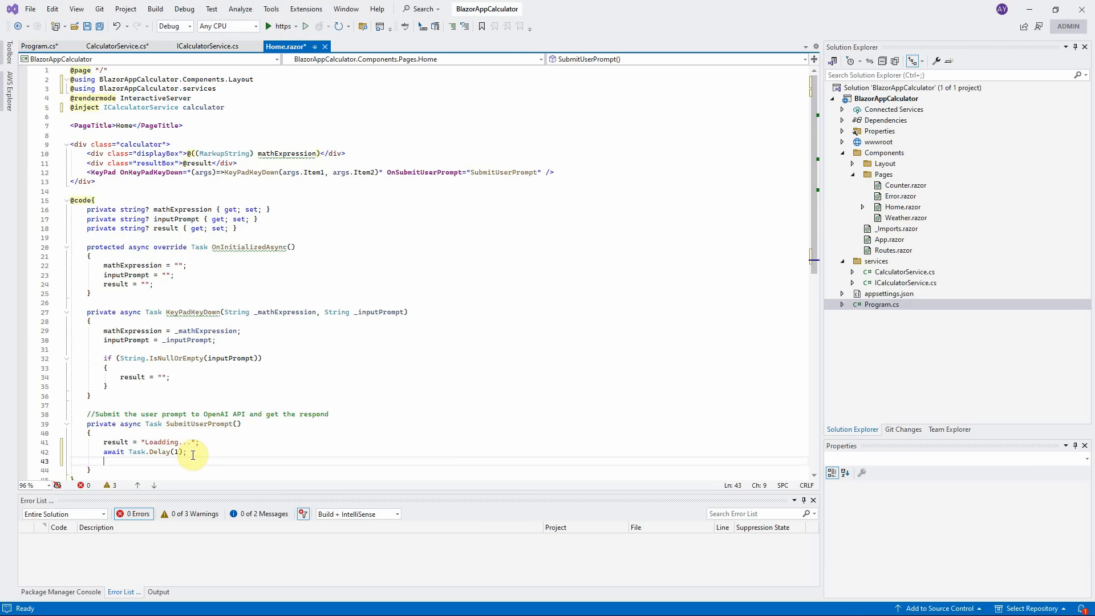
{"action": "type", "text": "result = calculator.SubmitUserPrompt("}
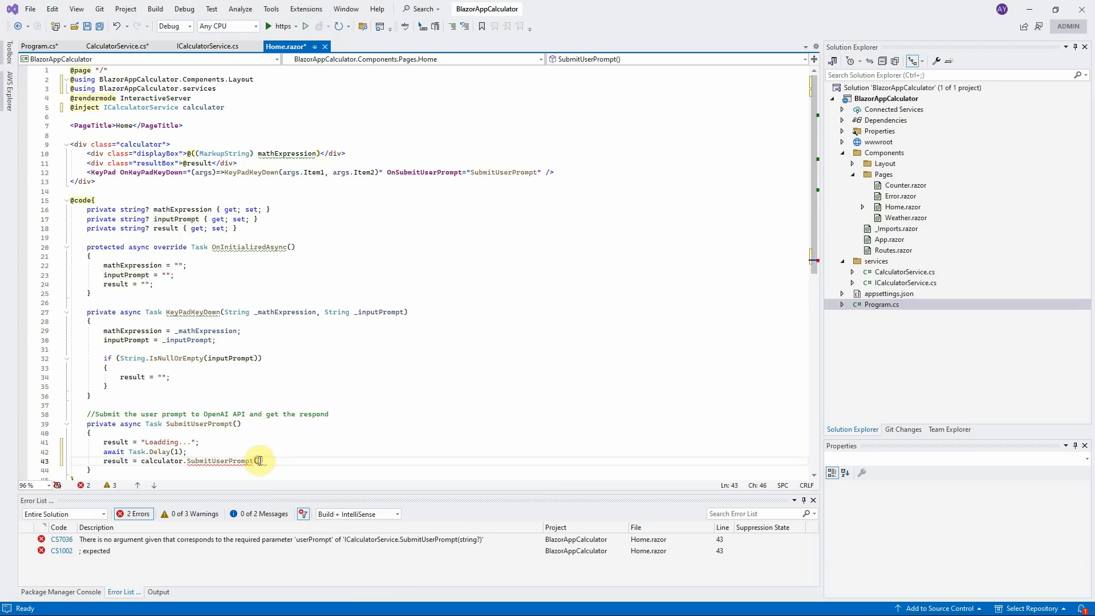
{"action": "type", "text": "inputPrompt);"}
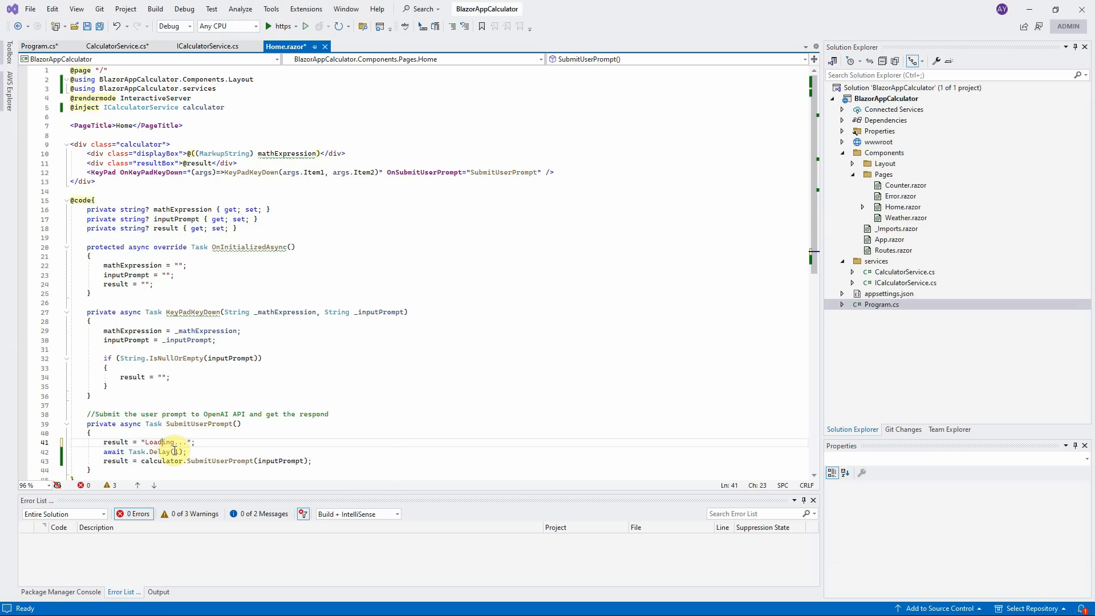
{"action": "left_click", "coordinate": [312, 459]}
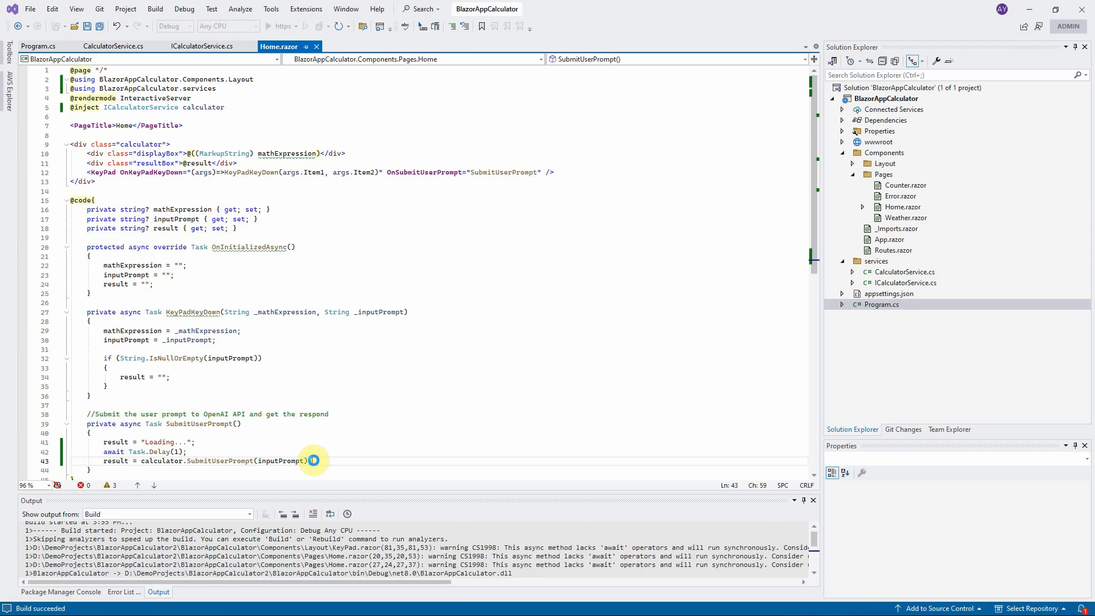
- Build and run BlazorAppCalculator via Start (https) so the calculator opens in the browser
{"action": "left_click", "coordinate": [268, 26]}
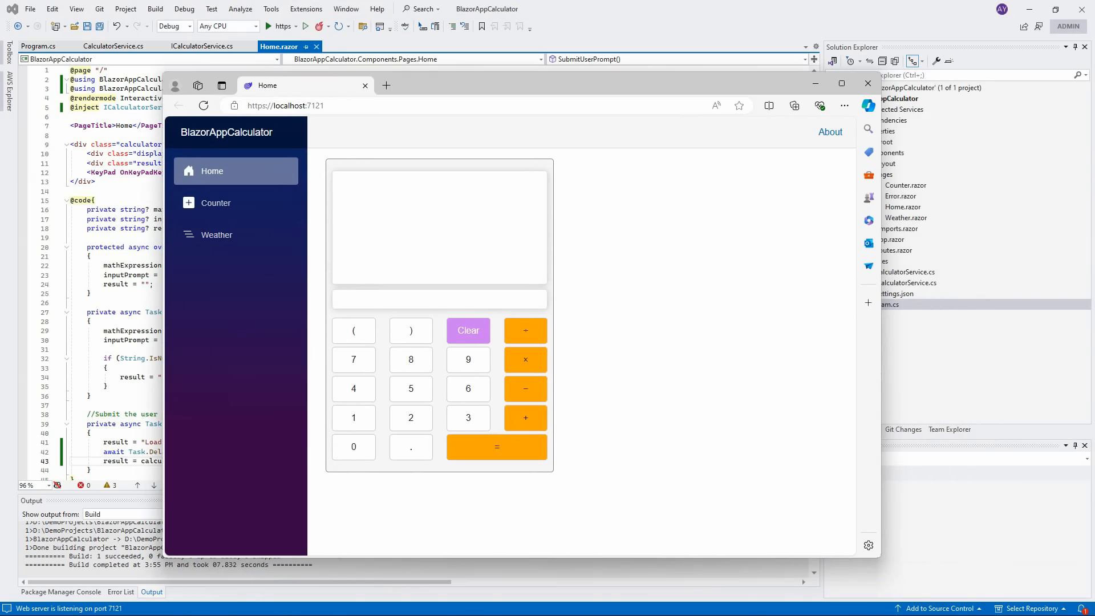
{"action": "mouse_move", "coordinate": [468, 359]}
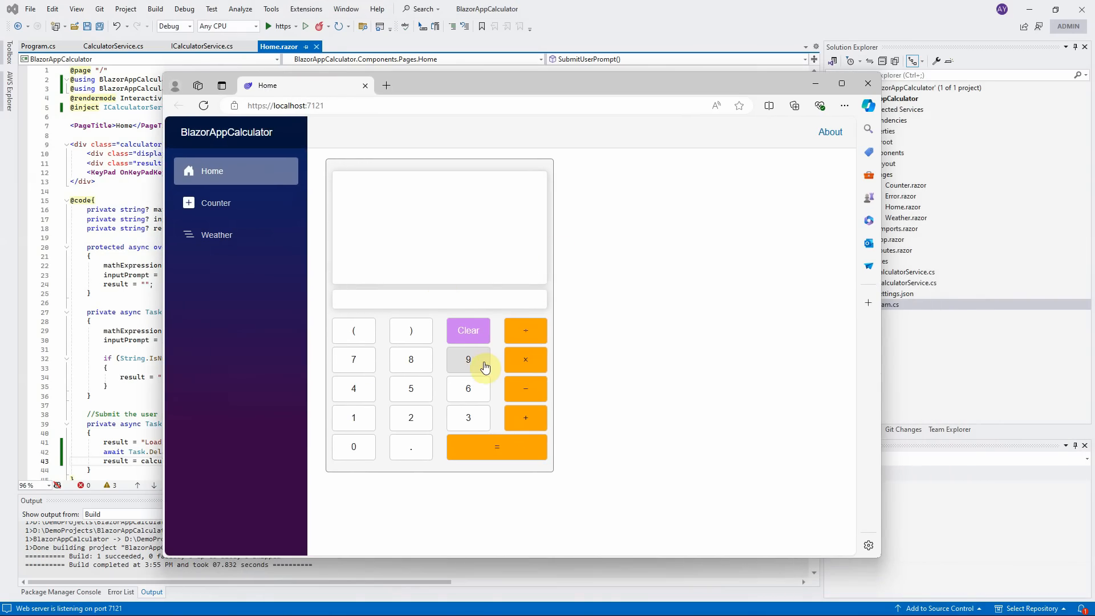
- Enter 9×6 on the keypad and evaluate it to get 54
{"action": "left_click", "coordinate": [468, 389]}
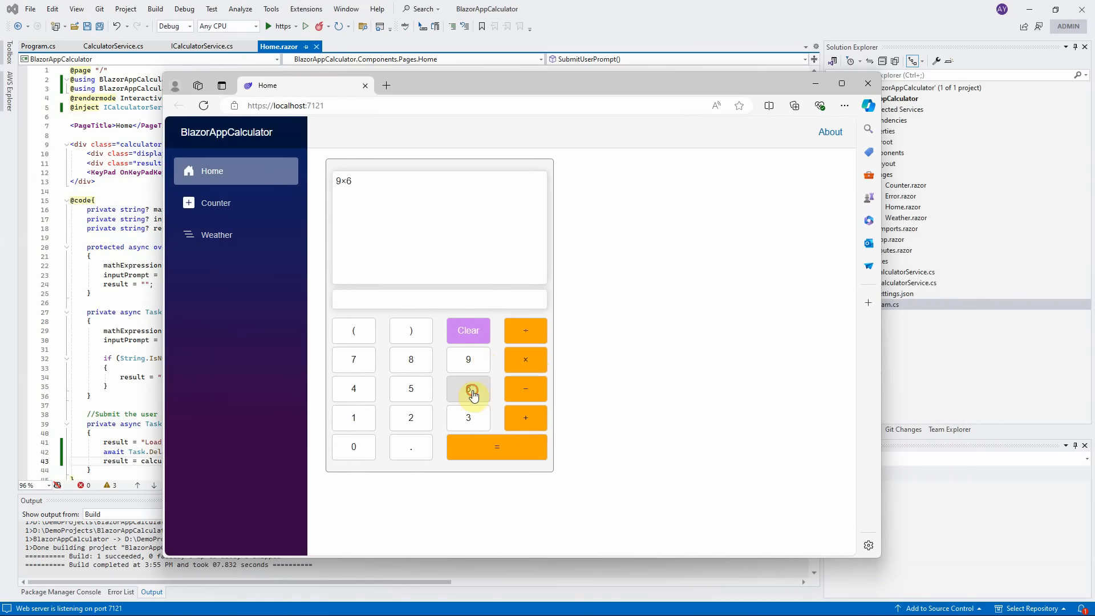
{"action": "left_click", "coordinate": [497, 447]}
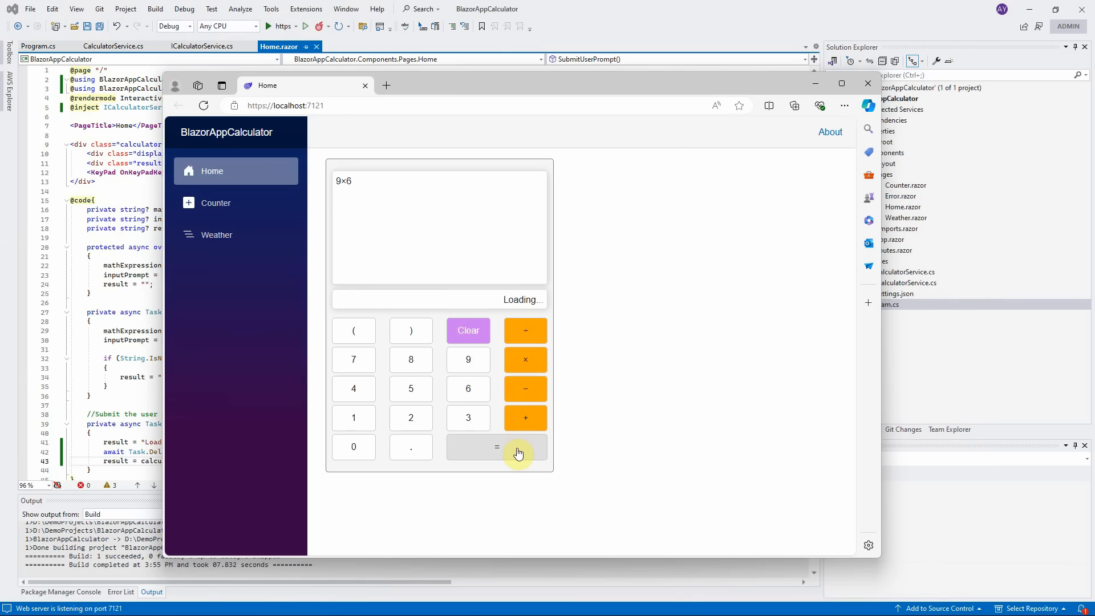
{"action": "left_click", "coordinate": [497, 448]}
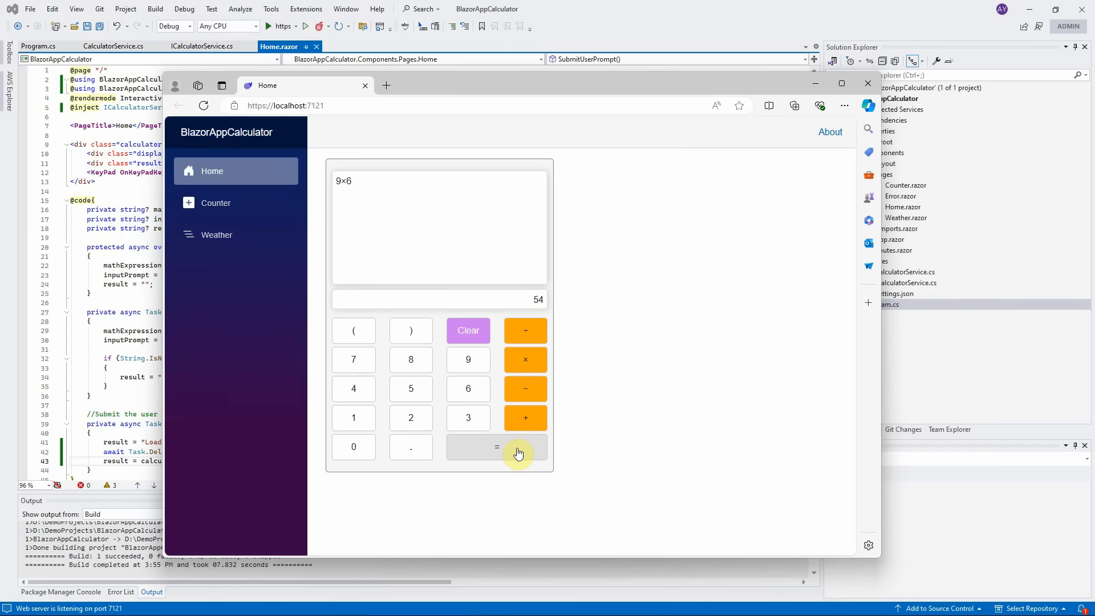
- Clear, enter 5+6×9÷2 and evaluate it to get 32.0
{"action": "left_click", "coordinate": [468, 330]}
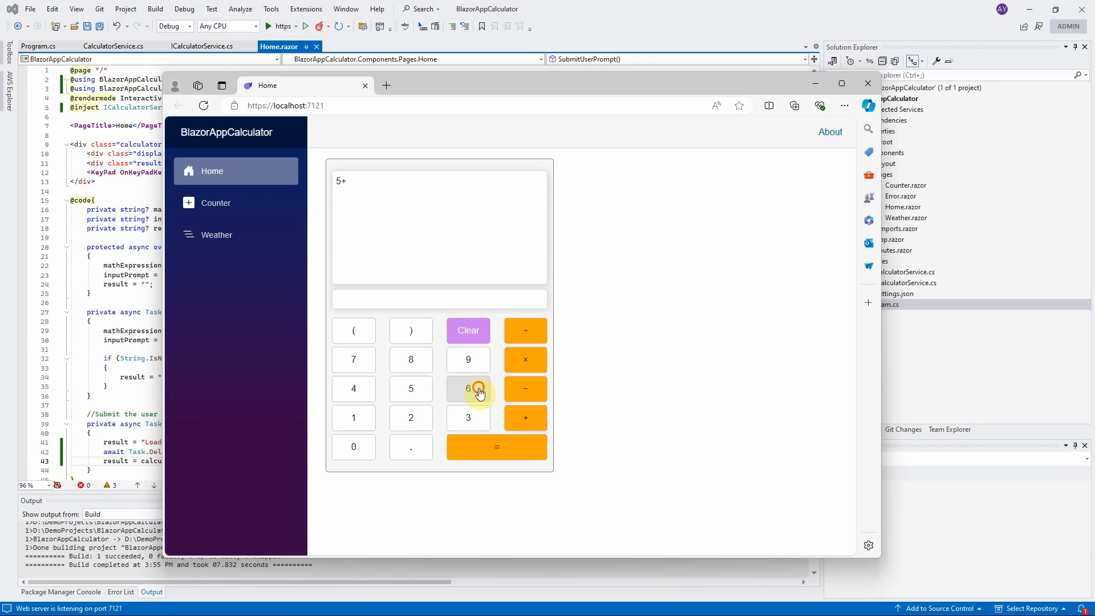
{"action": "left_click", "coordinate": [467, 360]}
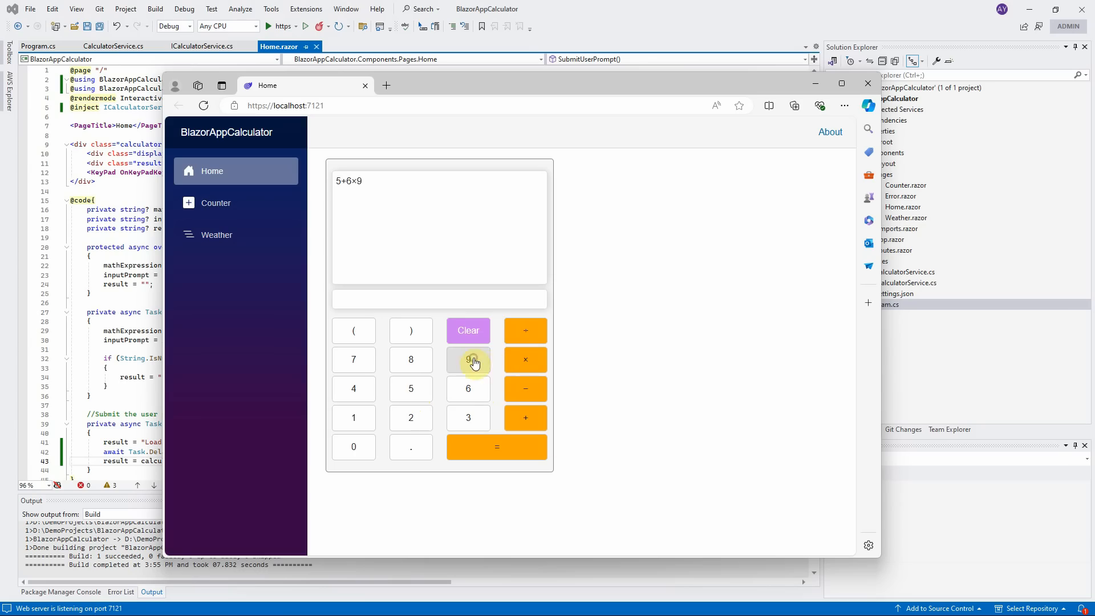
{"action": "left_click", "coordinate": [411, 418]}
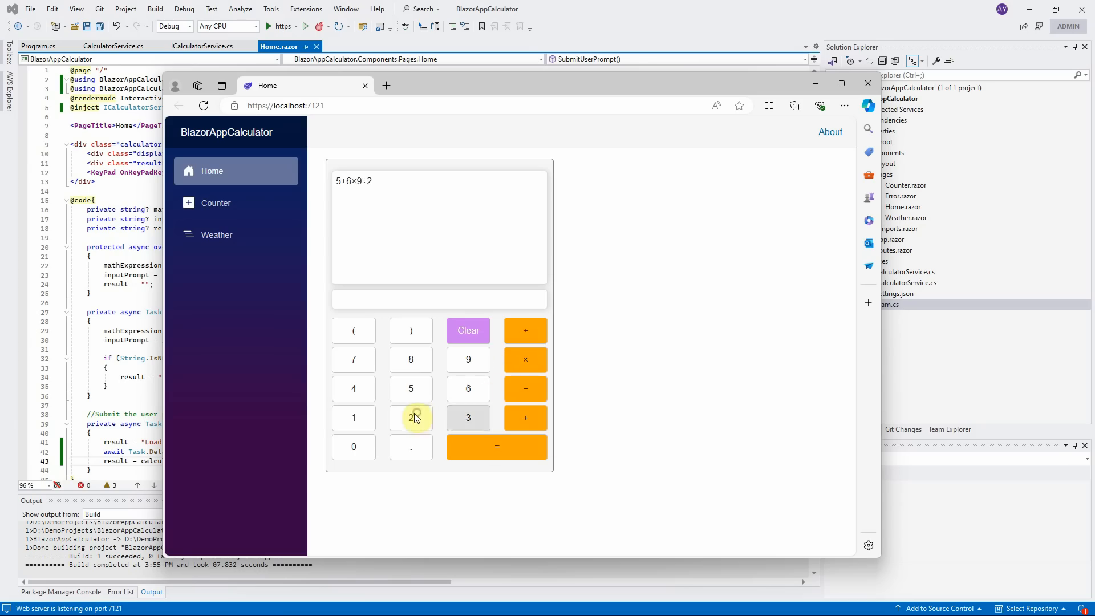
{"action": "left_click", "coordinate": [497, 448]}
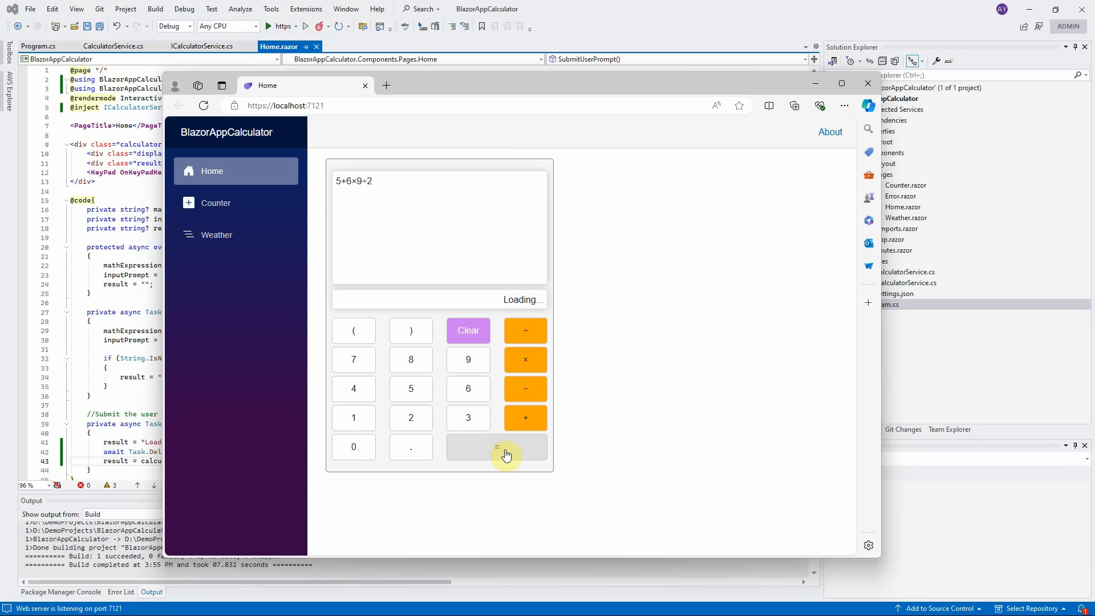
{"action": "left_click", "coordinate": [496, 448]}
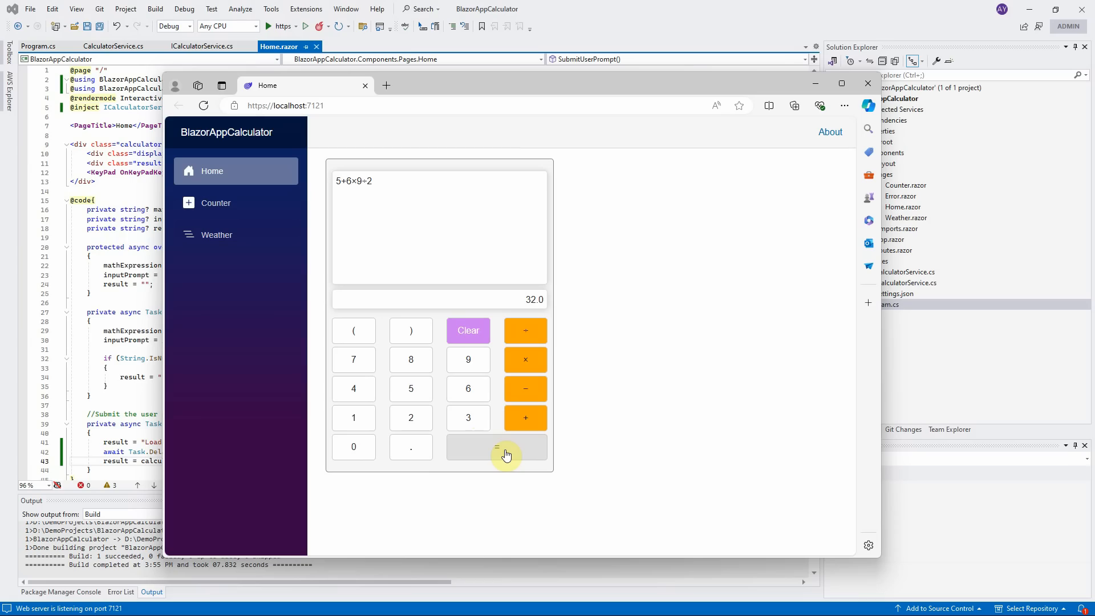
{"action": "mouse_move", "coordinate": [467, 360]}
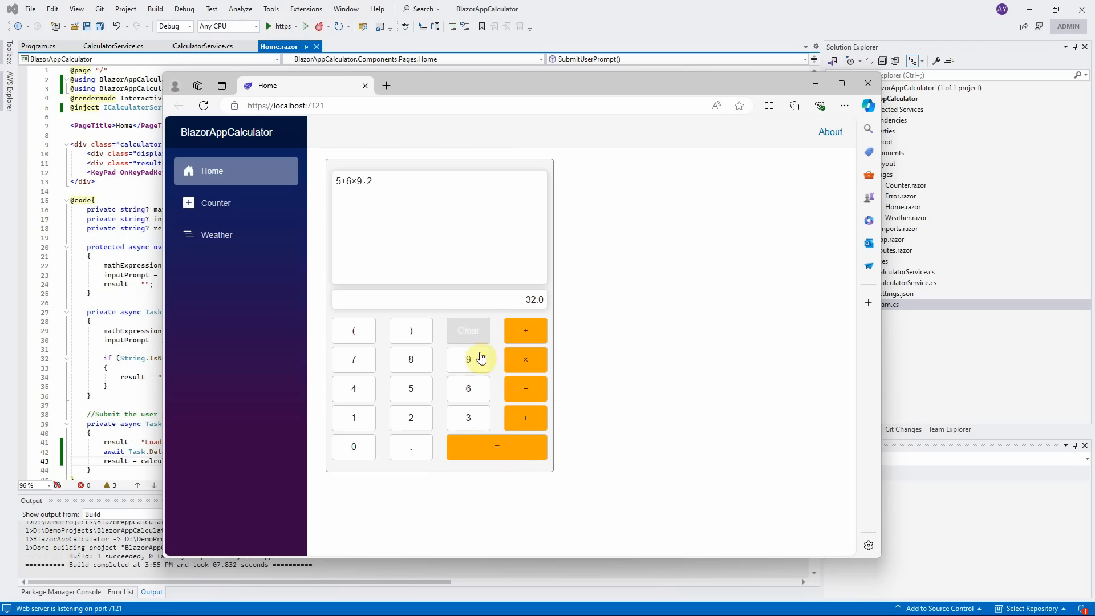
- Clear, enter 67−12.5÷2 and evaluate it to get 61.75
{"action": "left_click", "coordinate": [468, 331]}
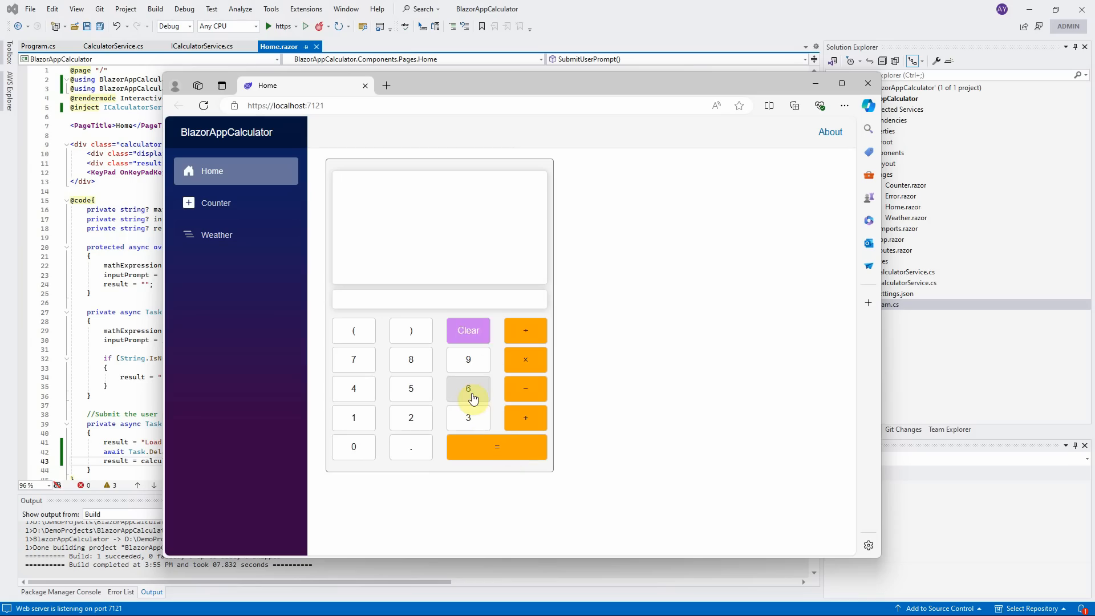
{"action": "left_click", "coordinate": [353, 360]}
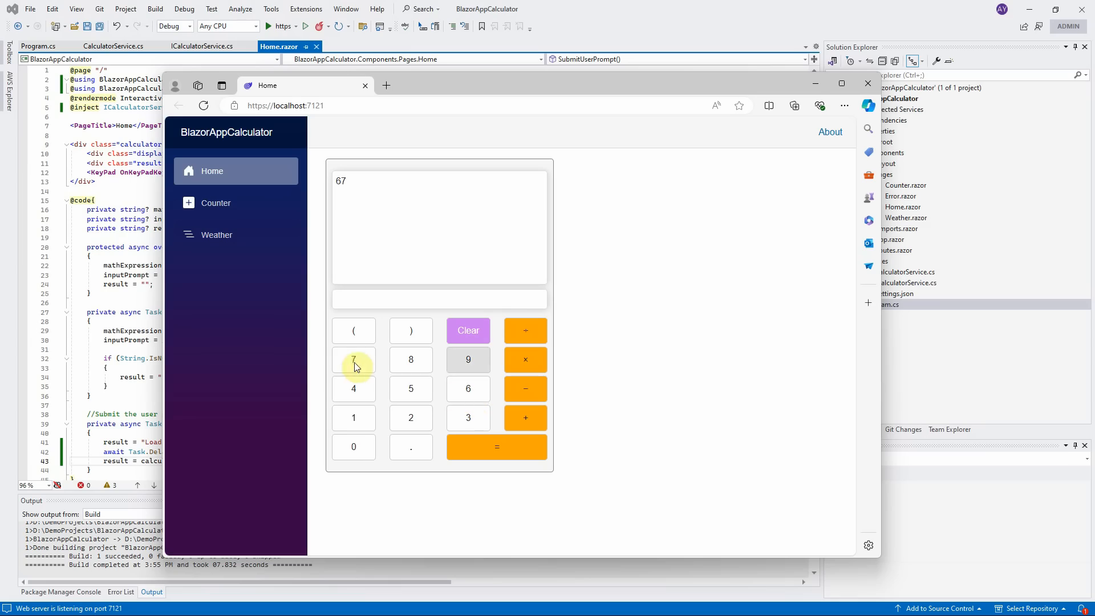
{"action": "left_click", "coordinate": [353, 418]}
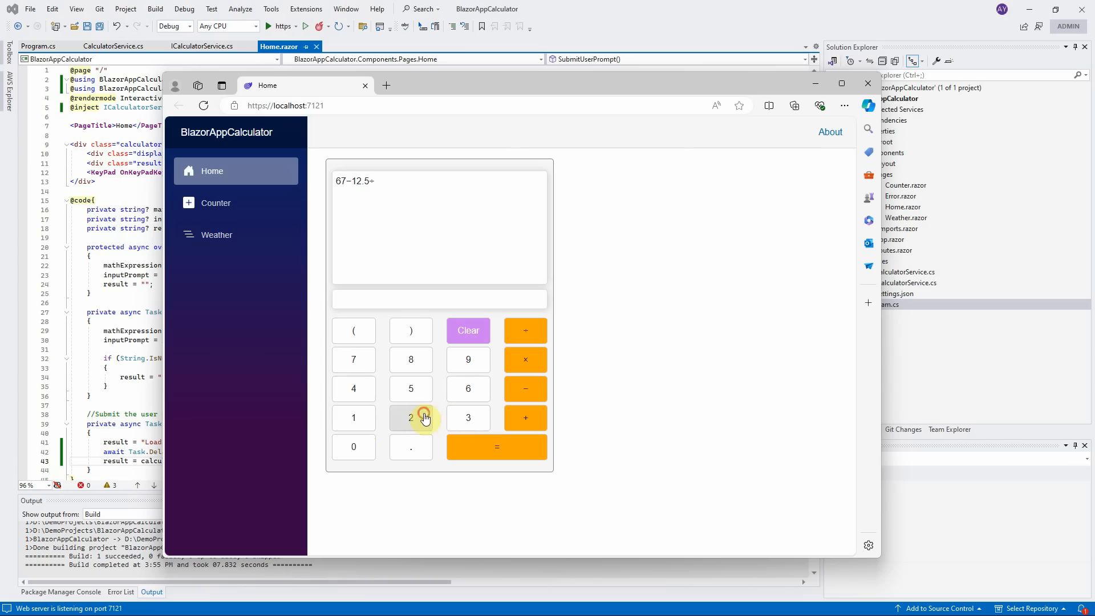
{"action": "left_click", "coordinate": [411, 417]}
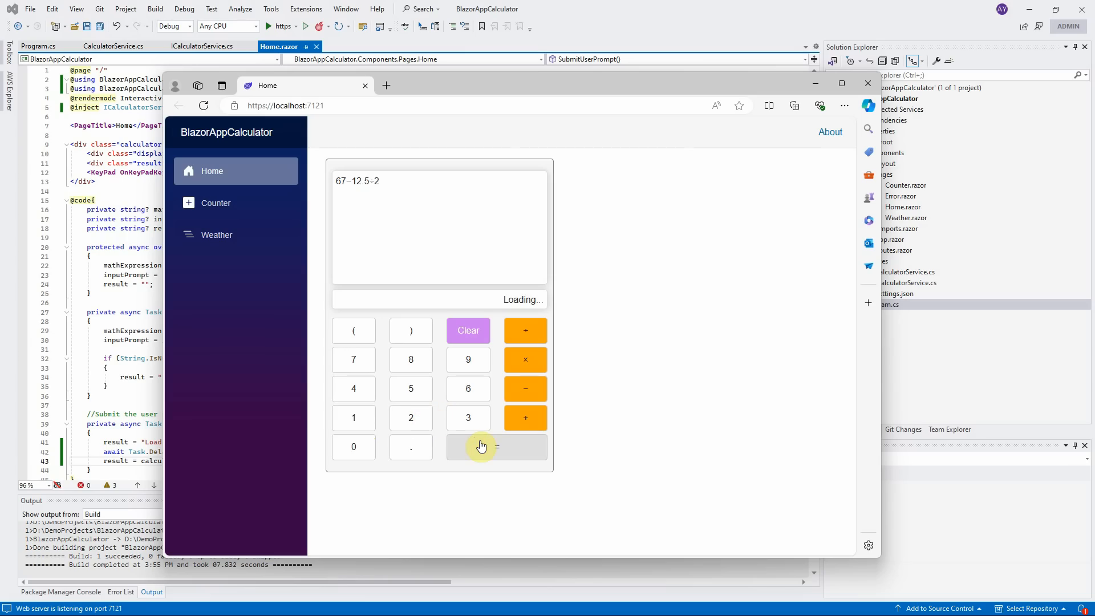
{"action": "left_click", "coordinate": [496, 447]}
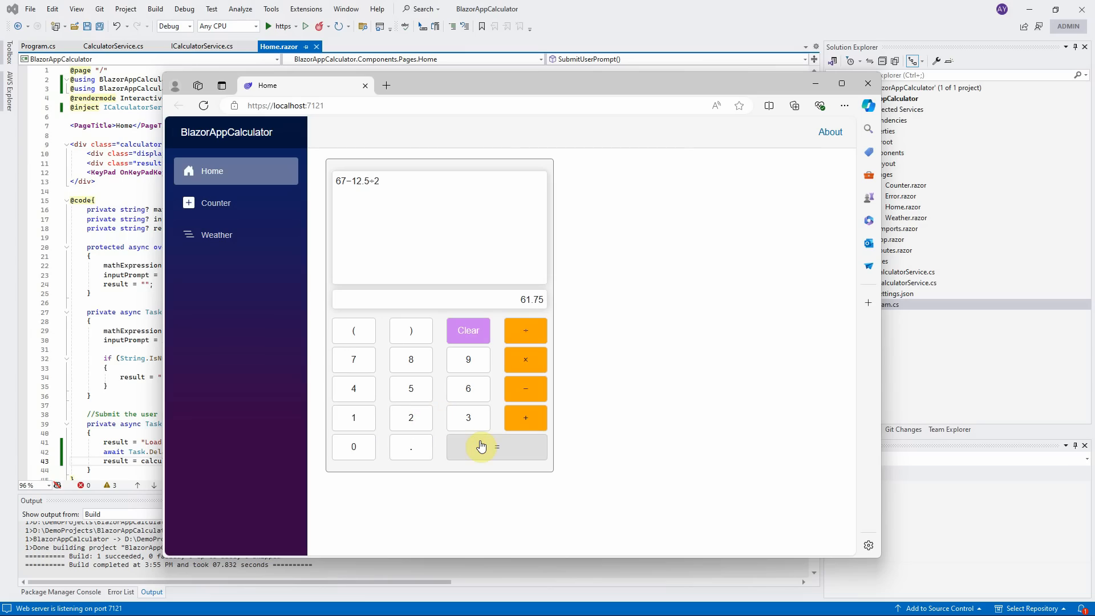